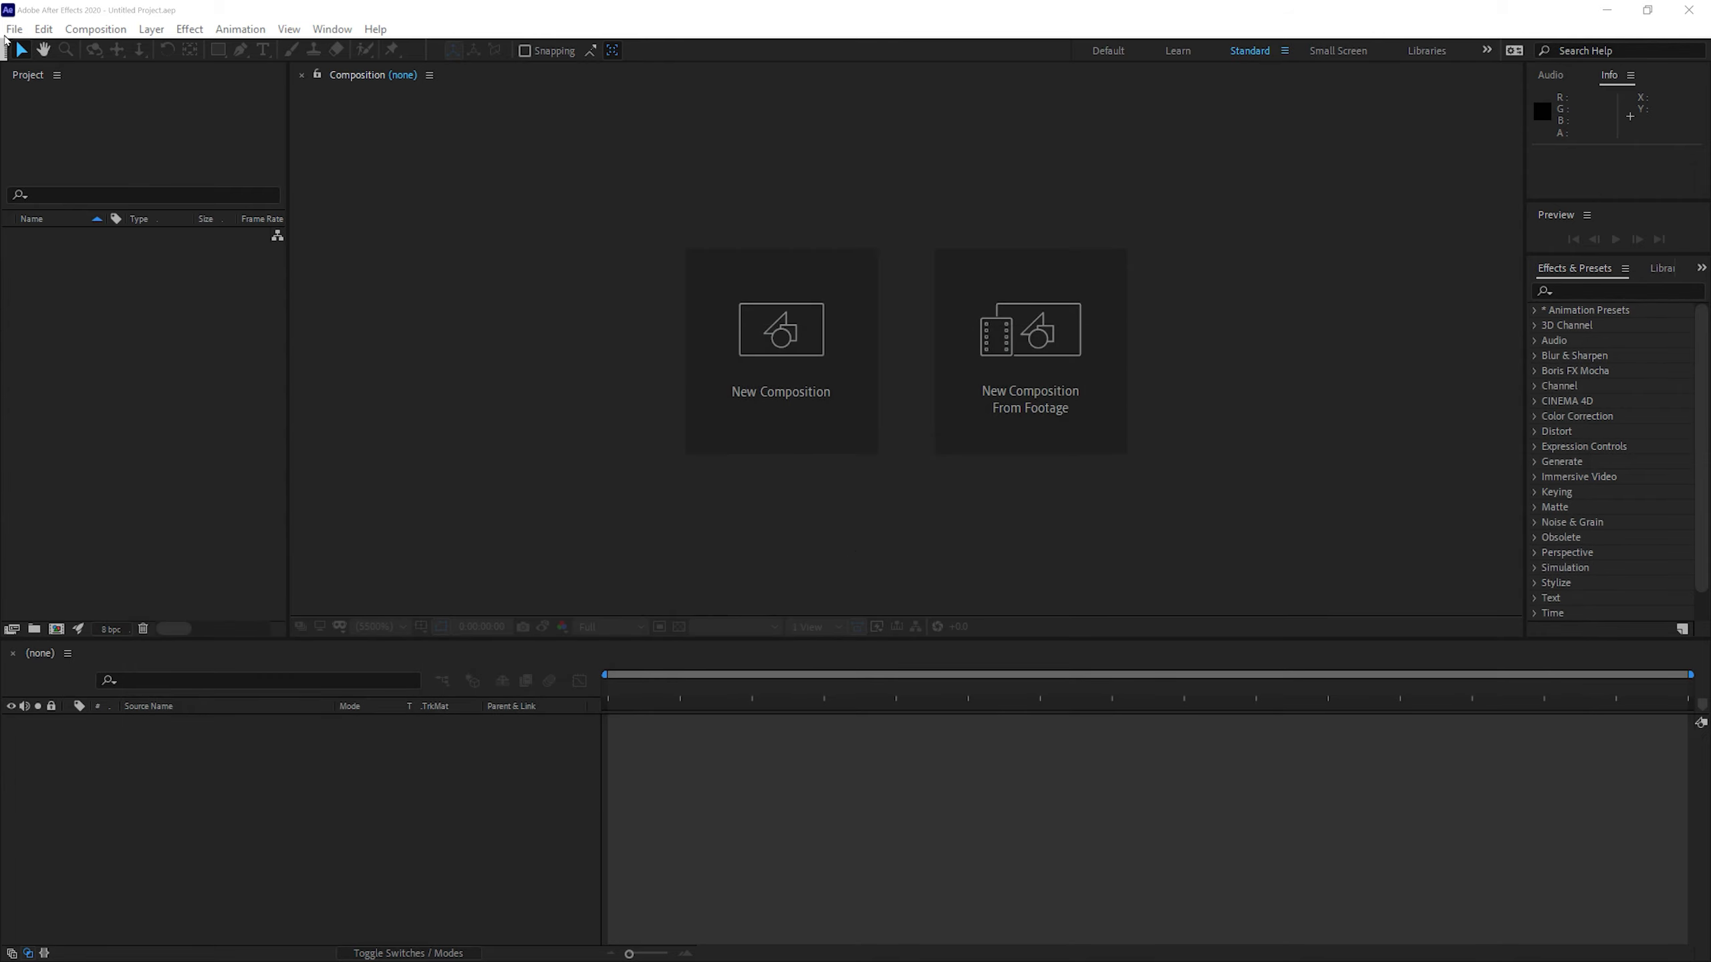
# Import Balloon.mp4 into the project via Import > File, after cancelling a first attempt
pyautogui.click(19, 29)
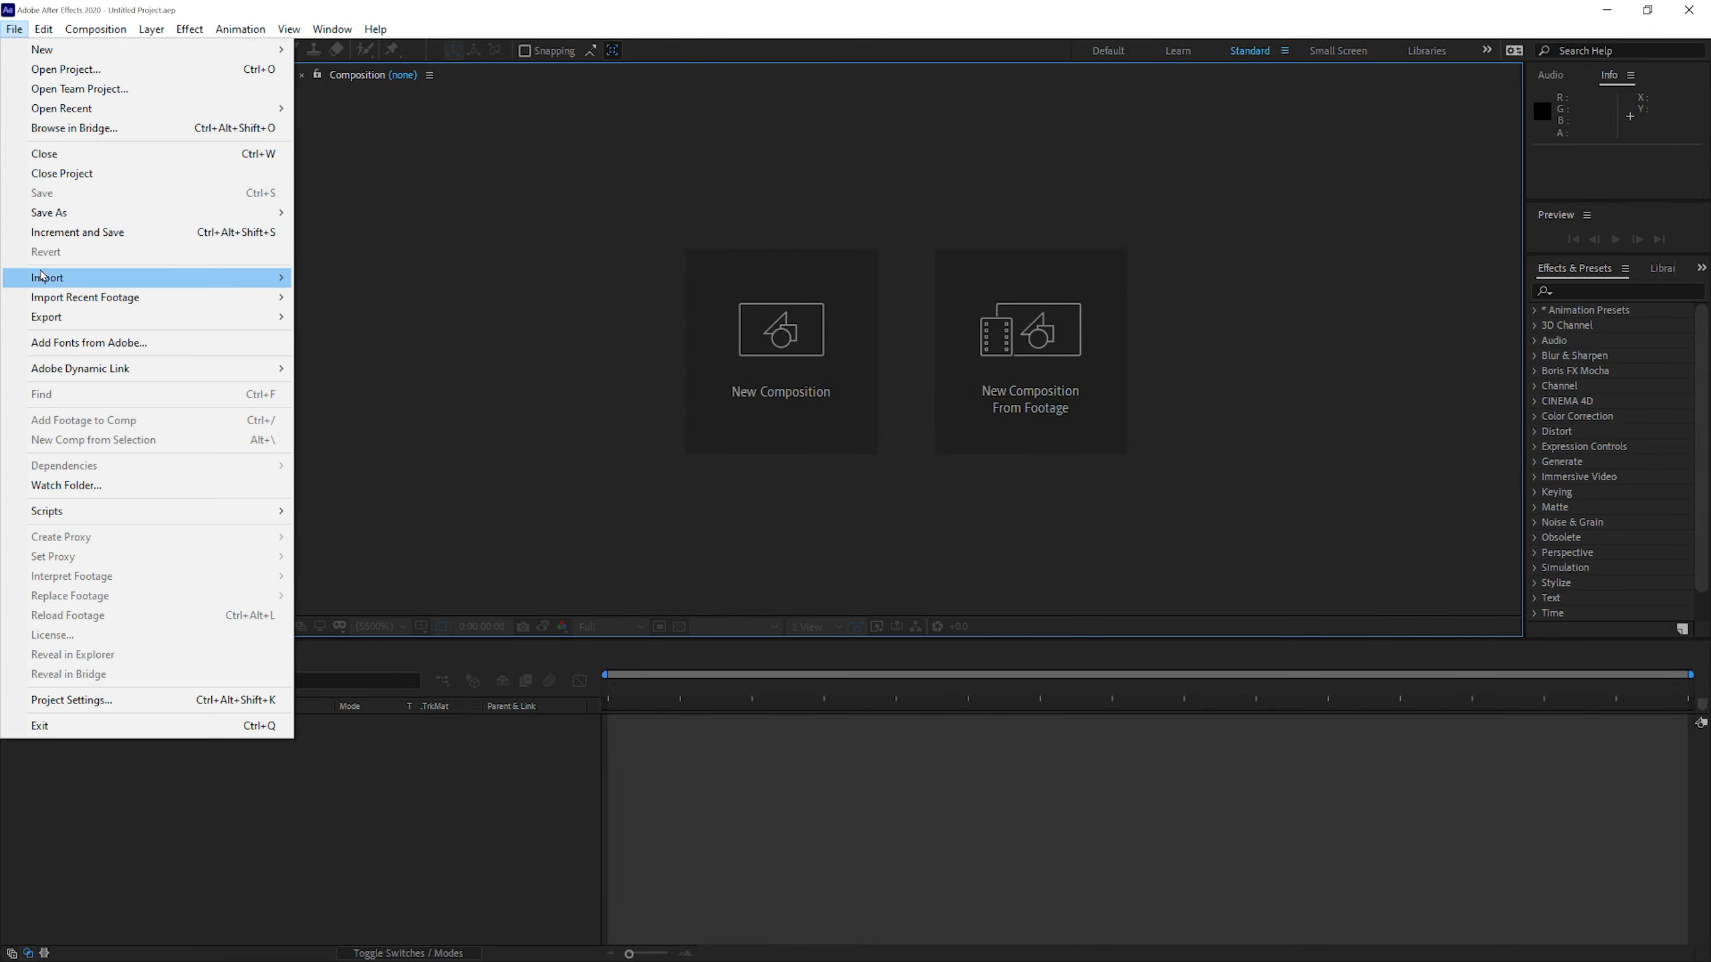
pyautogui.click(47, 277)
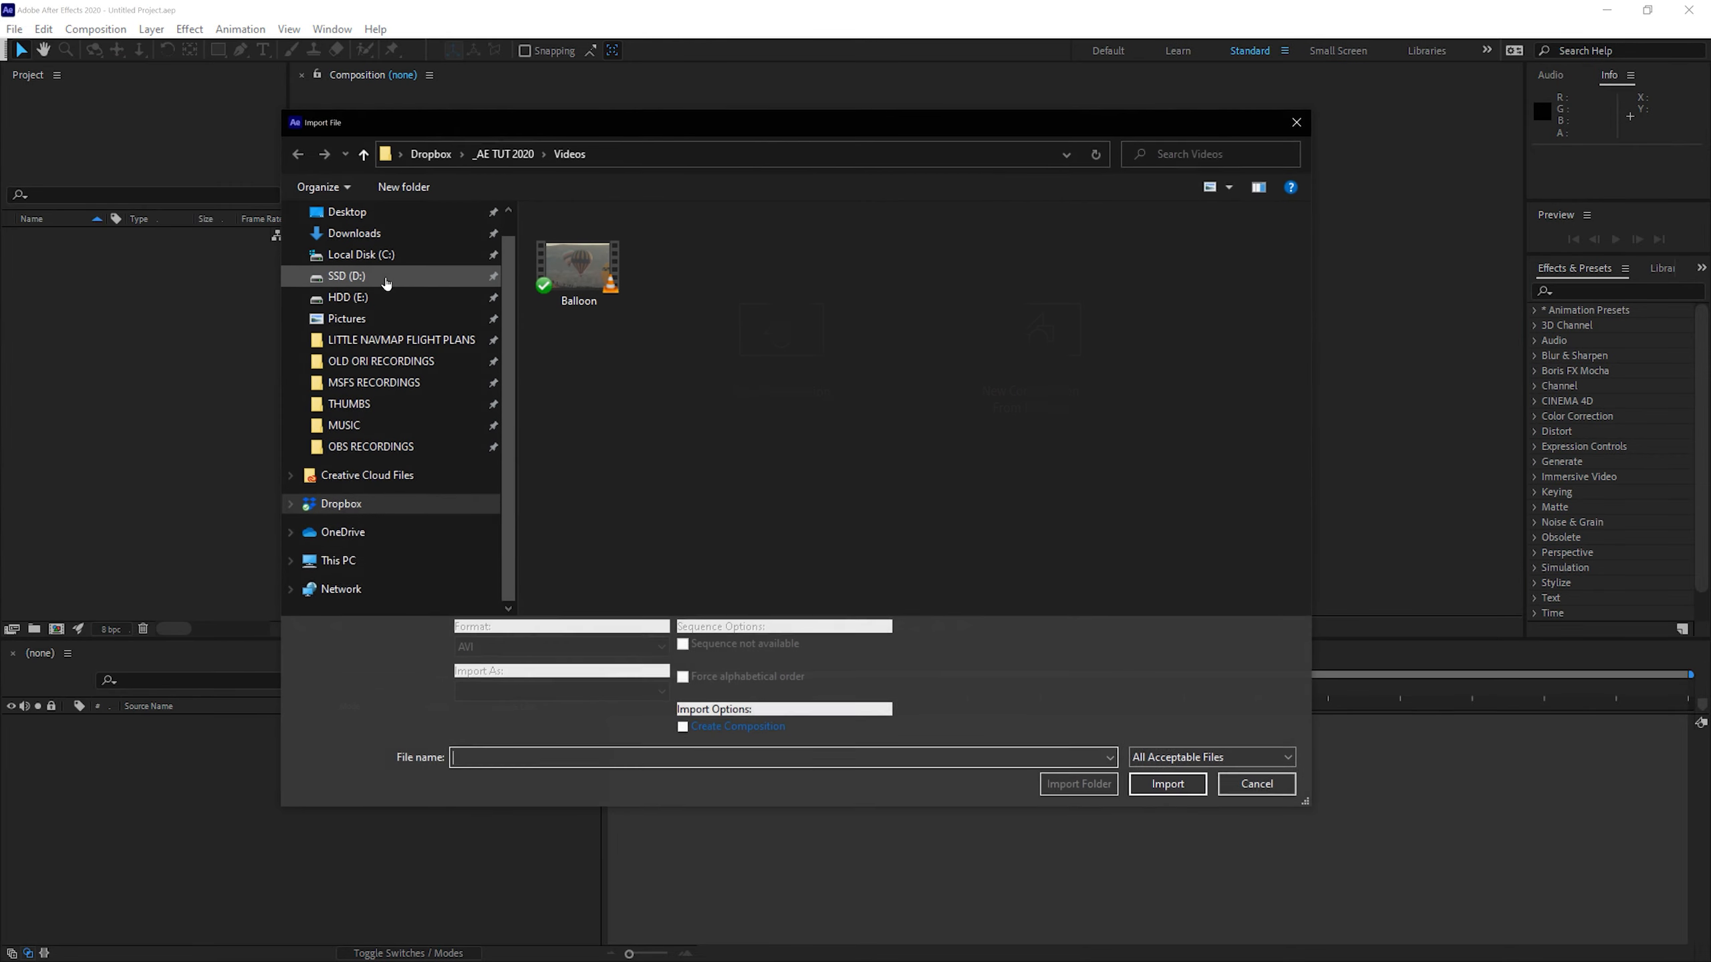
pyautogui.click(1256, 784)
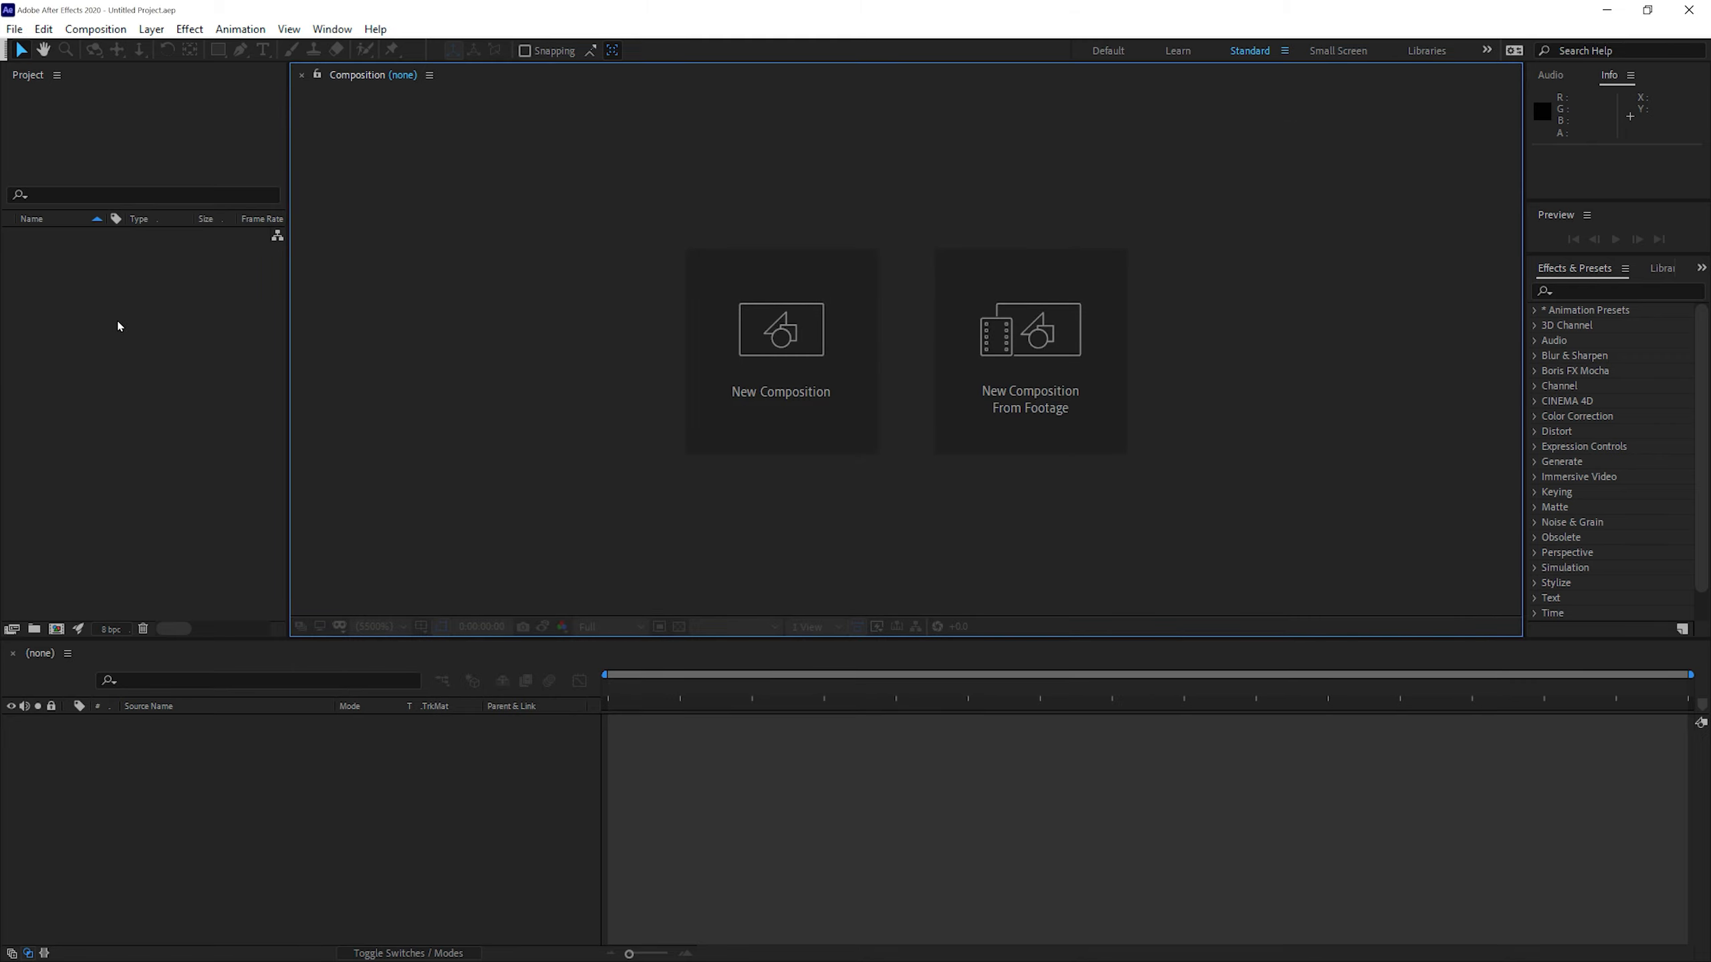
pyautogui.moveTo(107, 316)
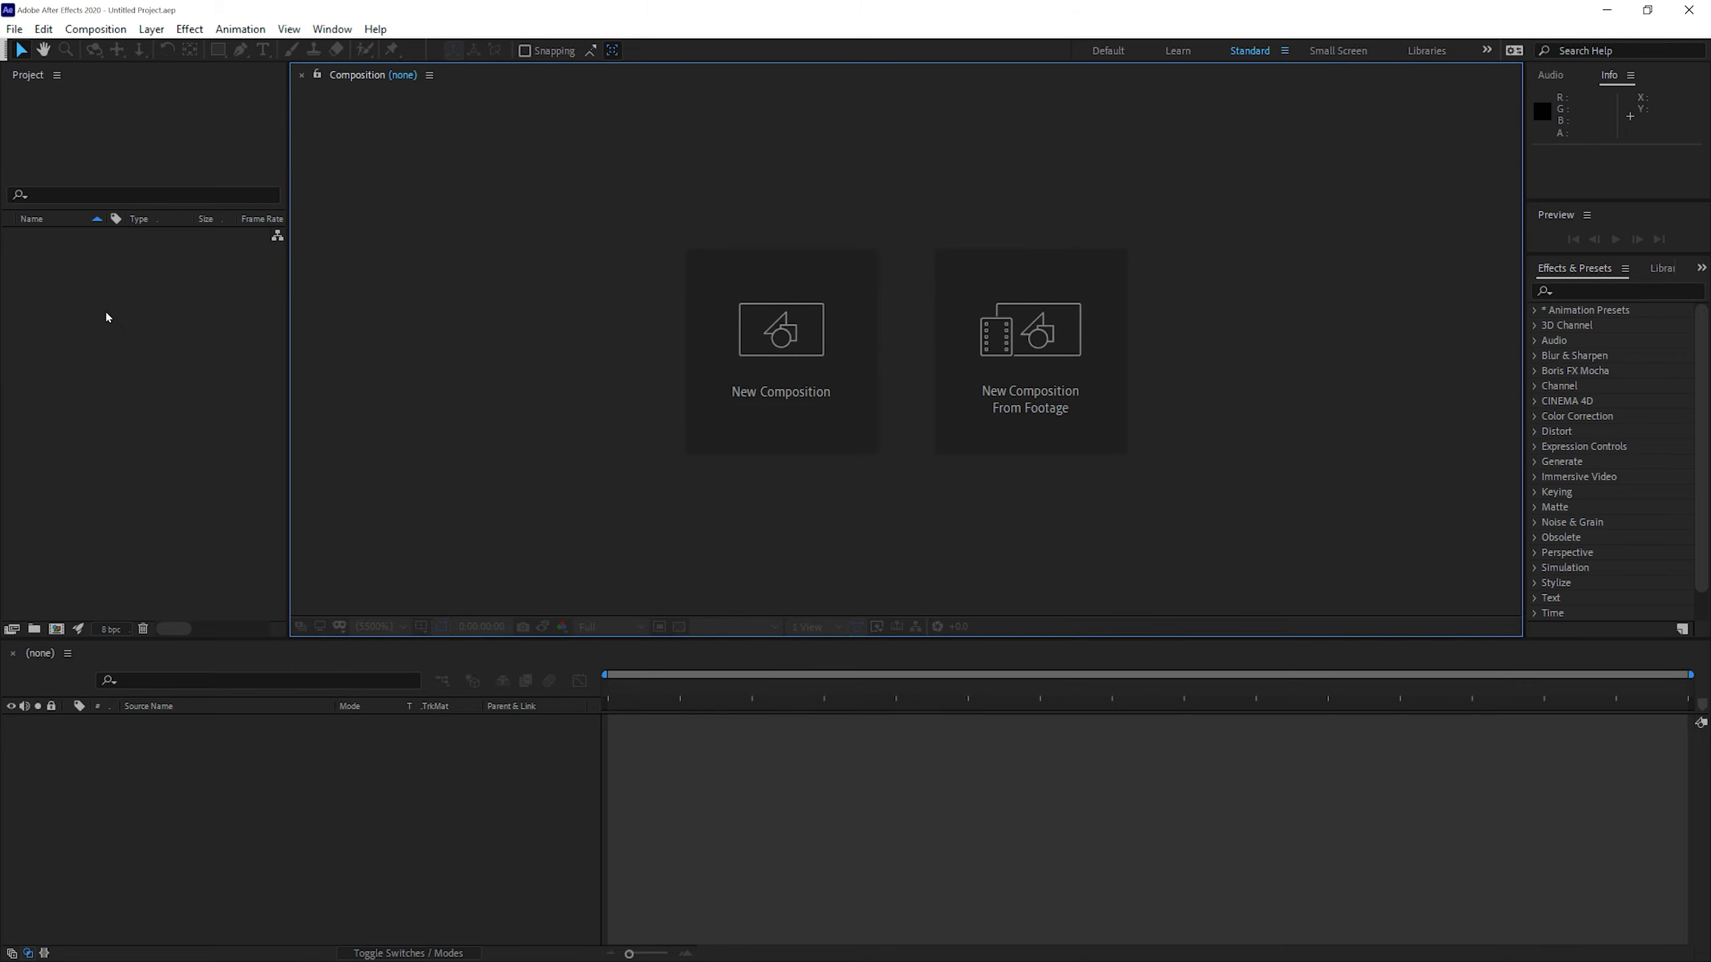
pyautogui.rightClick(109, 318)
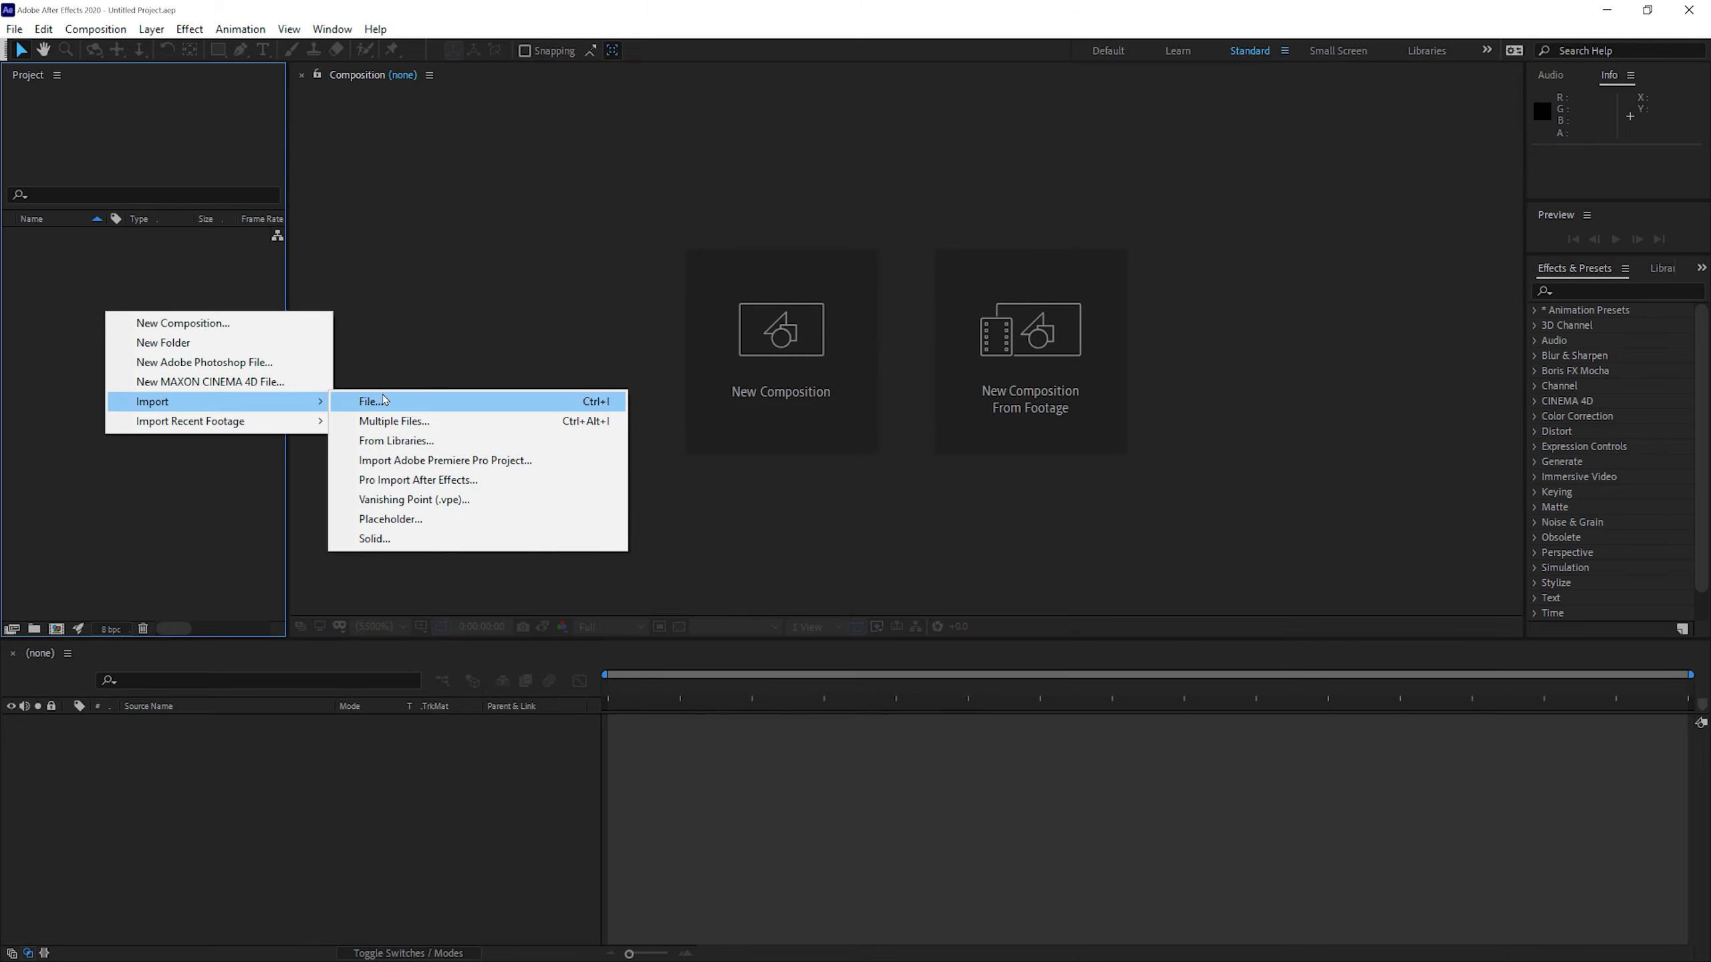
pyautogui.click(124, 348)
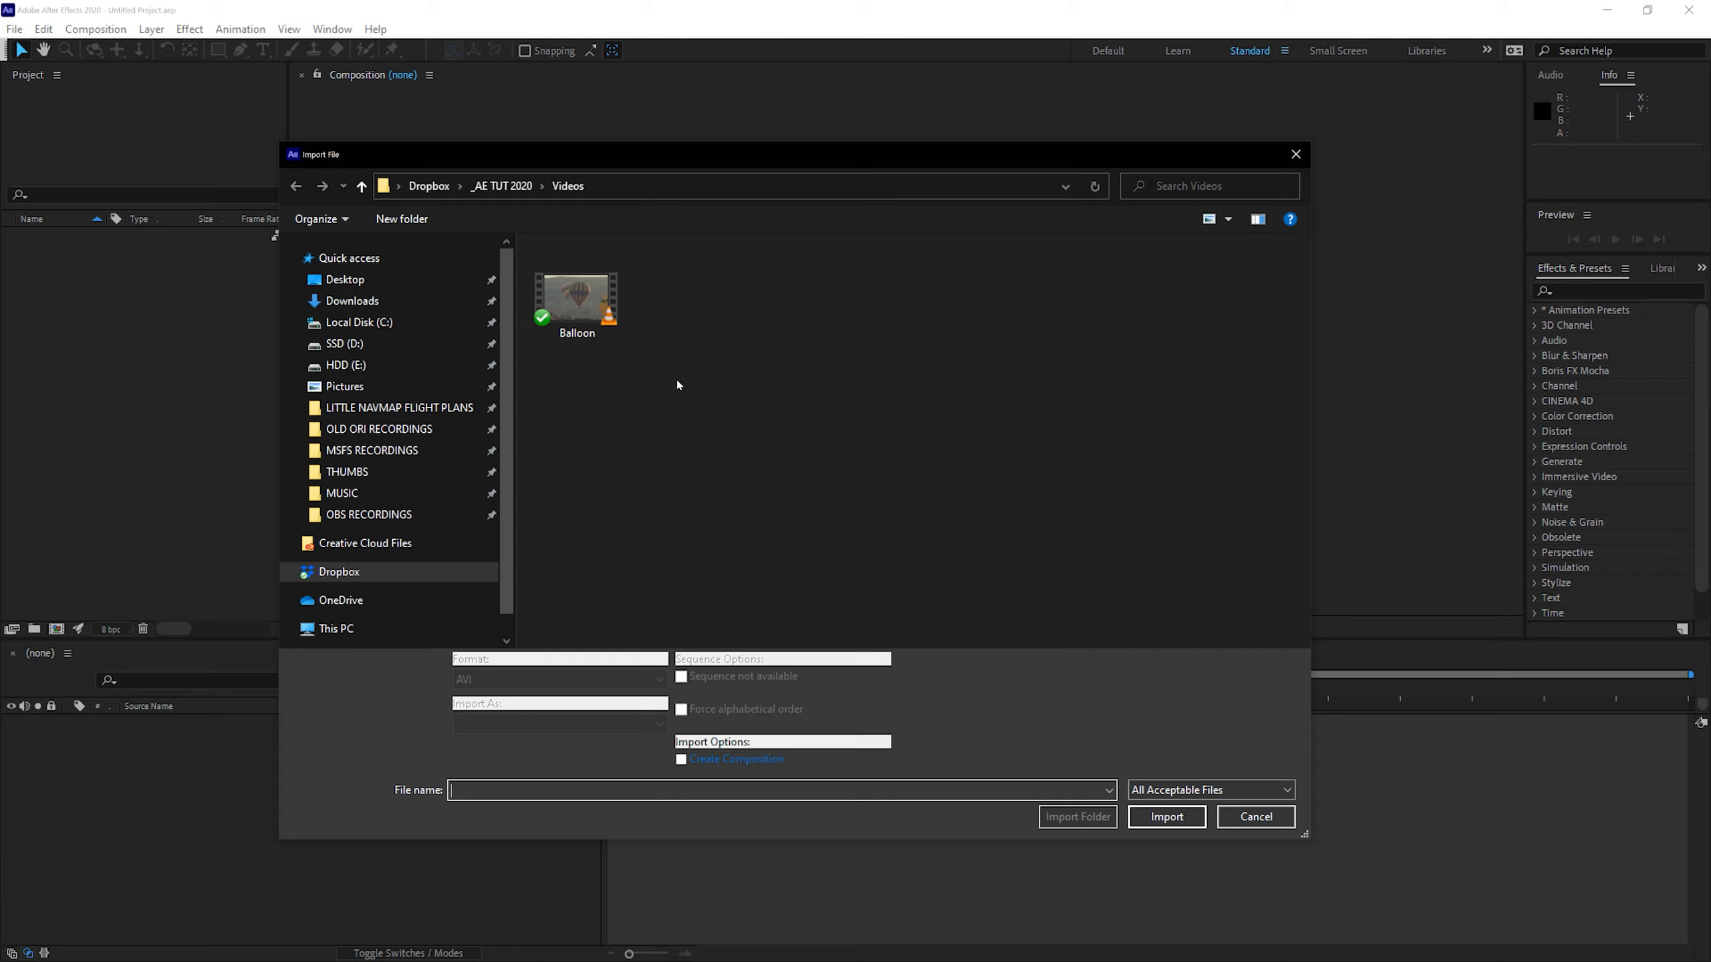
pyautogui.moveTo(576, 299)
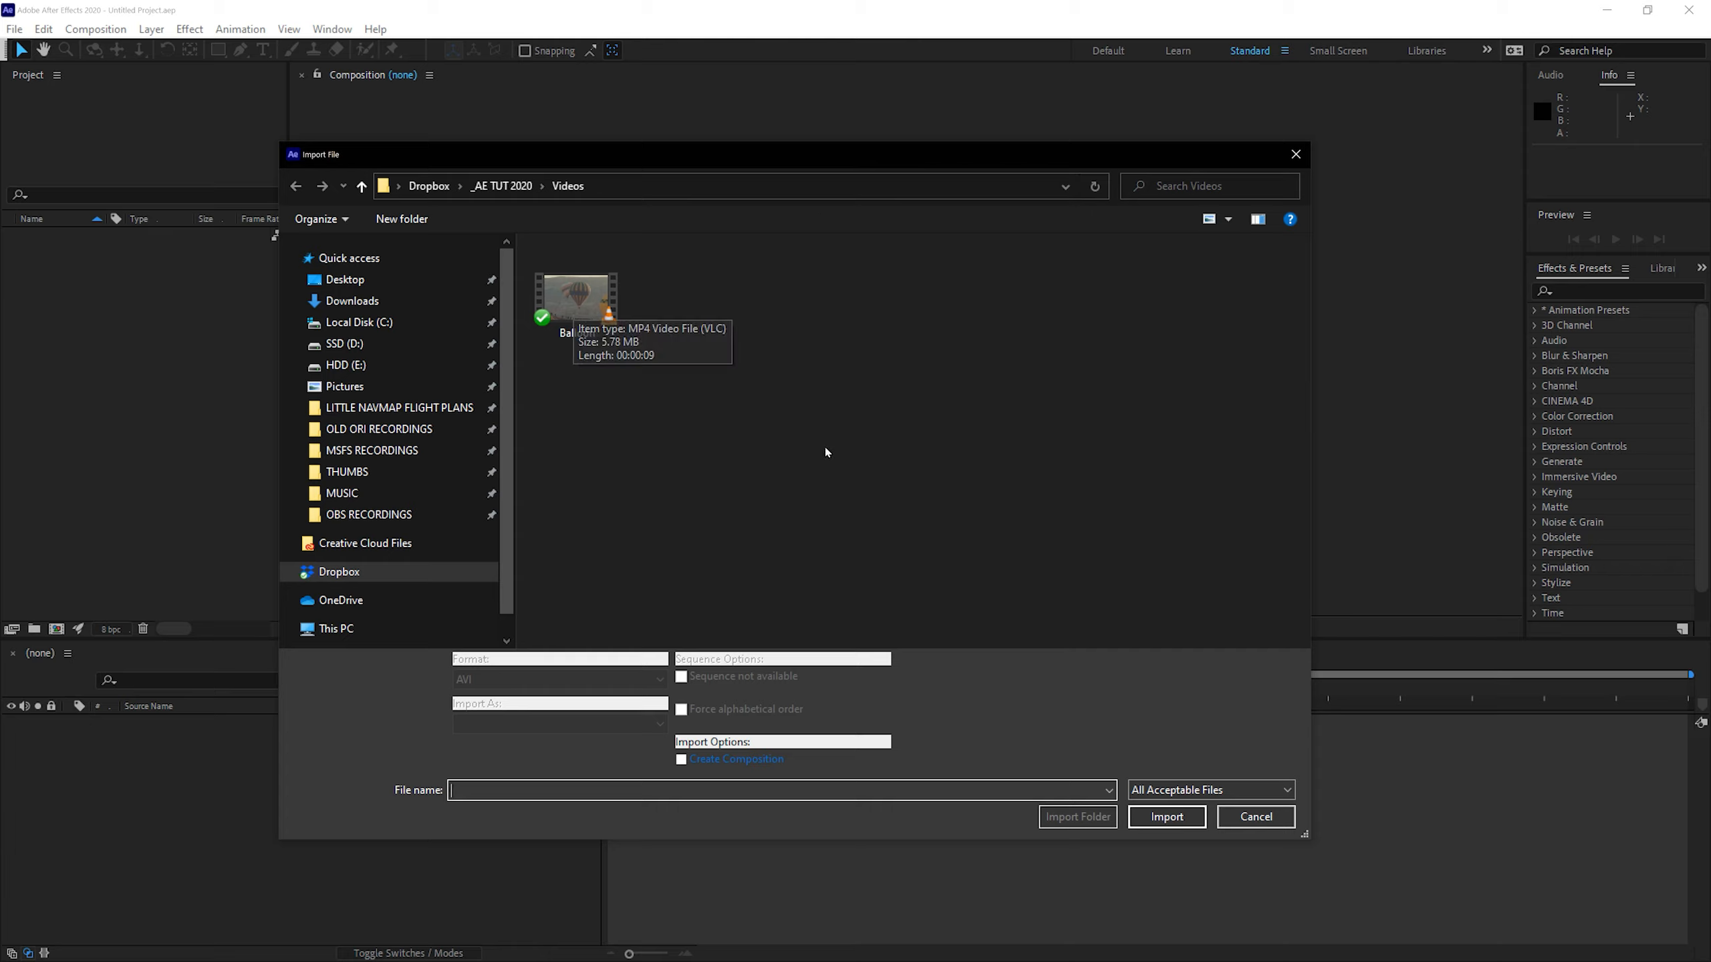
pyautogui.click(576, 295)
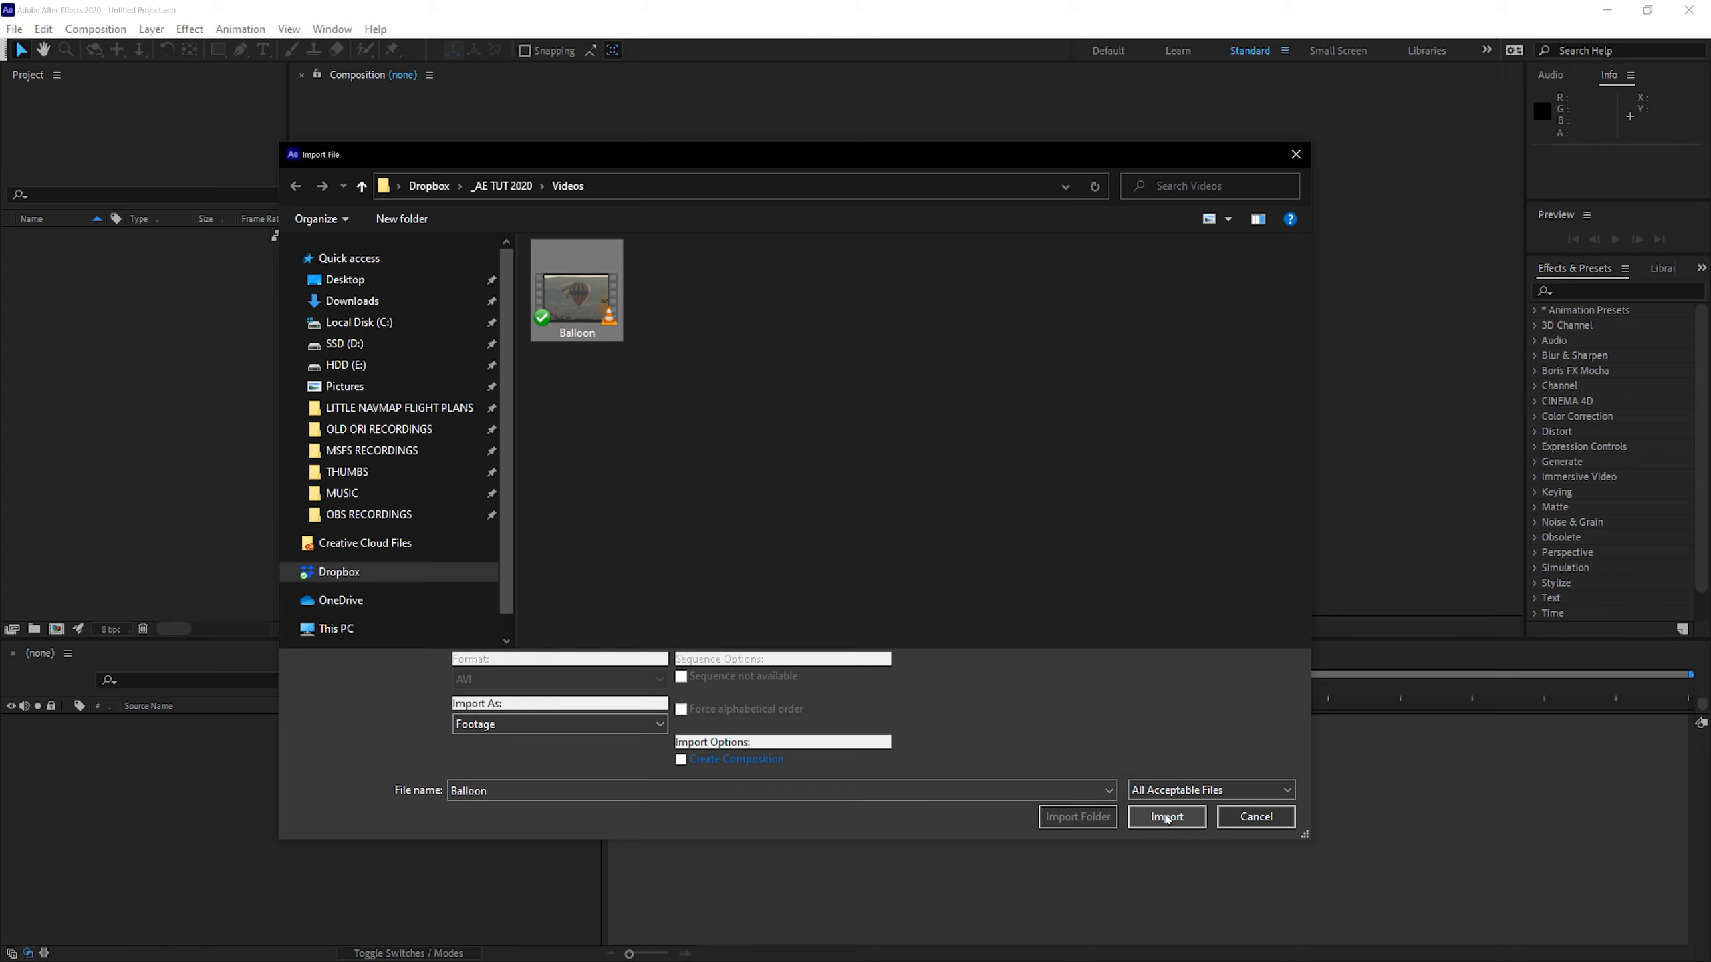
pyautogui.click(1166, 817)
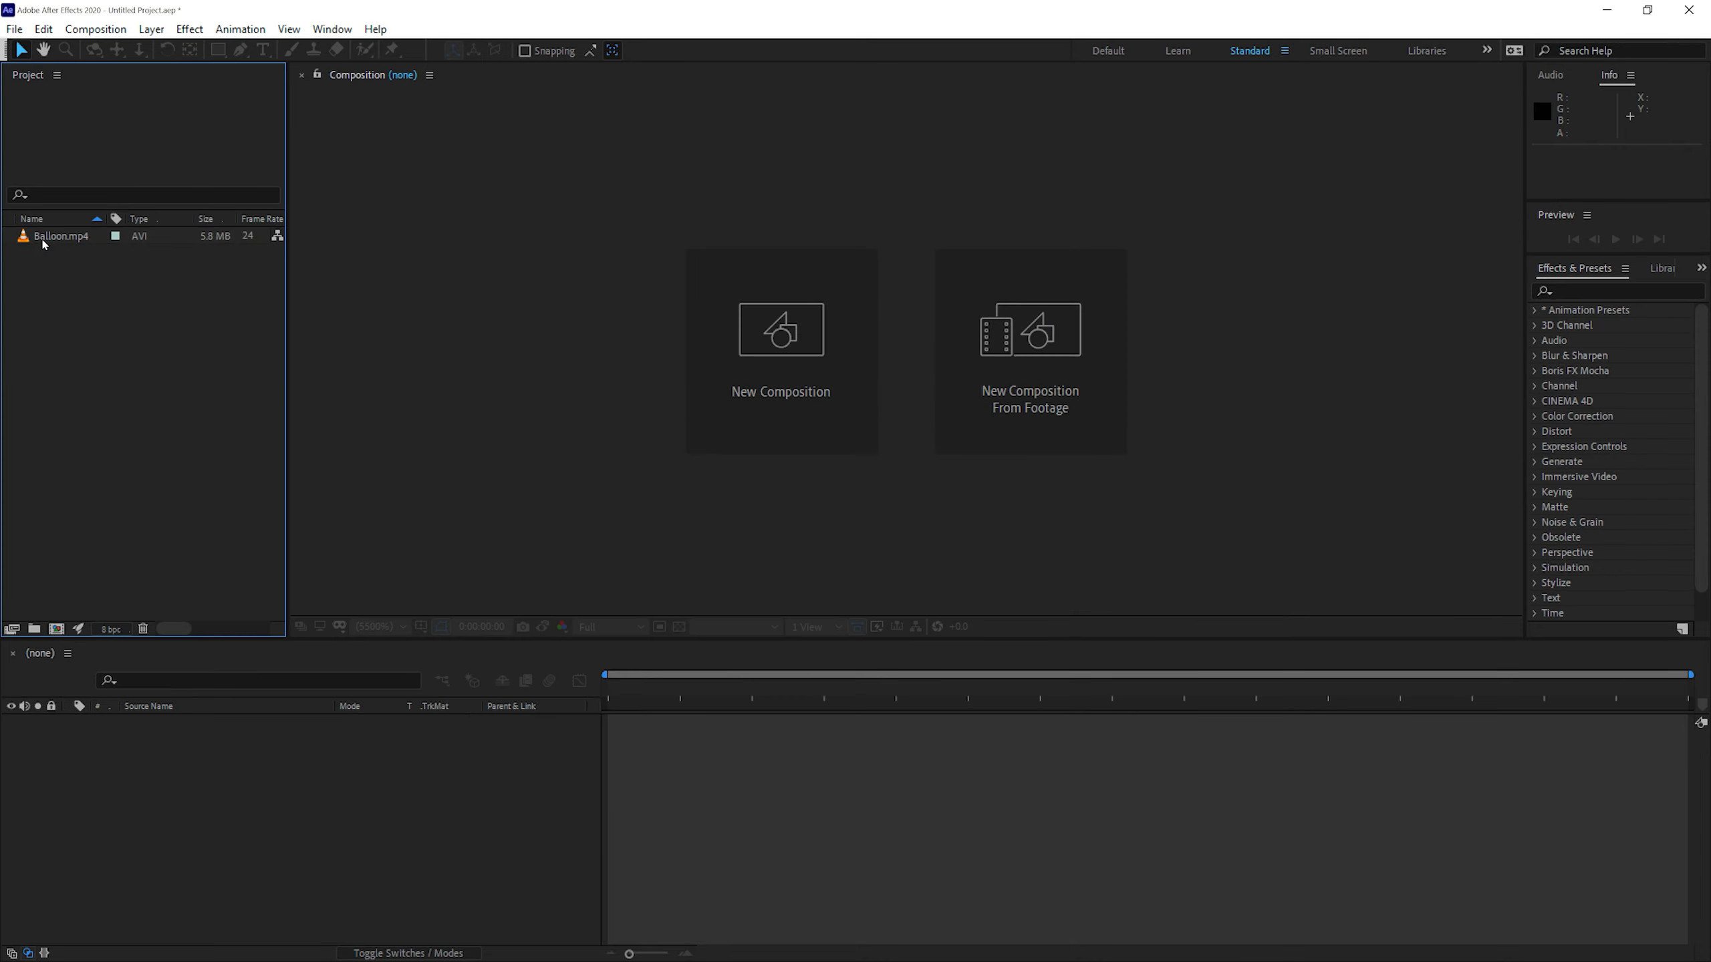
pyautogui.click(61, 236)
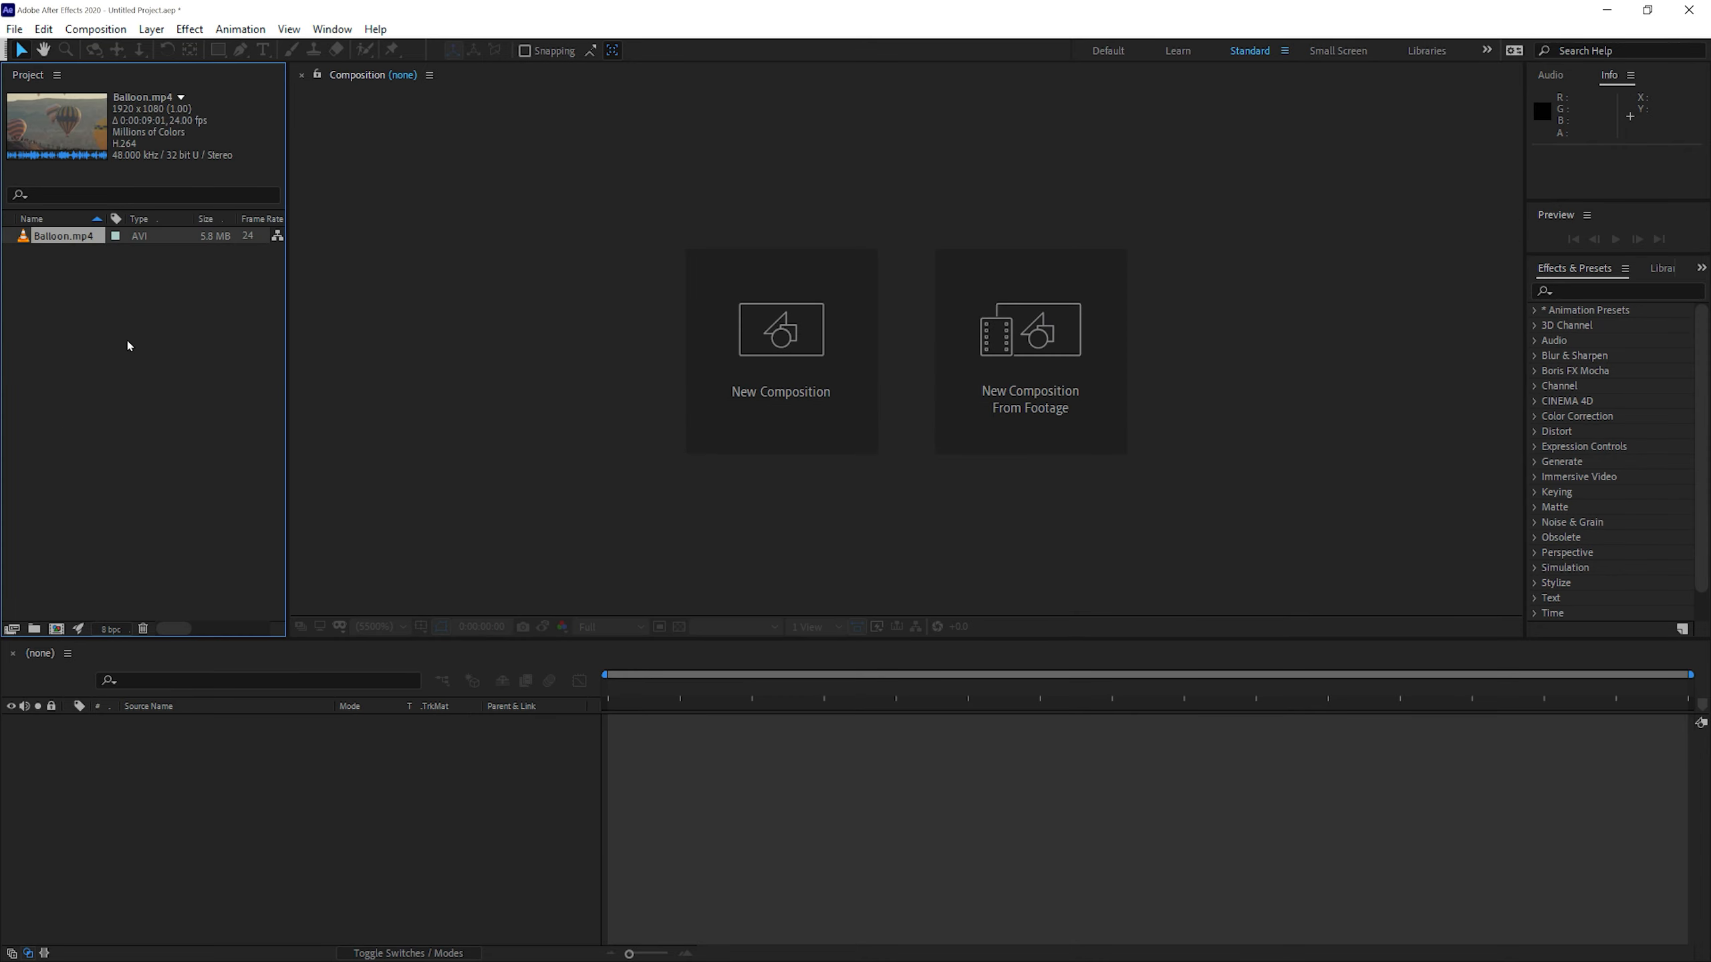
pyautogui.moveTo(155, 270)
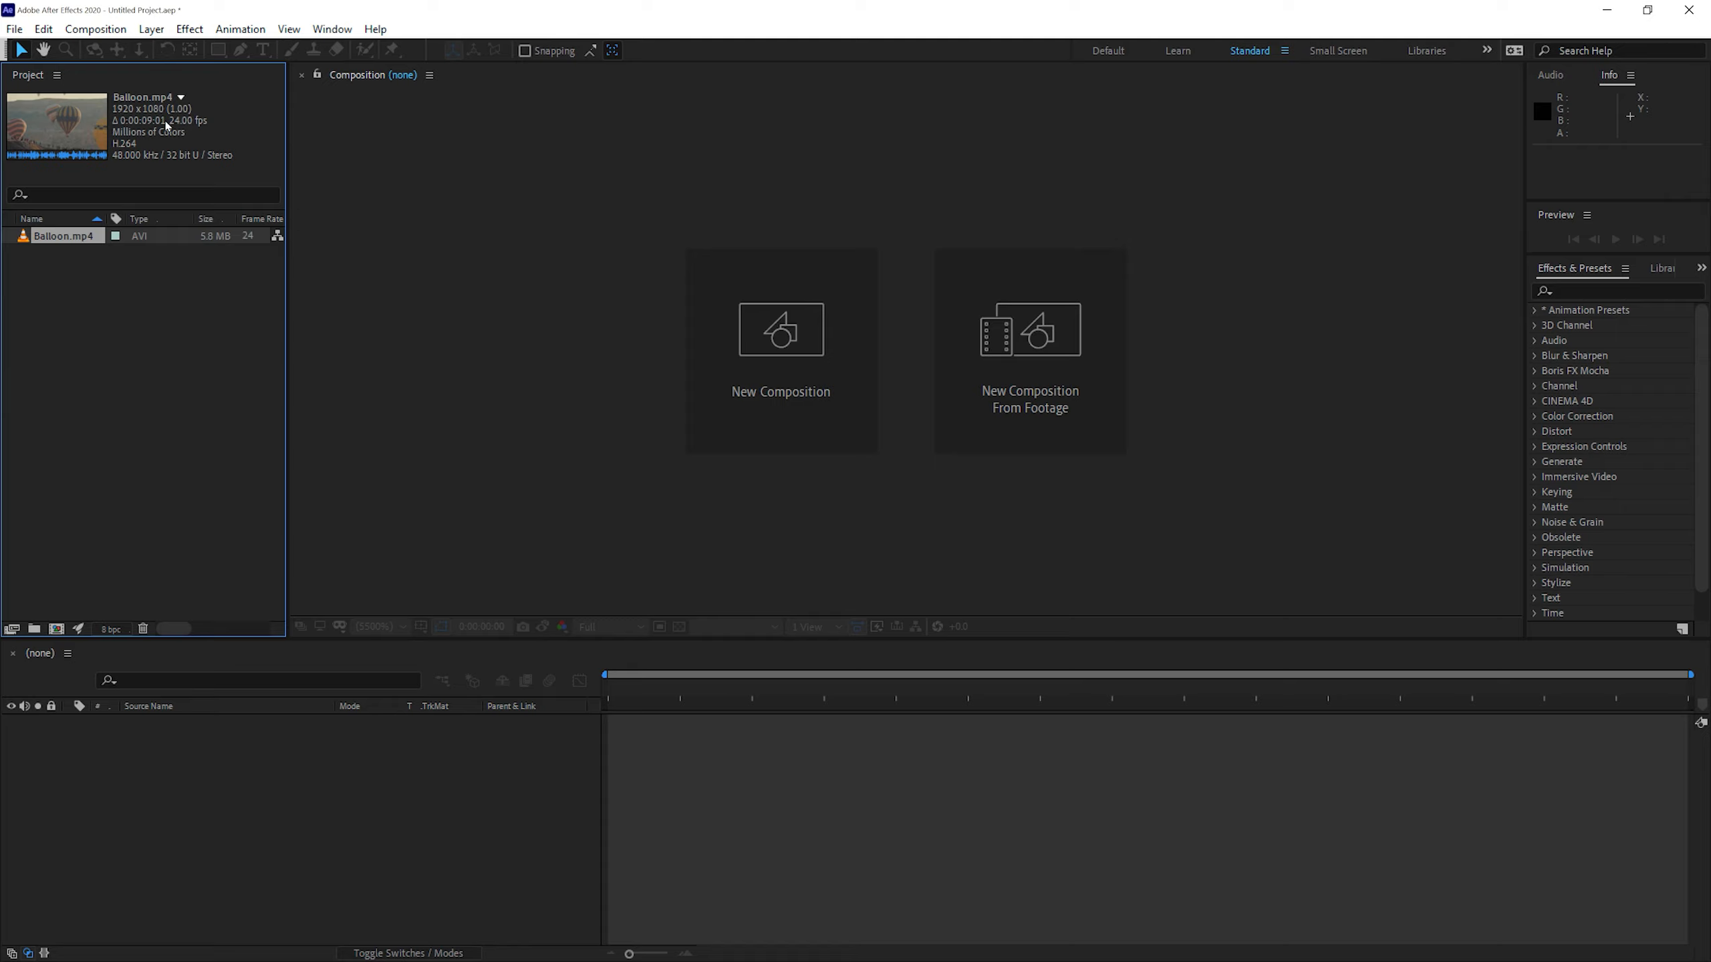
pyautogui.moveTo(153, 131)
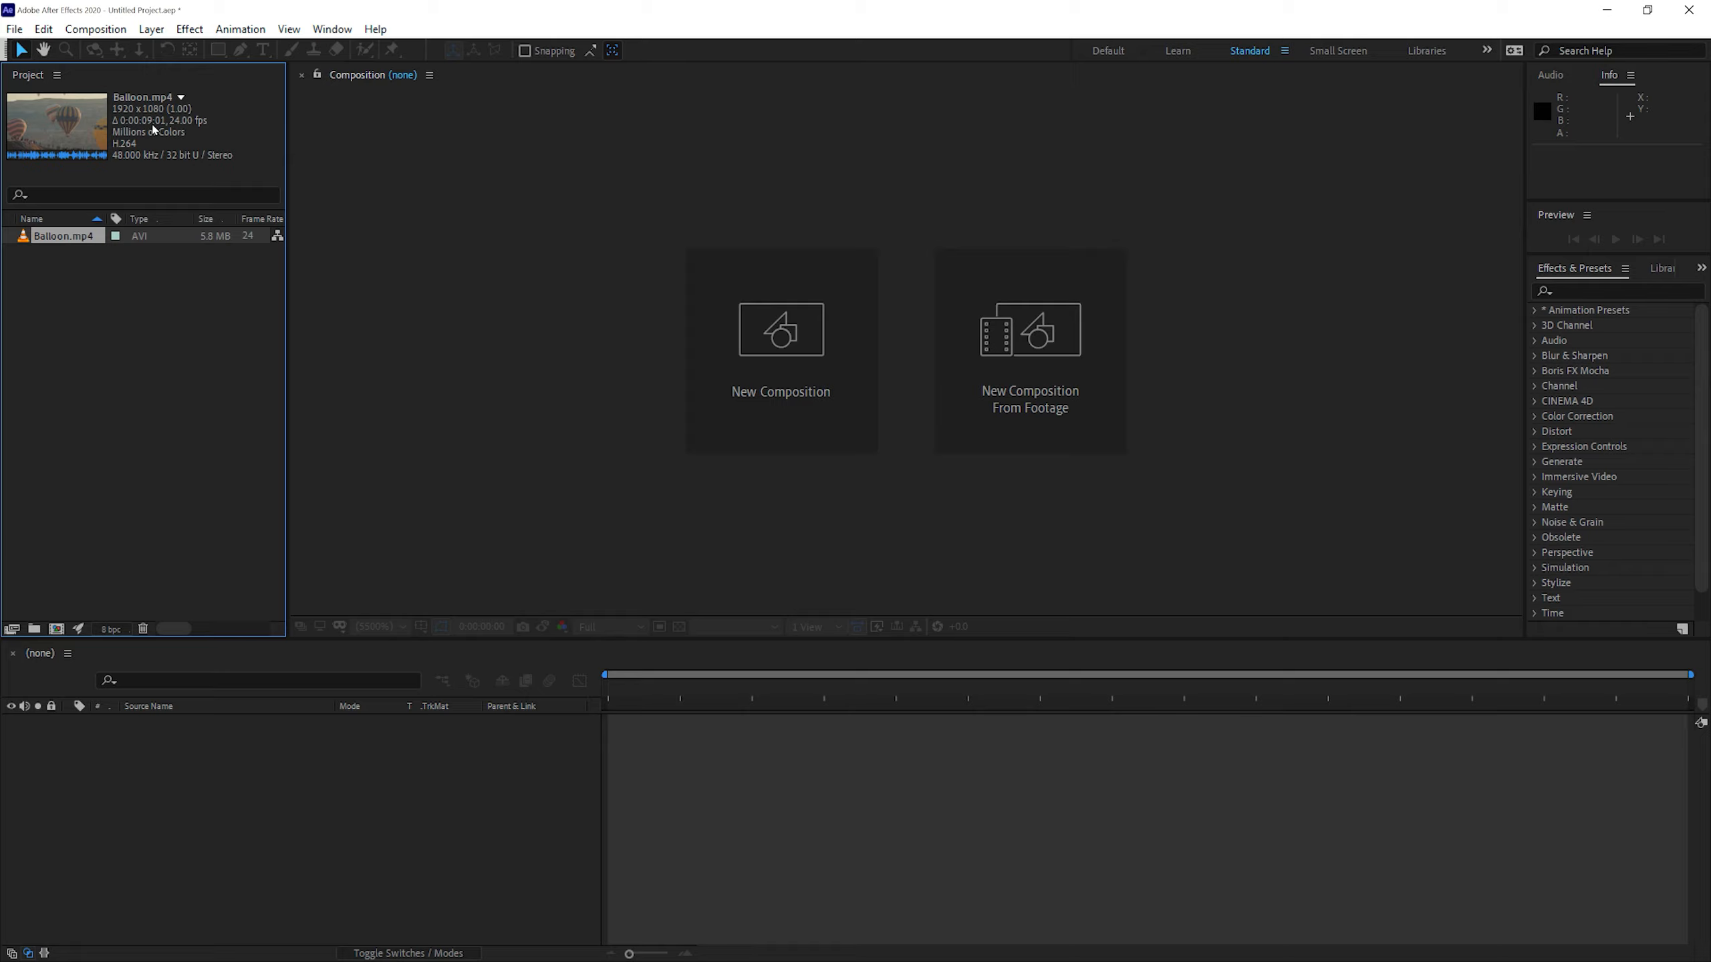
pyautogui.moveTo(138, 381)
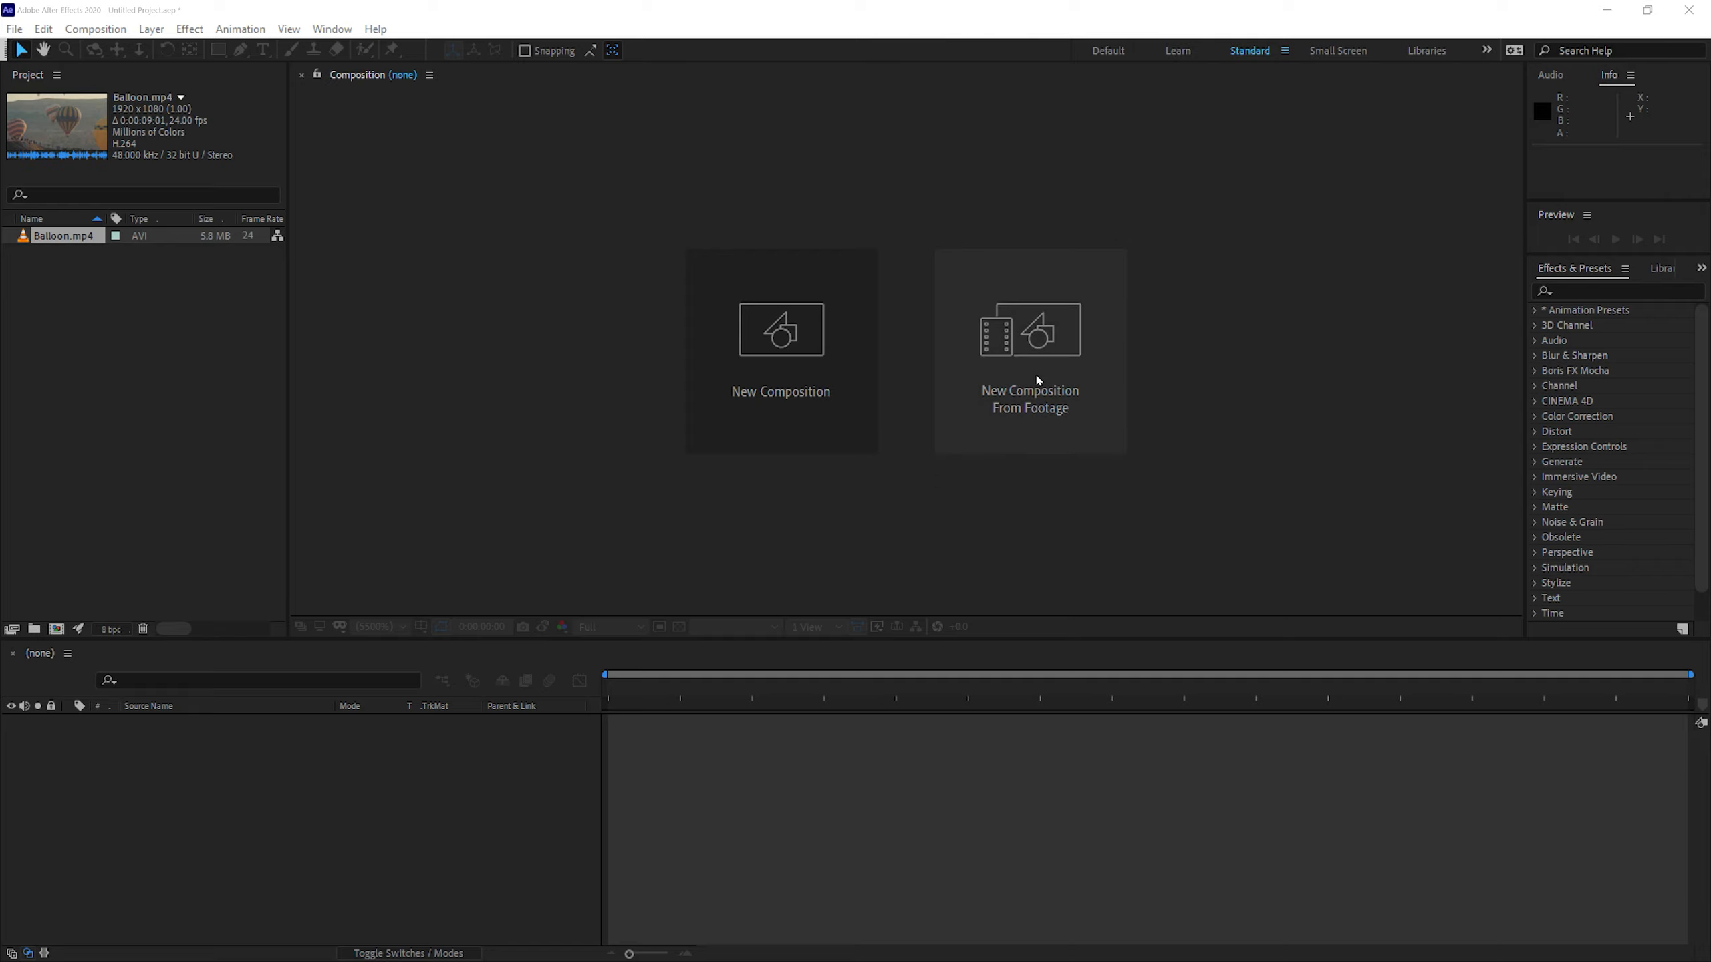
pyautogui.moveTo(1025, 372)
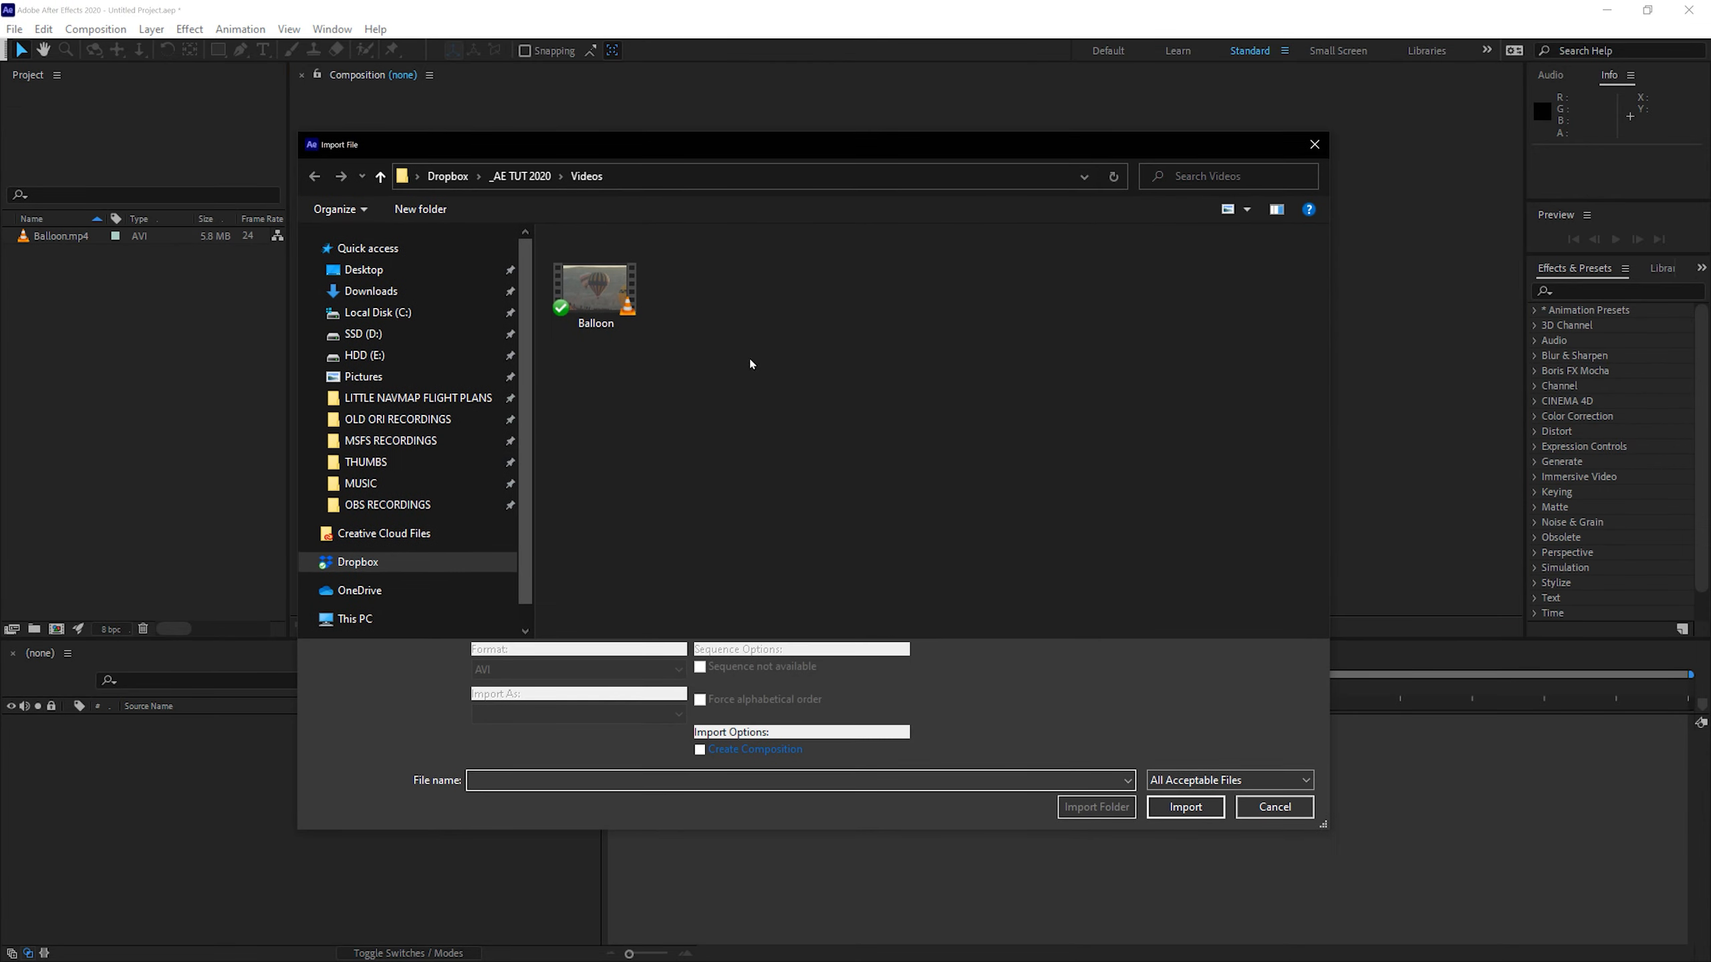
pyautogui.moveTo(1207, 847)
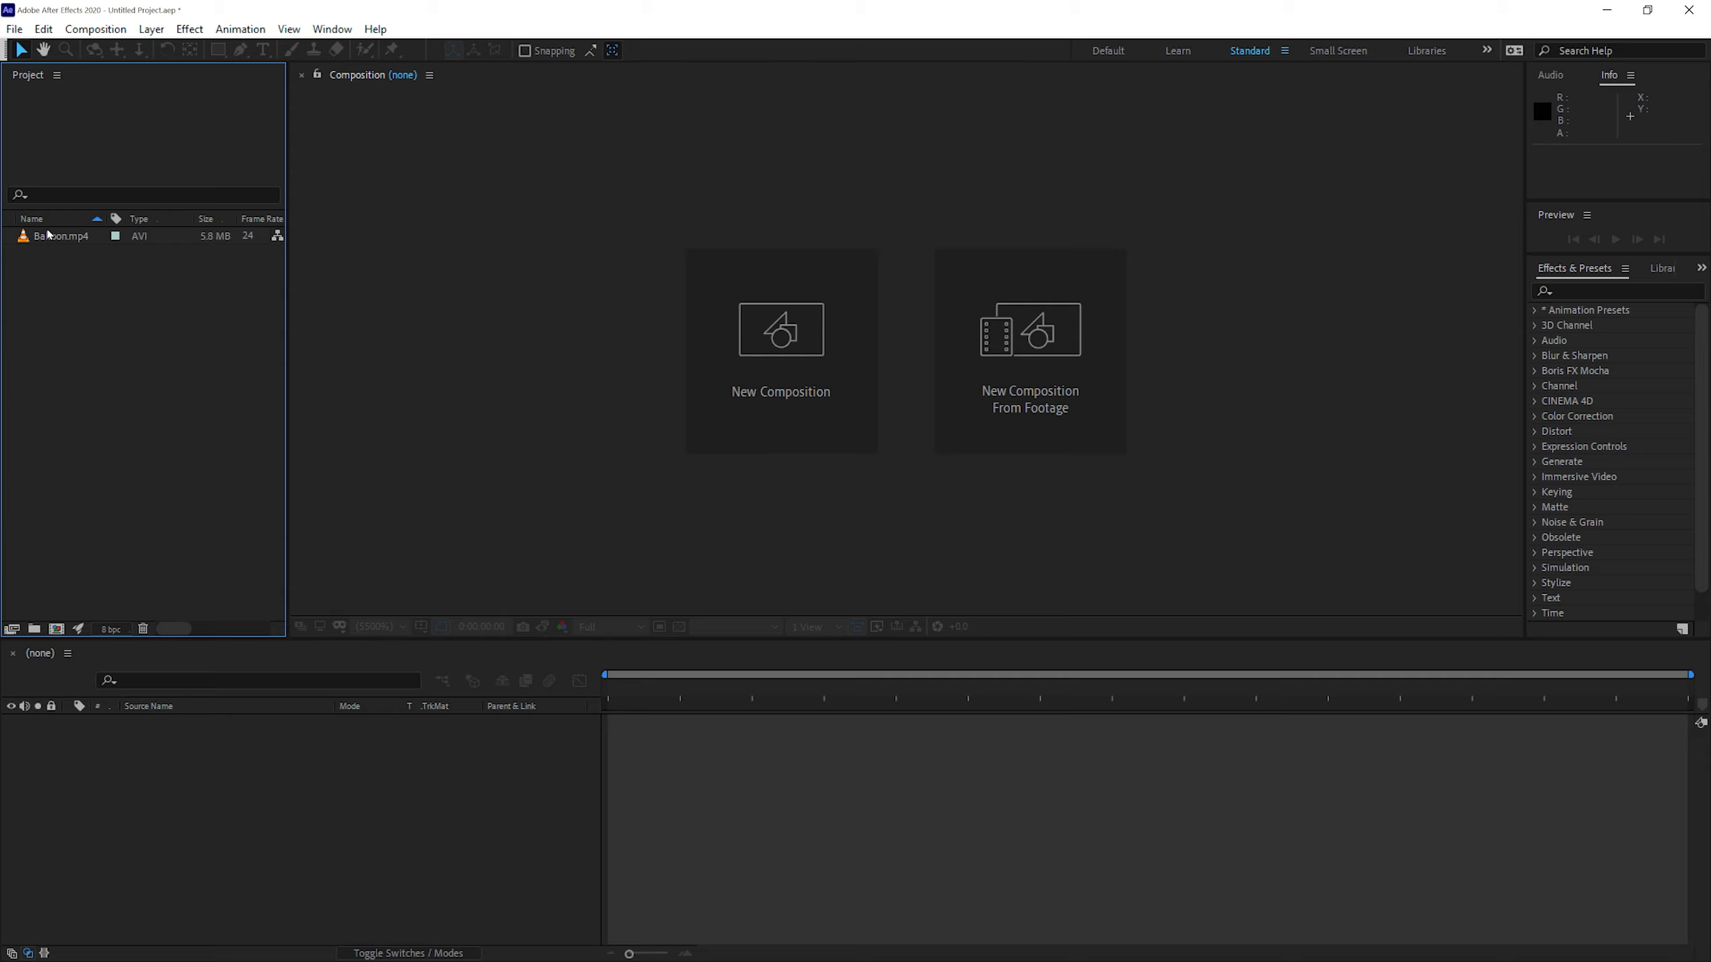
# Build the Balloon comp from Balloon.mp4, select its layer, then play and stop a preview
pyautogui.rightClick(54, 236)
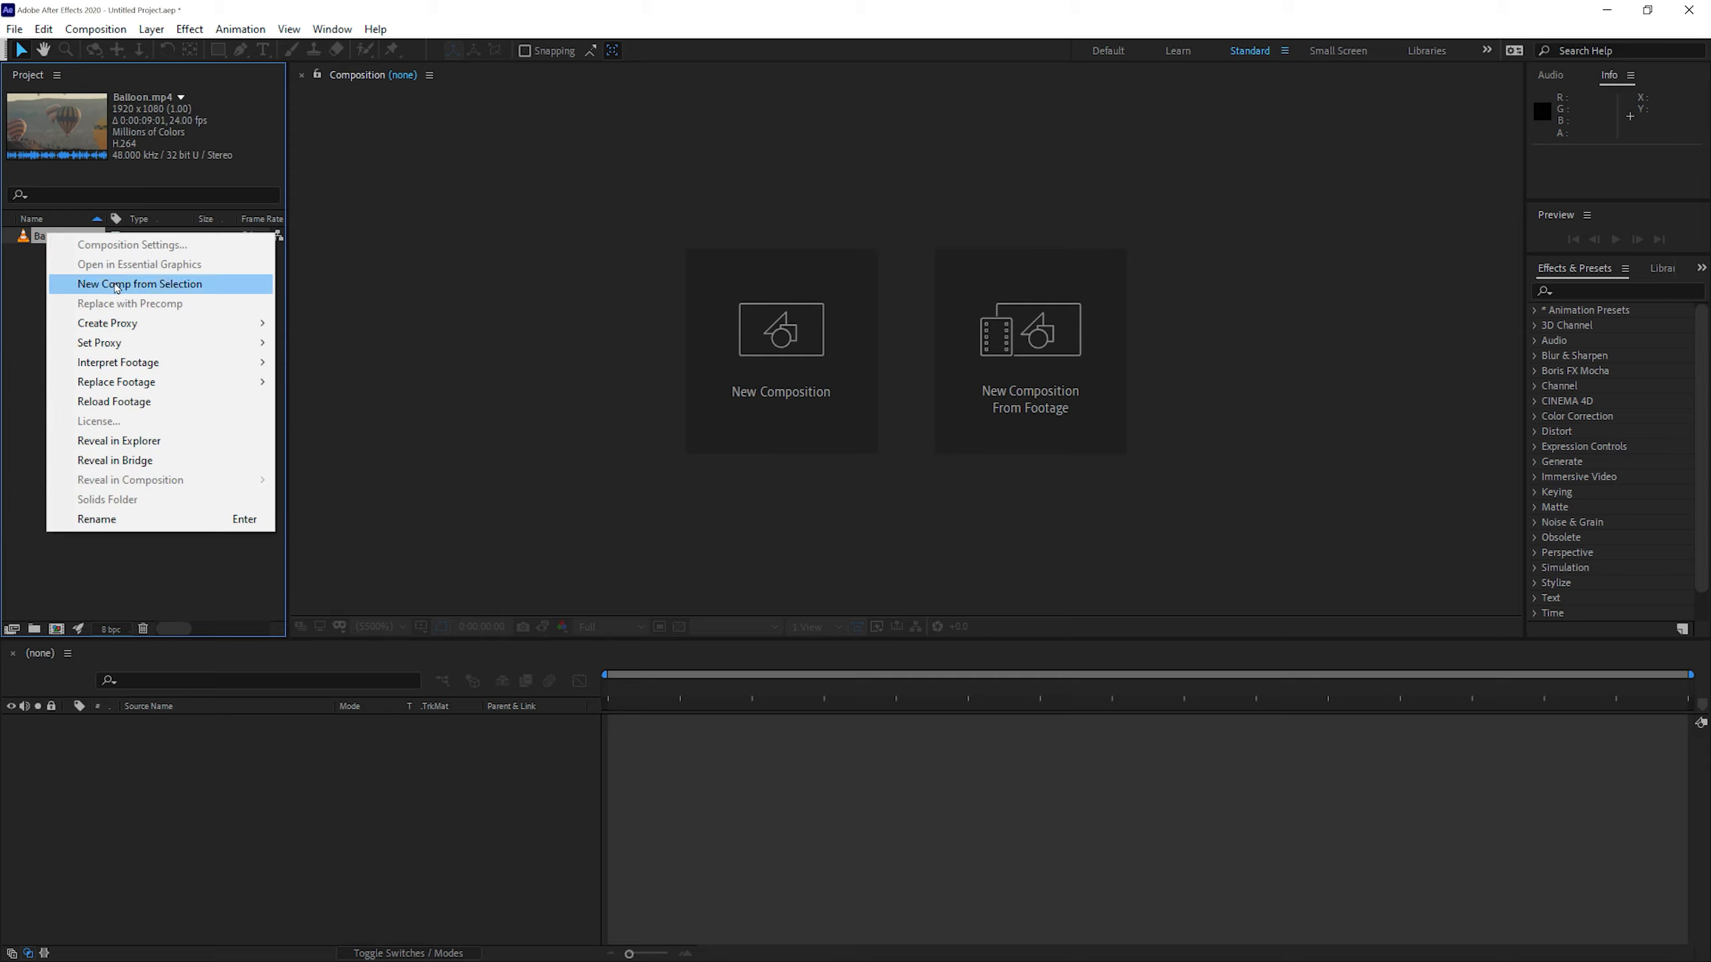
pyautogui.click(143, 579)
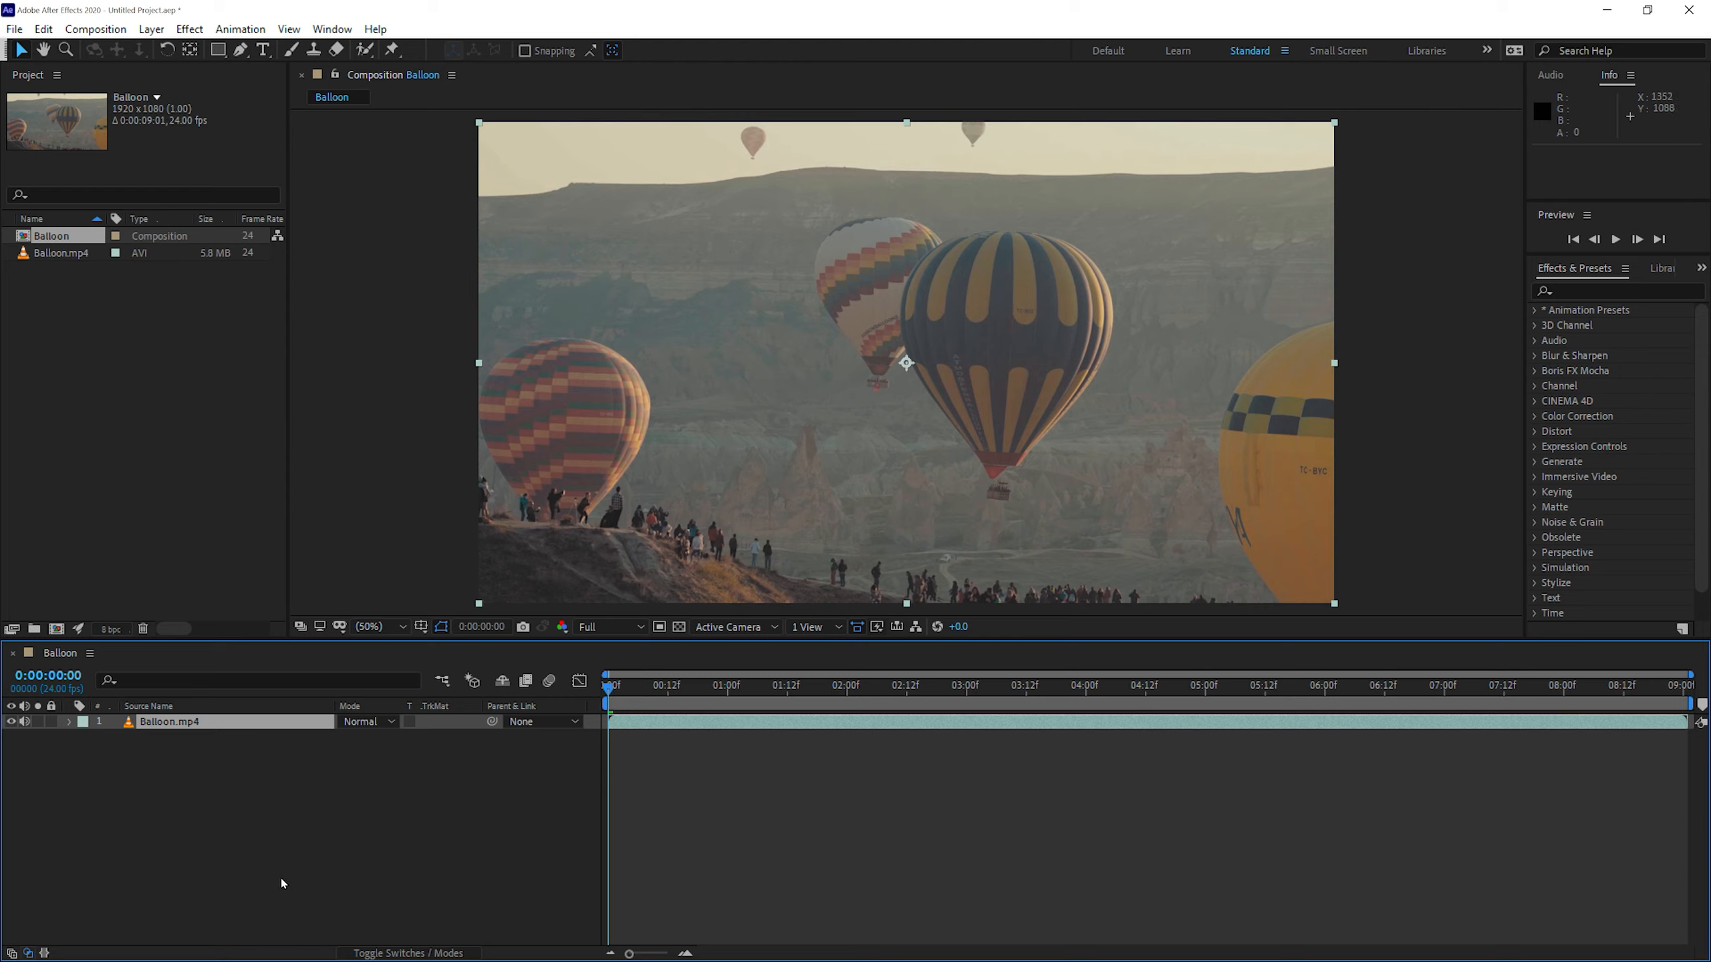
pyautogui.moveTo(411, 650)
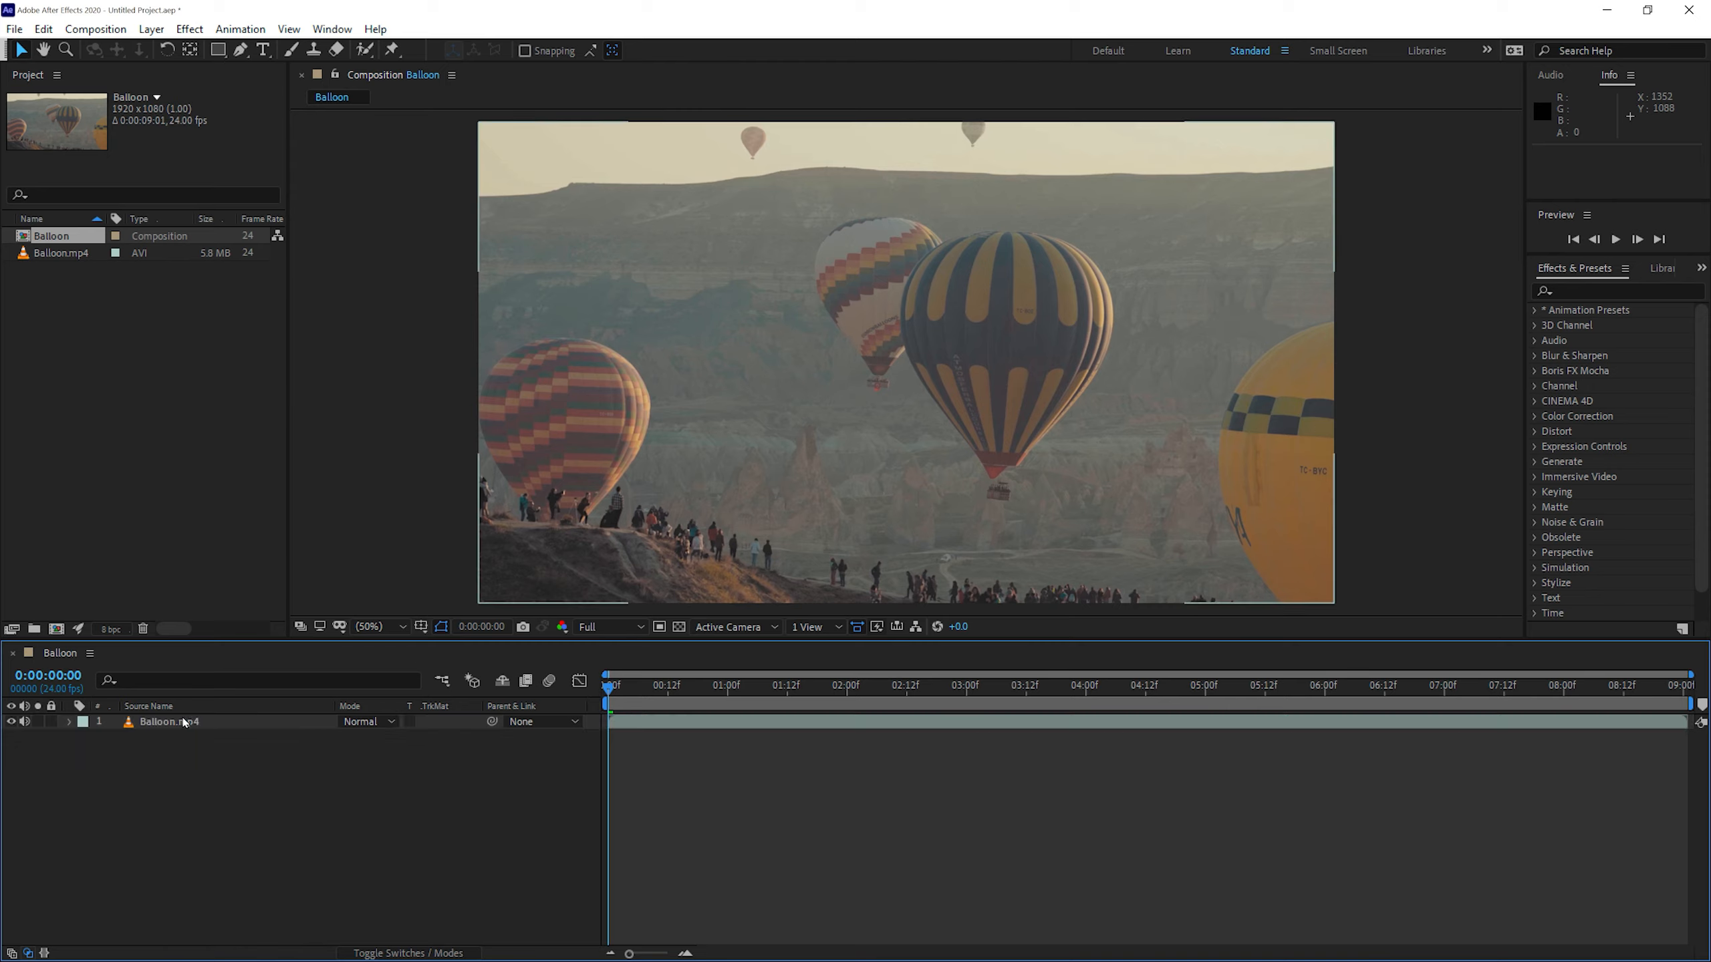
pyautogui.click(184, 721)
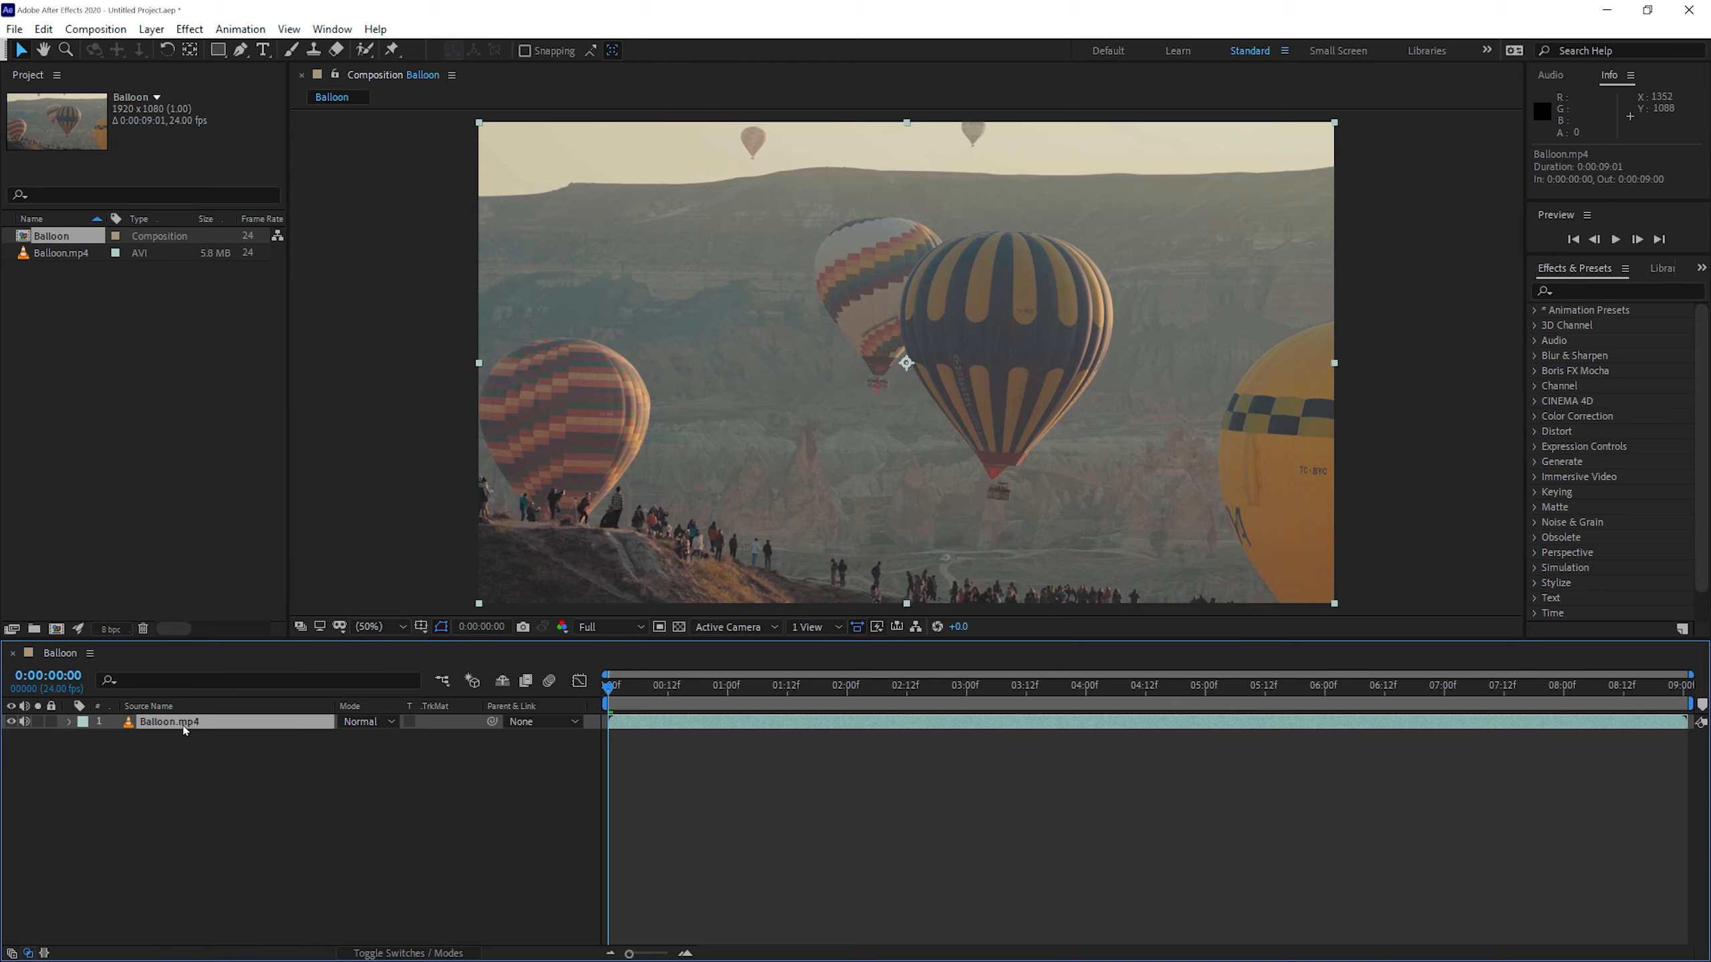
pyautogui.click(796, 689)
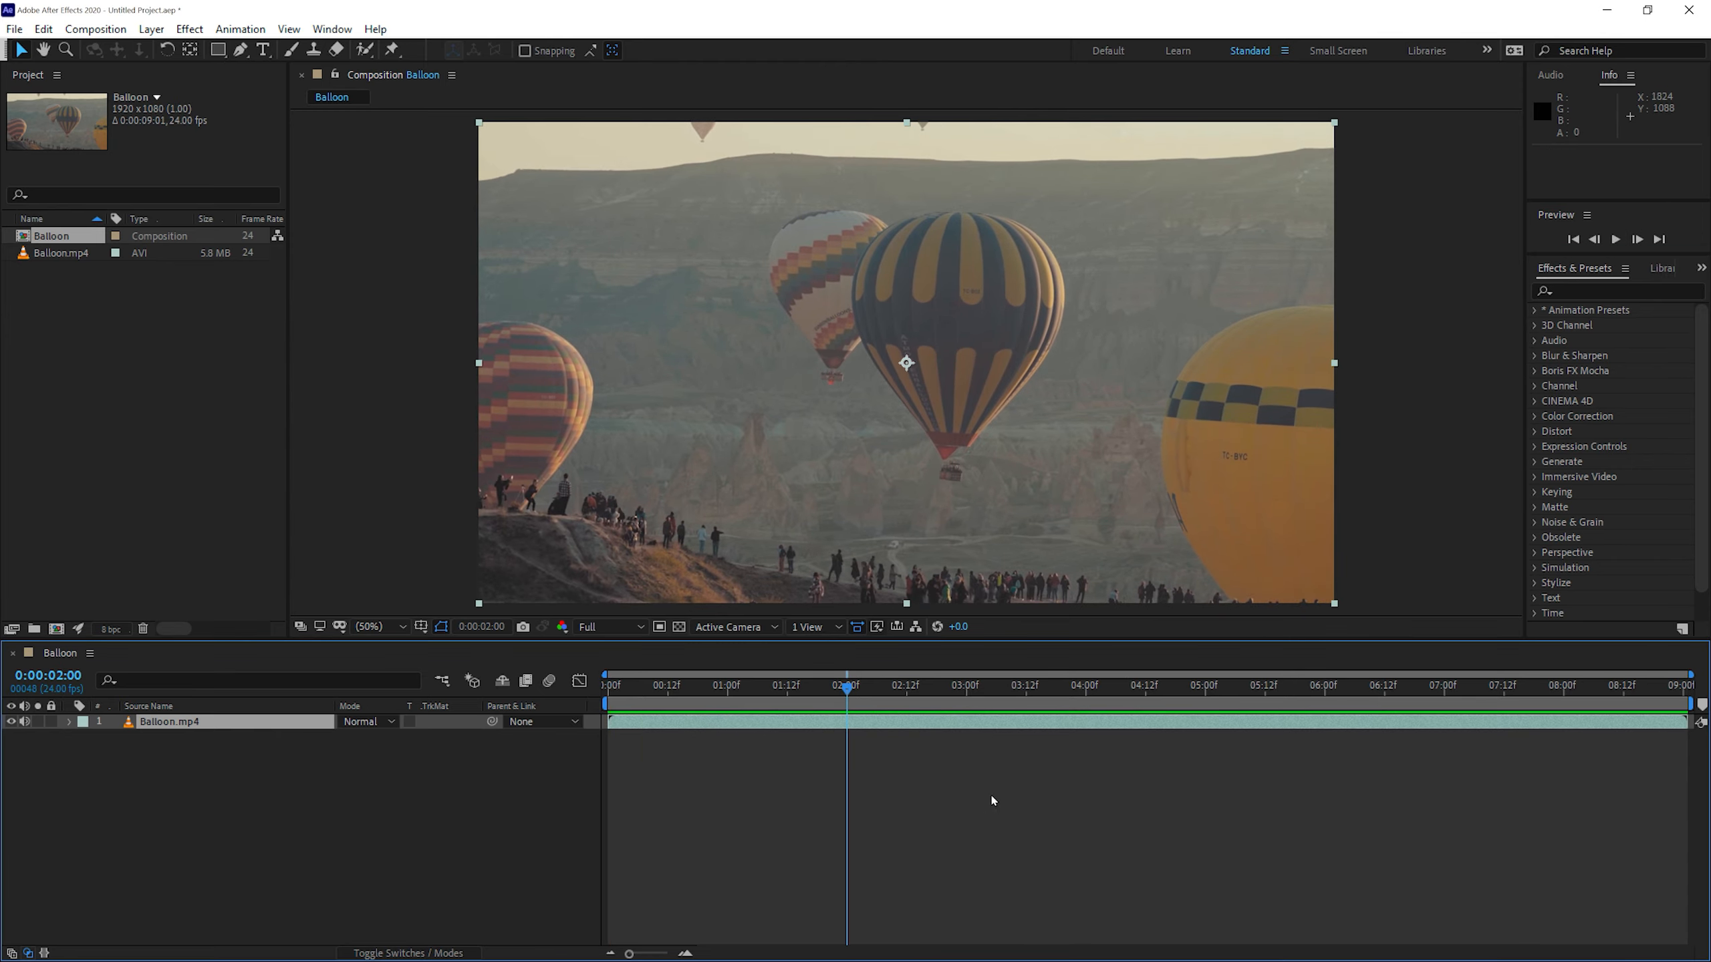
pyautogui.press('space')
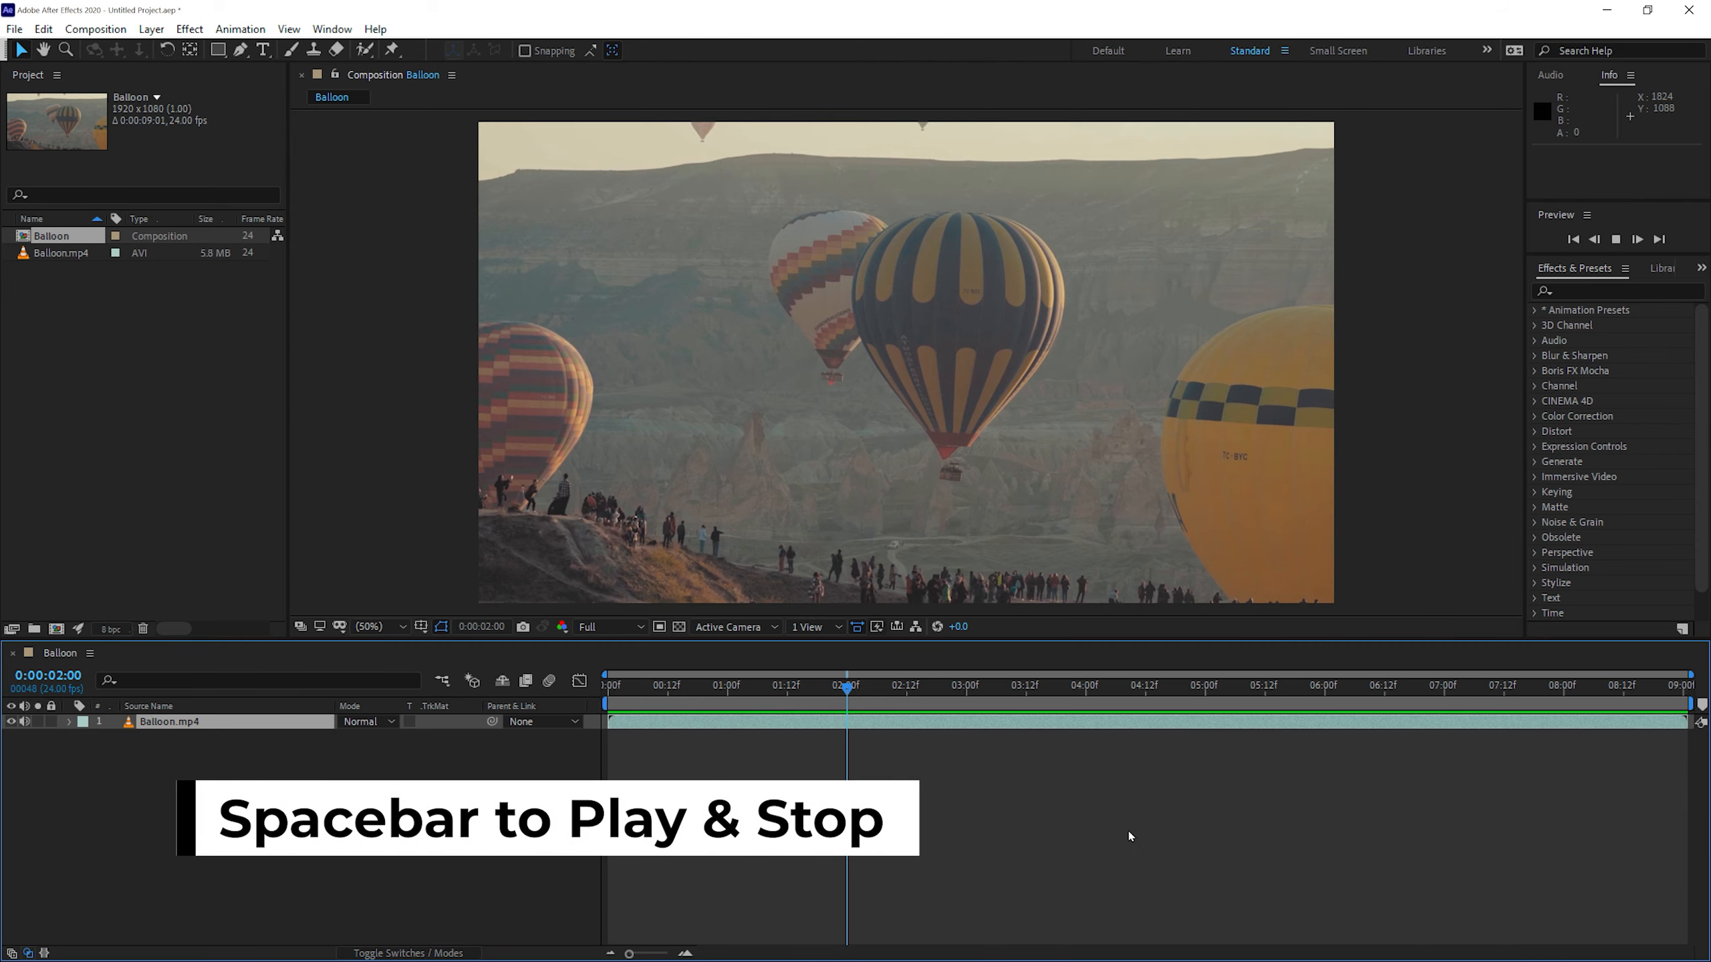
pyautogui.press('space')
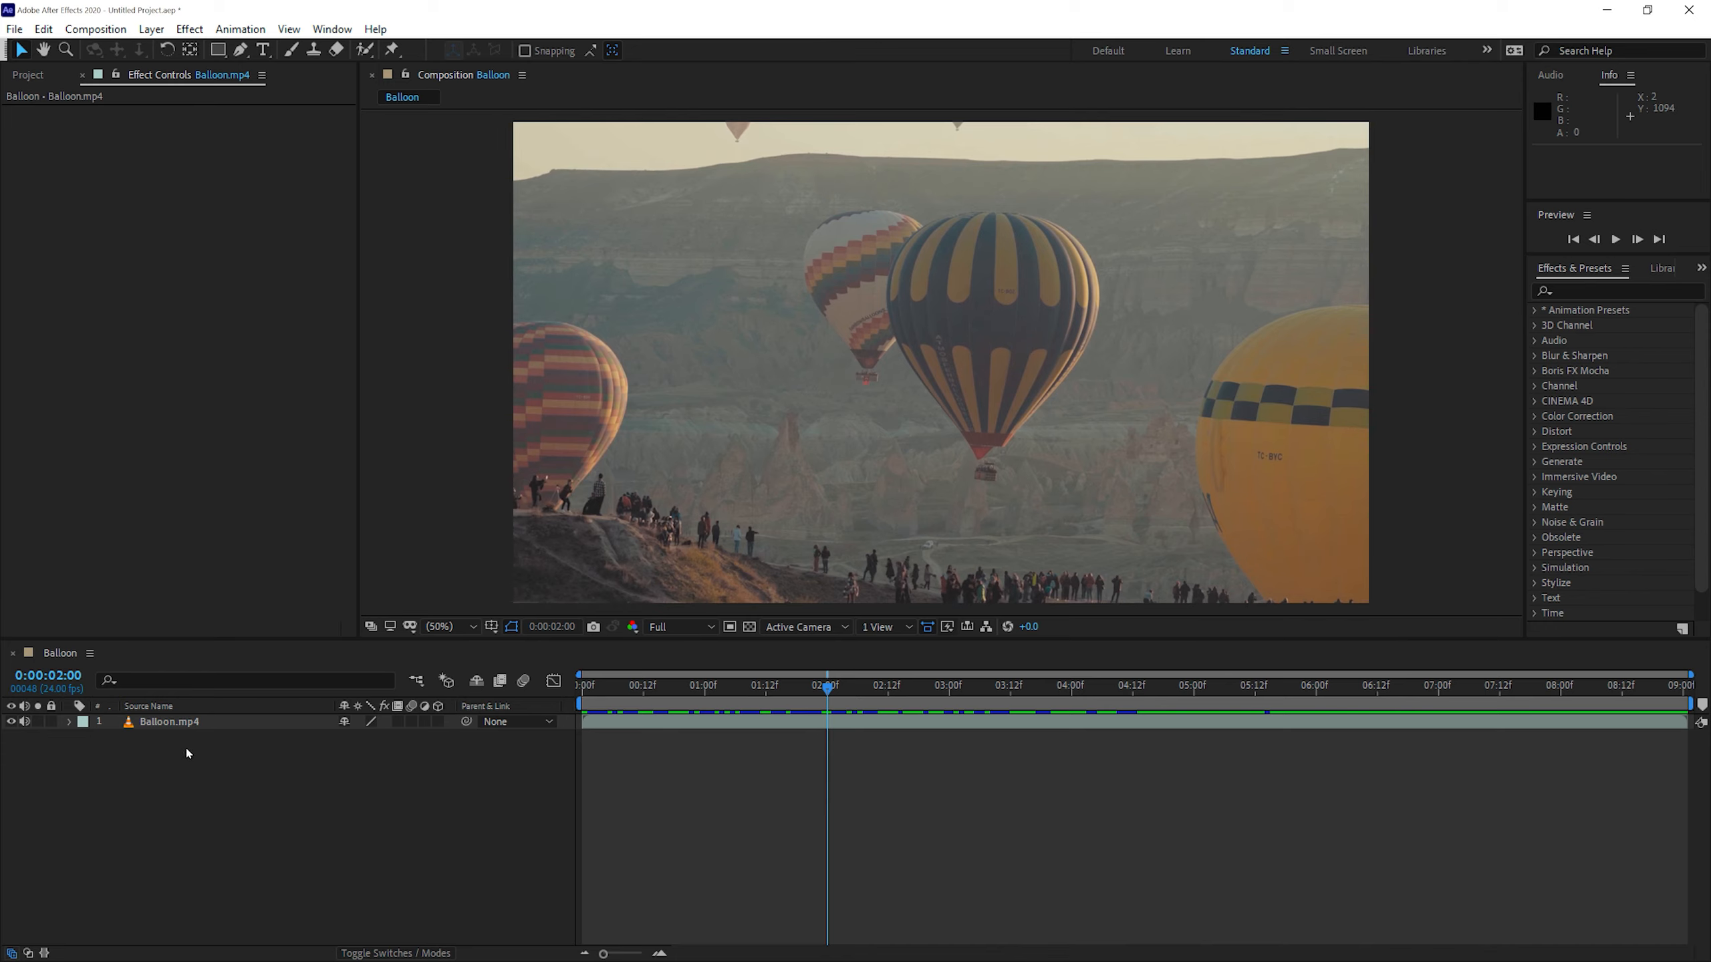
# Apply Levels to Balloon.mp4 with input black 51, input white 161 and gamma 1.15
pyautogui.click(169, 721)
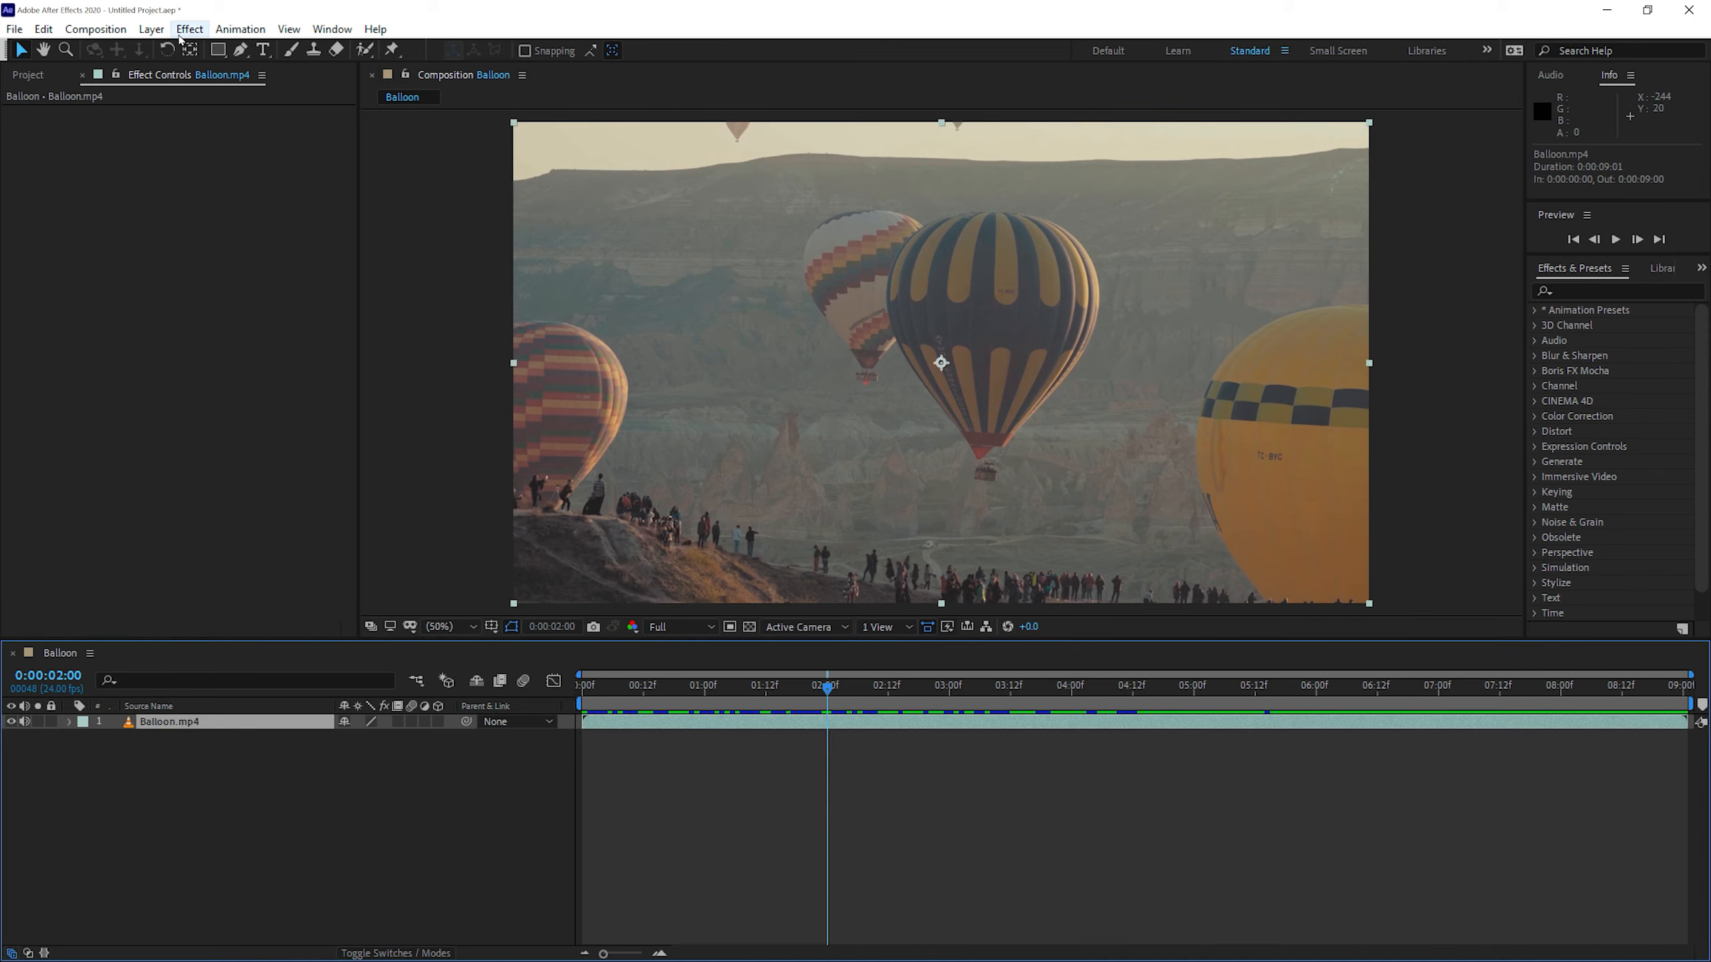
pyautogui.click(189, 28)
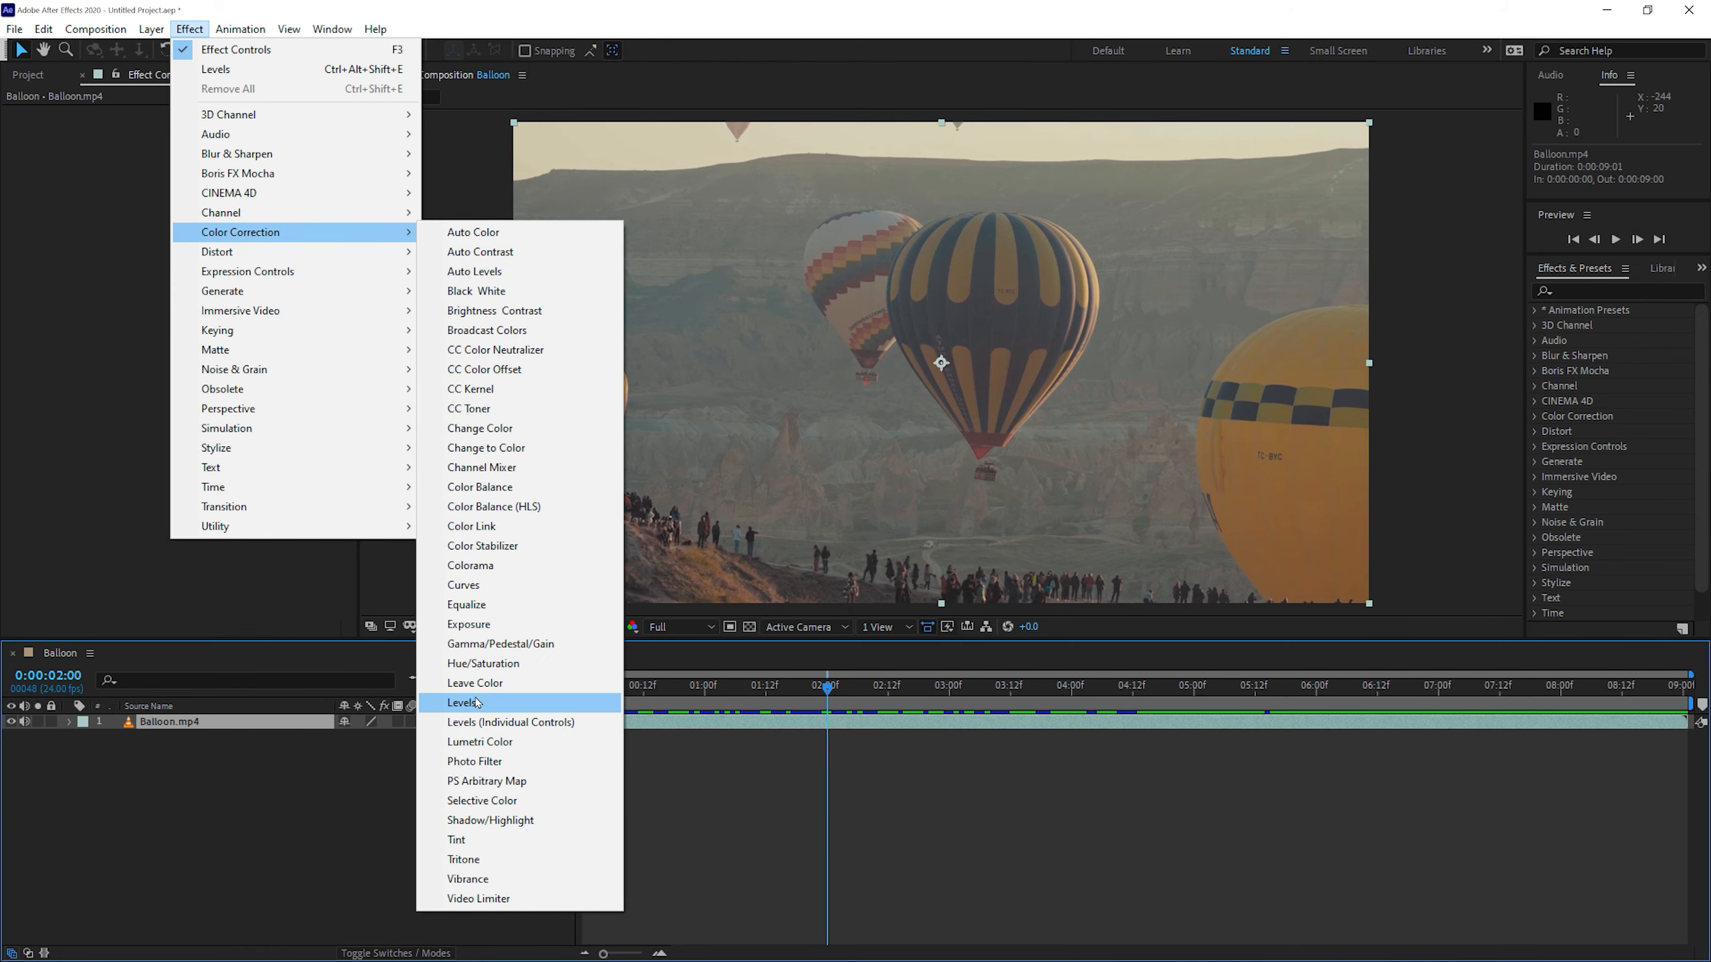
pyautogui.click(464, 702)
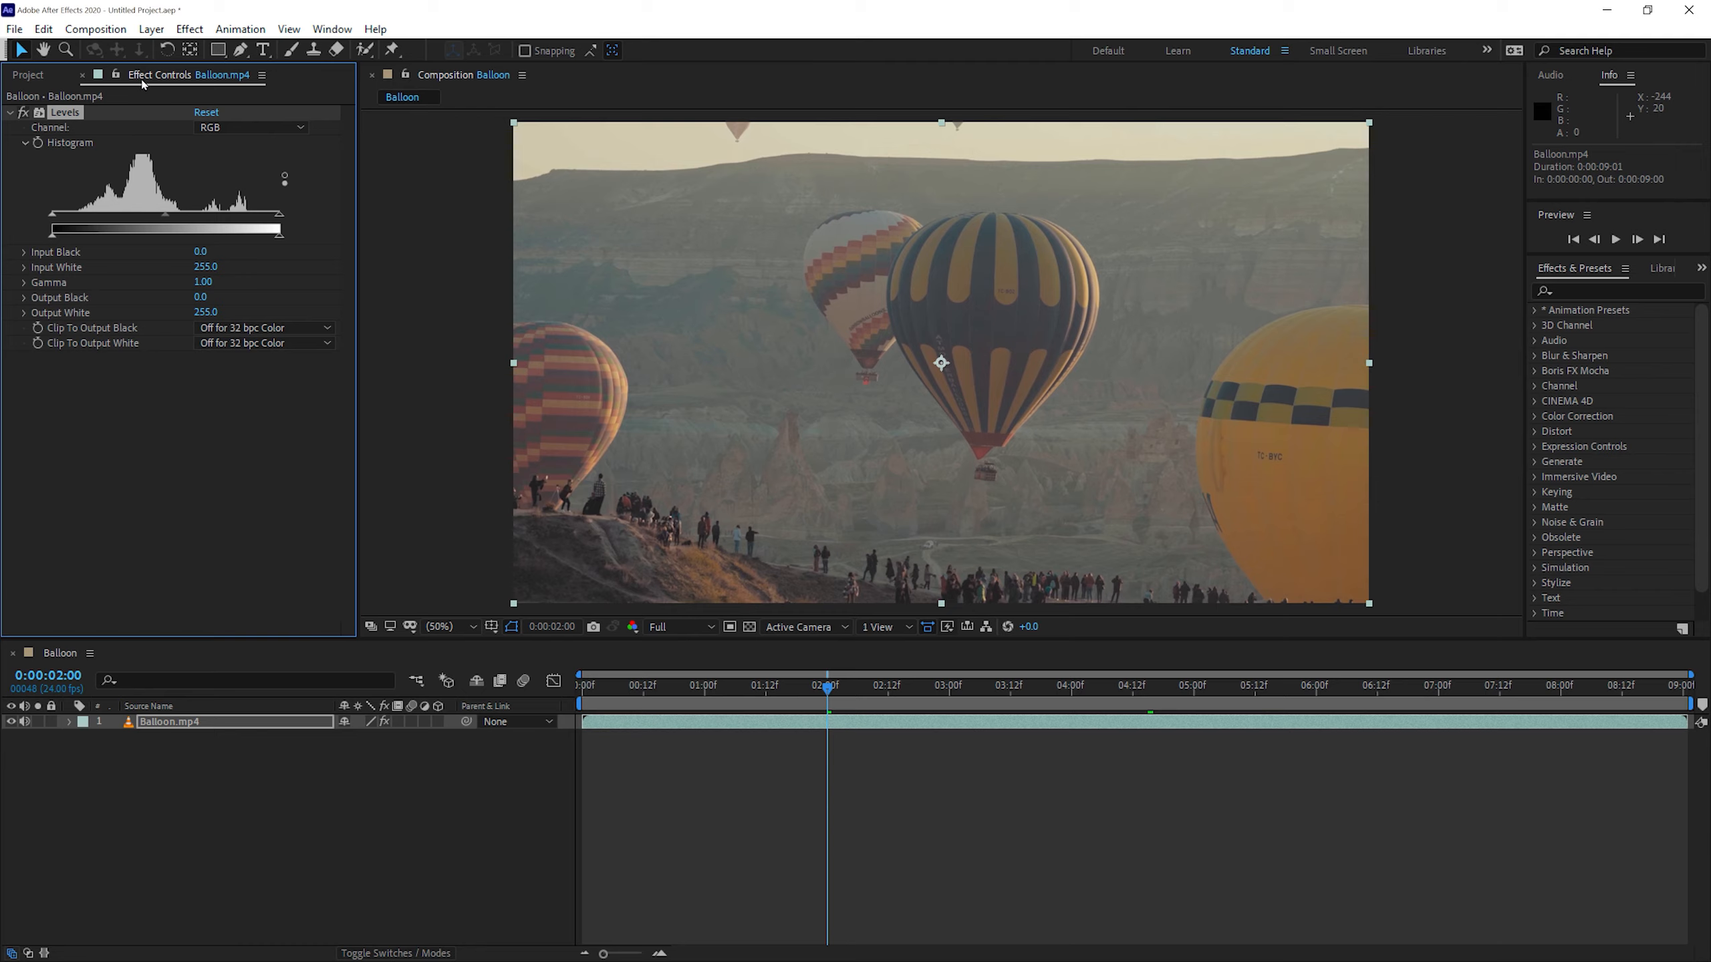
pyautogui.moveTo(194, 501)
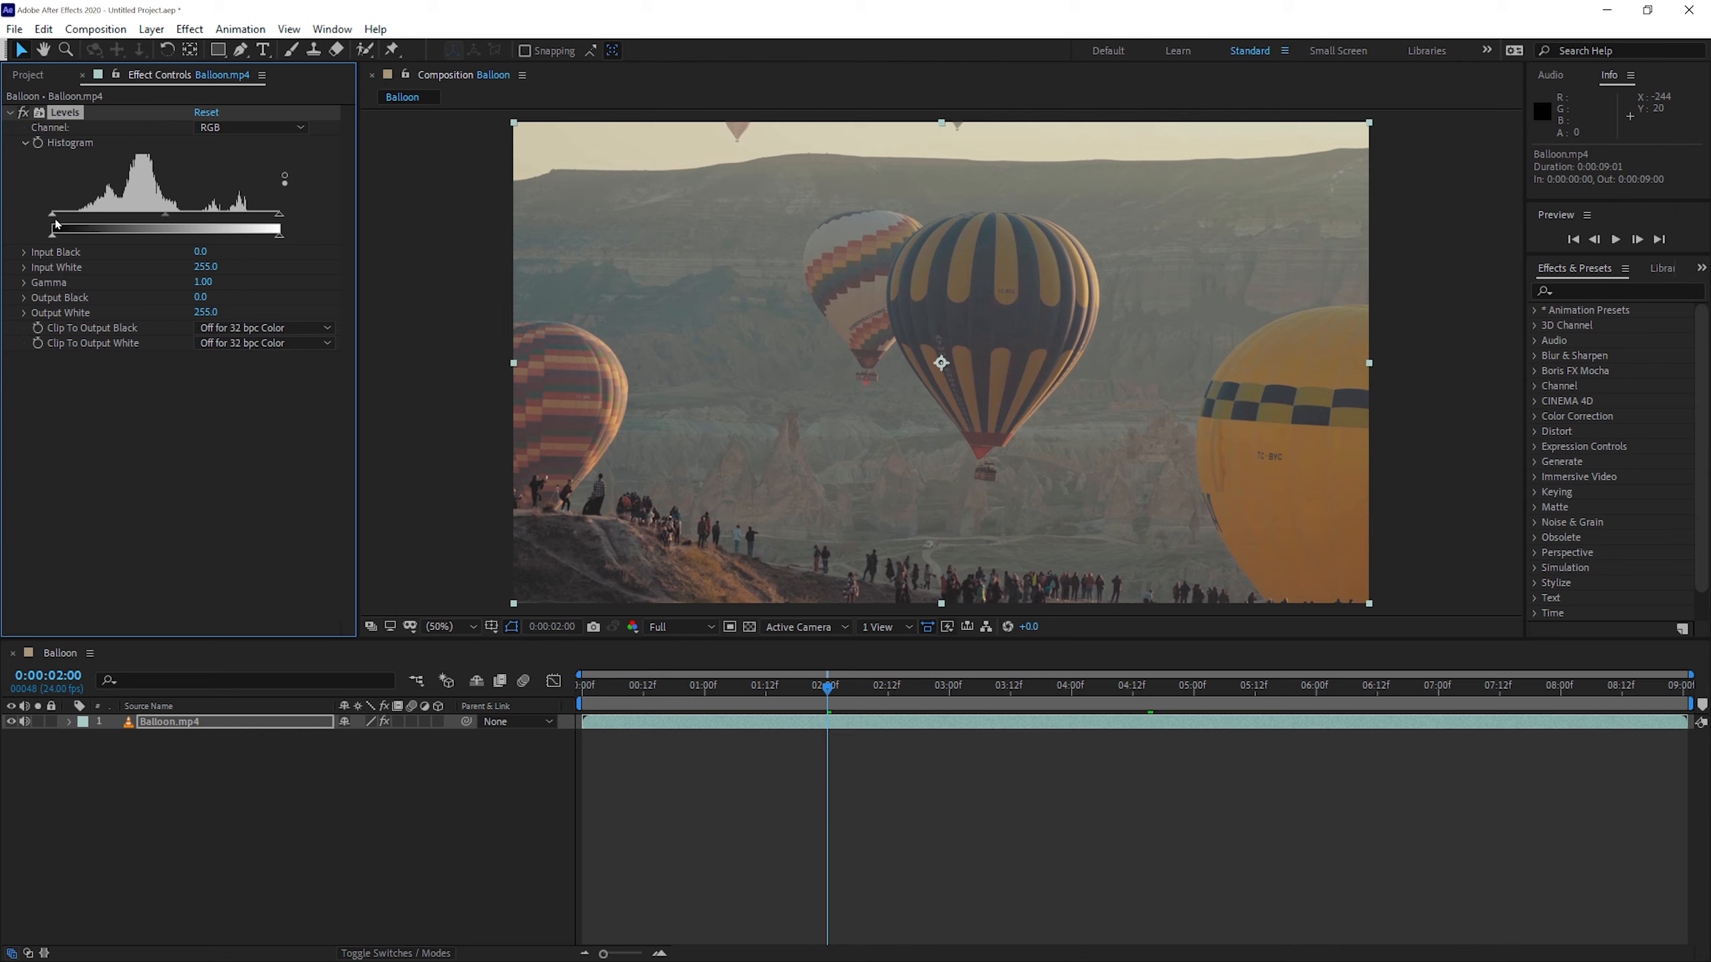
pyautogui.moveTo(57, 226); pyautogui.dragTo(109, 226)
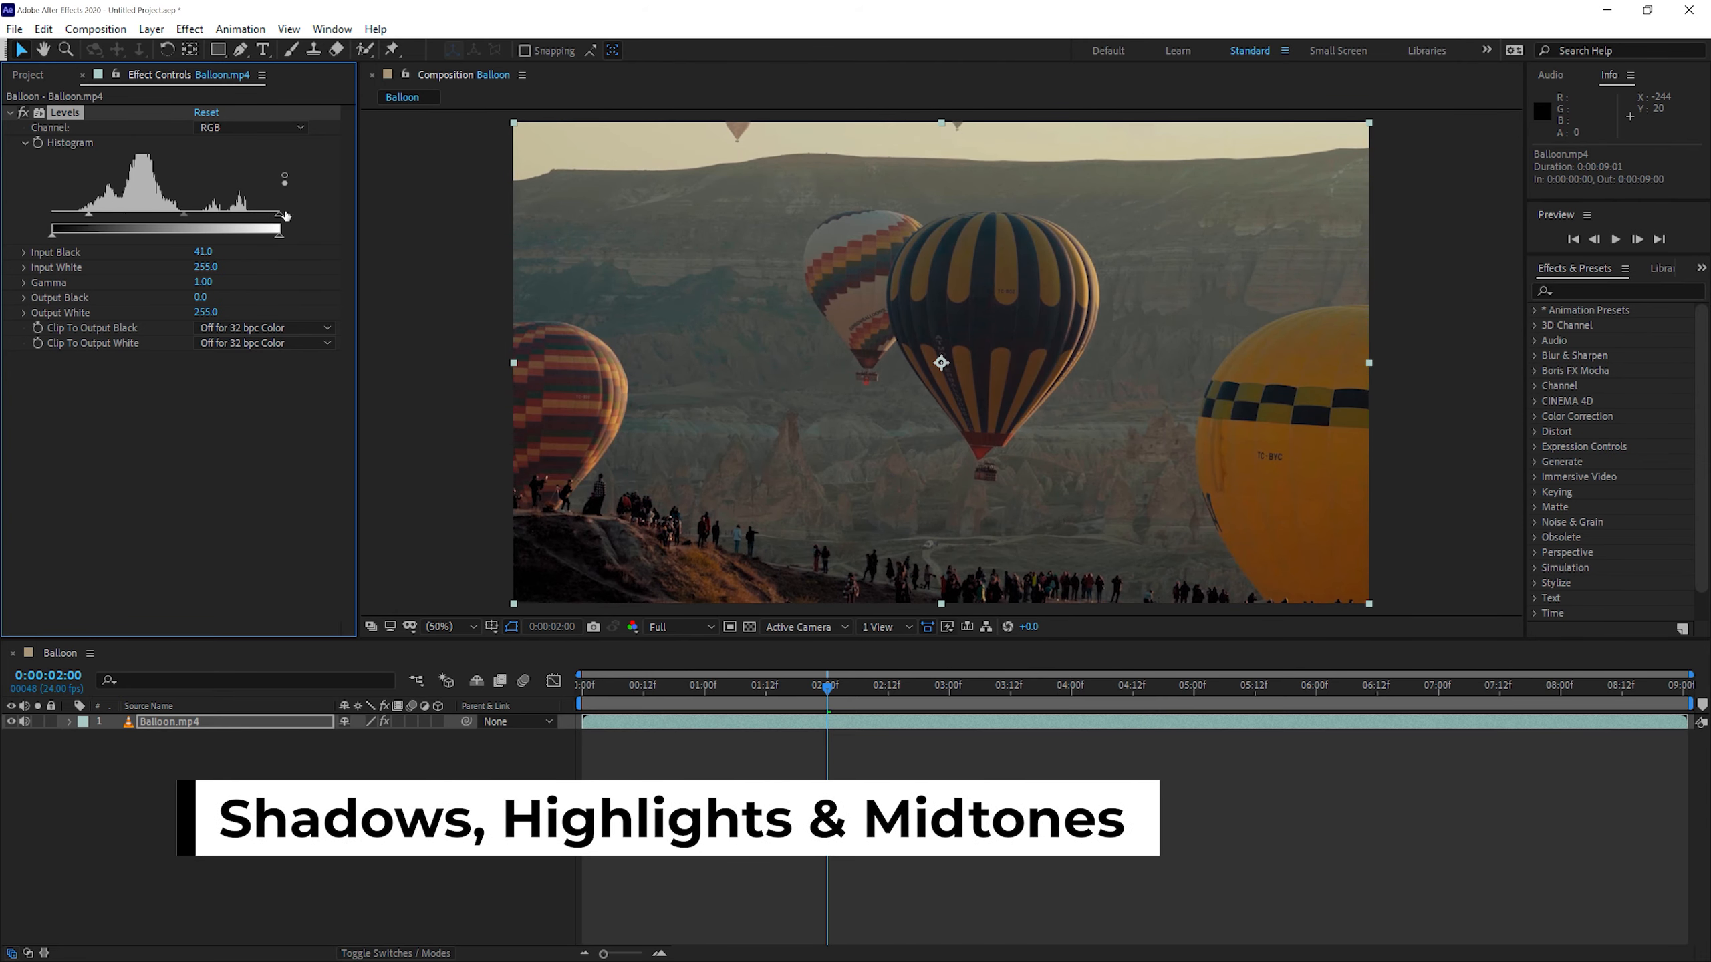
pyautogui.moveTo(283, 230); pyautogui.dragTo(278, 229)
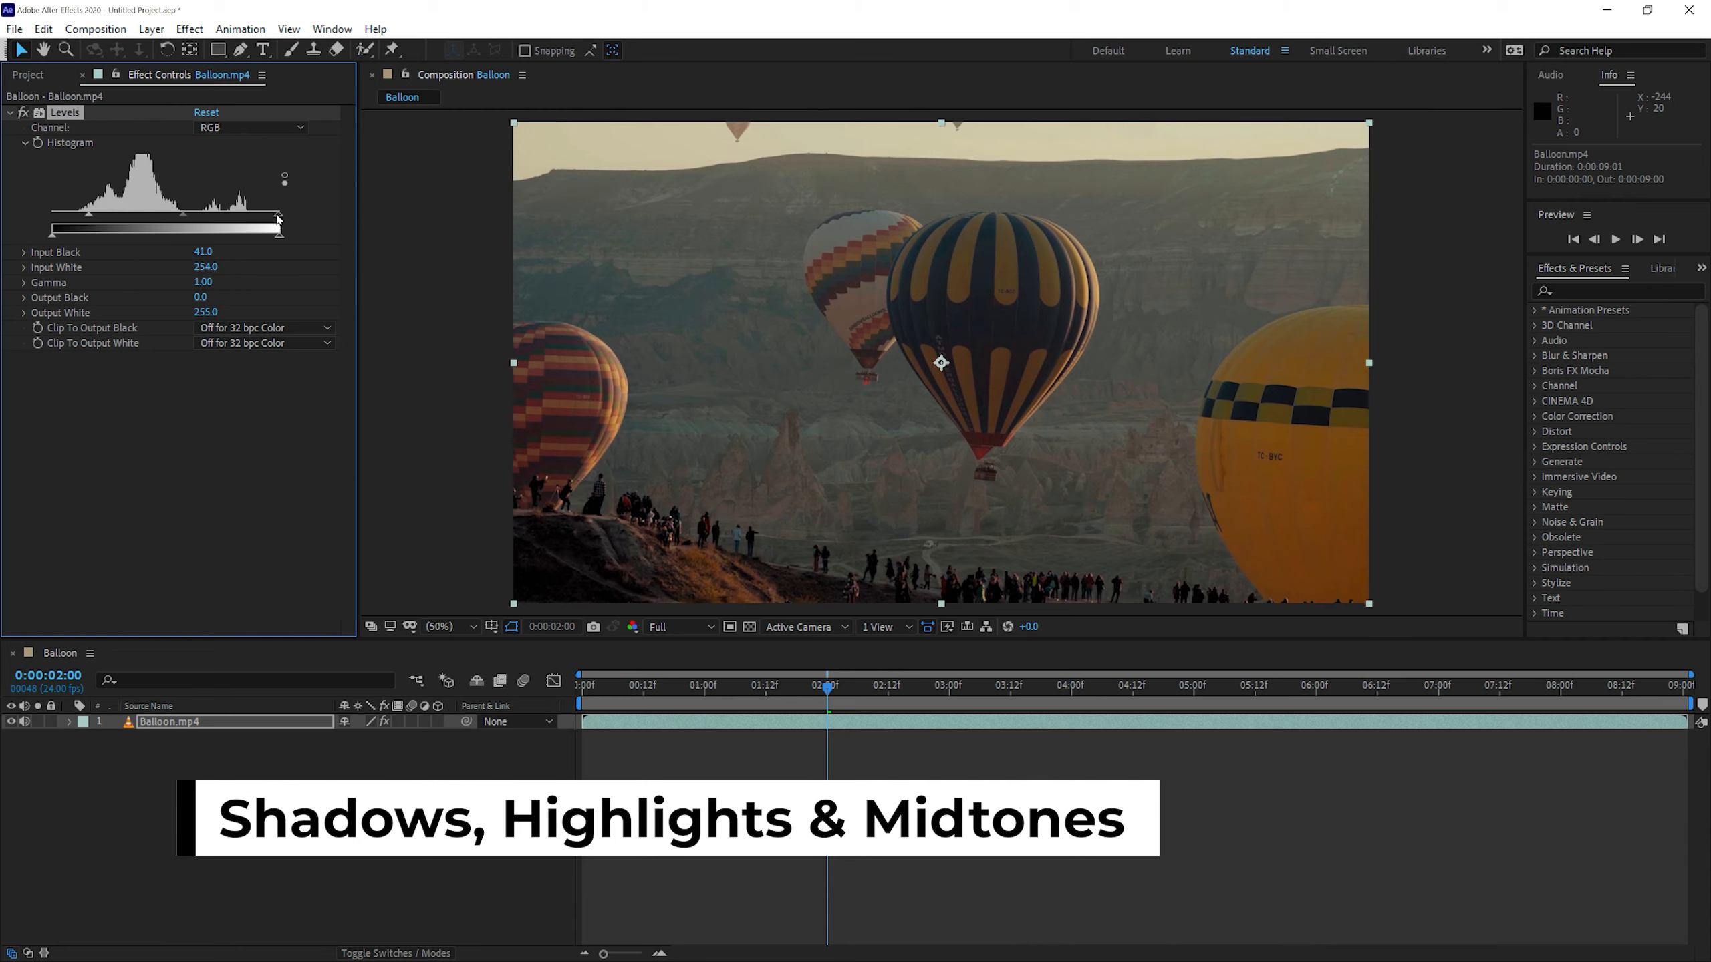
pyautogui.moveTo(278, 226); pyautogui.dragTo(163, 226)
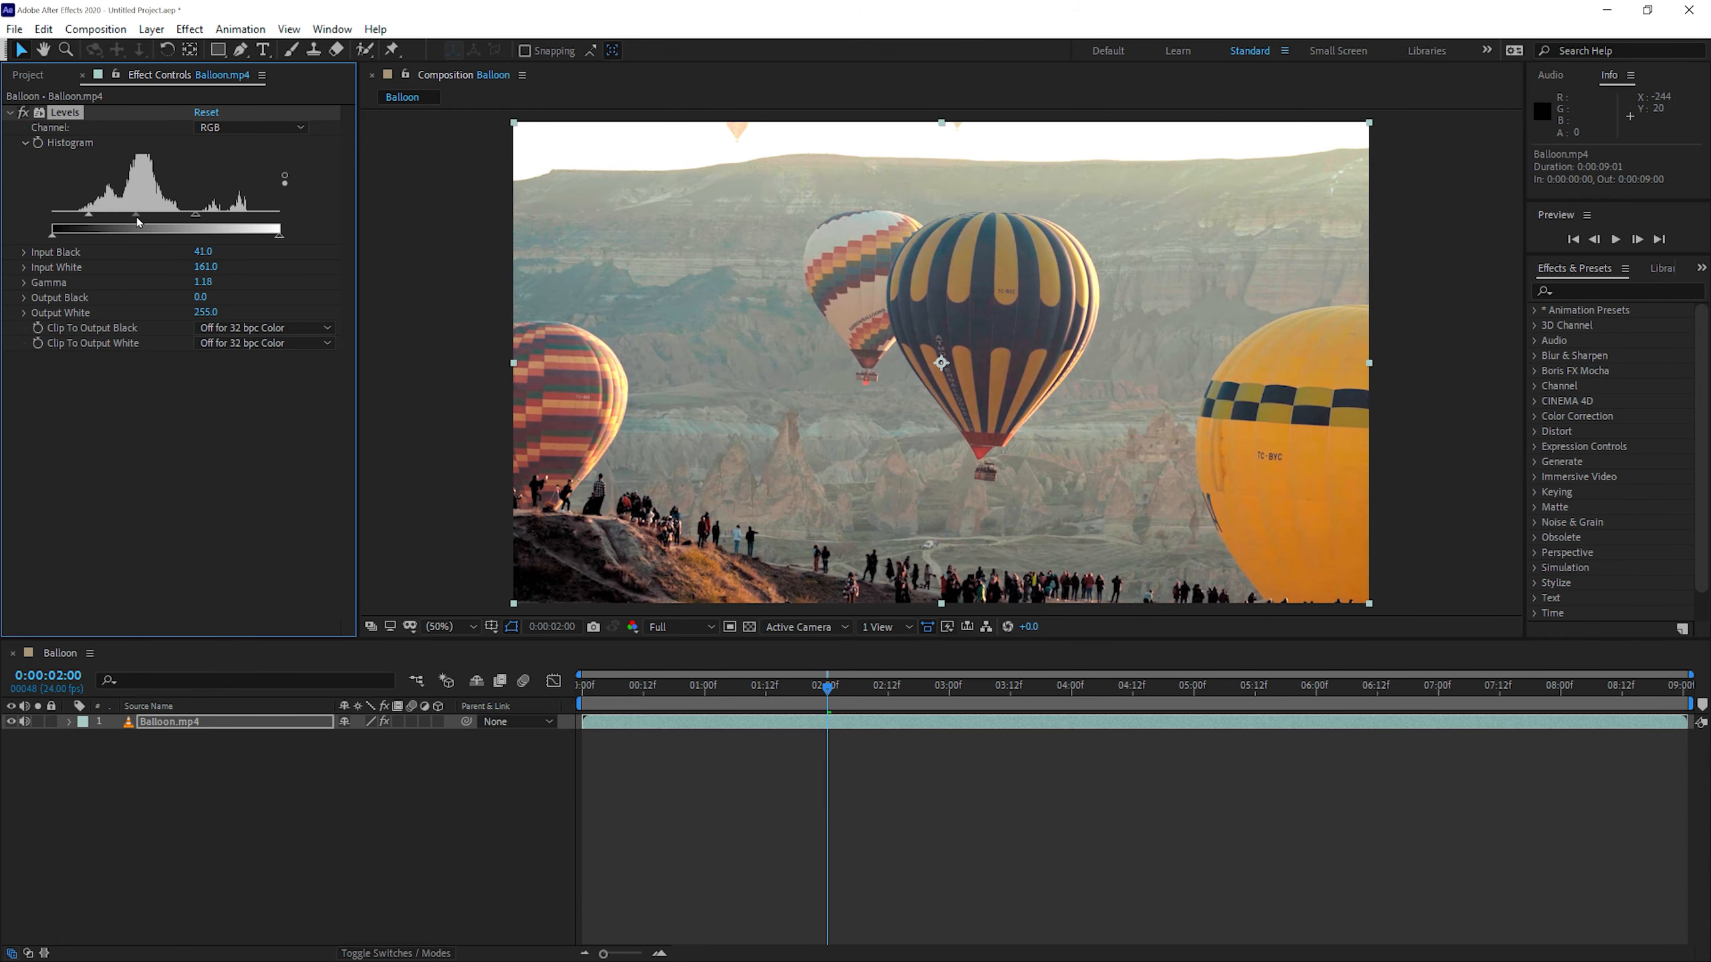
pyautogui.moveTo(131, 229); pyautogui.dragTo(165, 229)
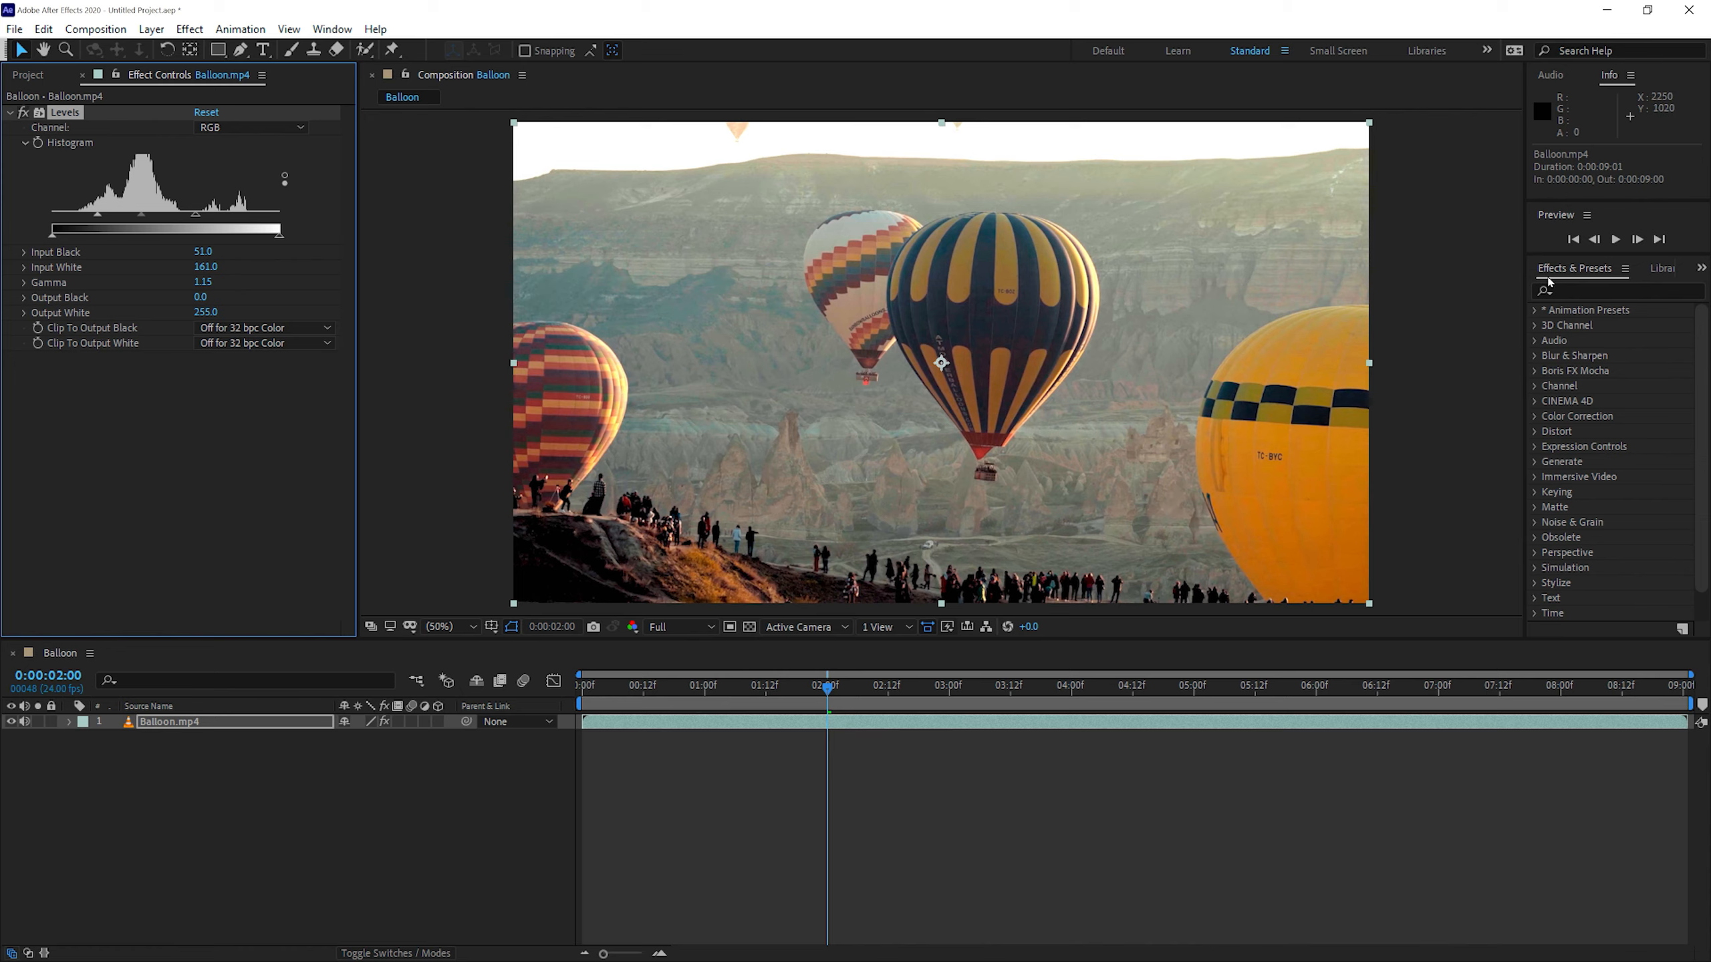
# Search Effects & Presets for 'level' and double-click Levels in the results
pyautogui.click(1619, 291)
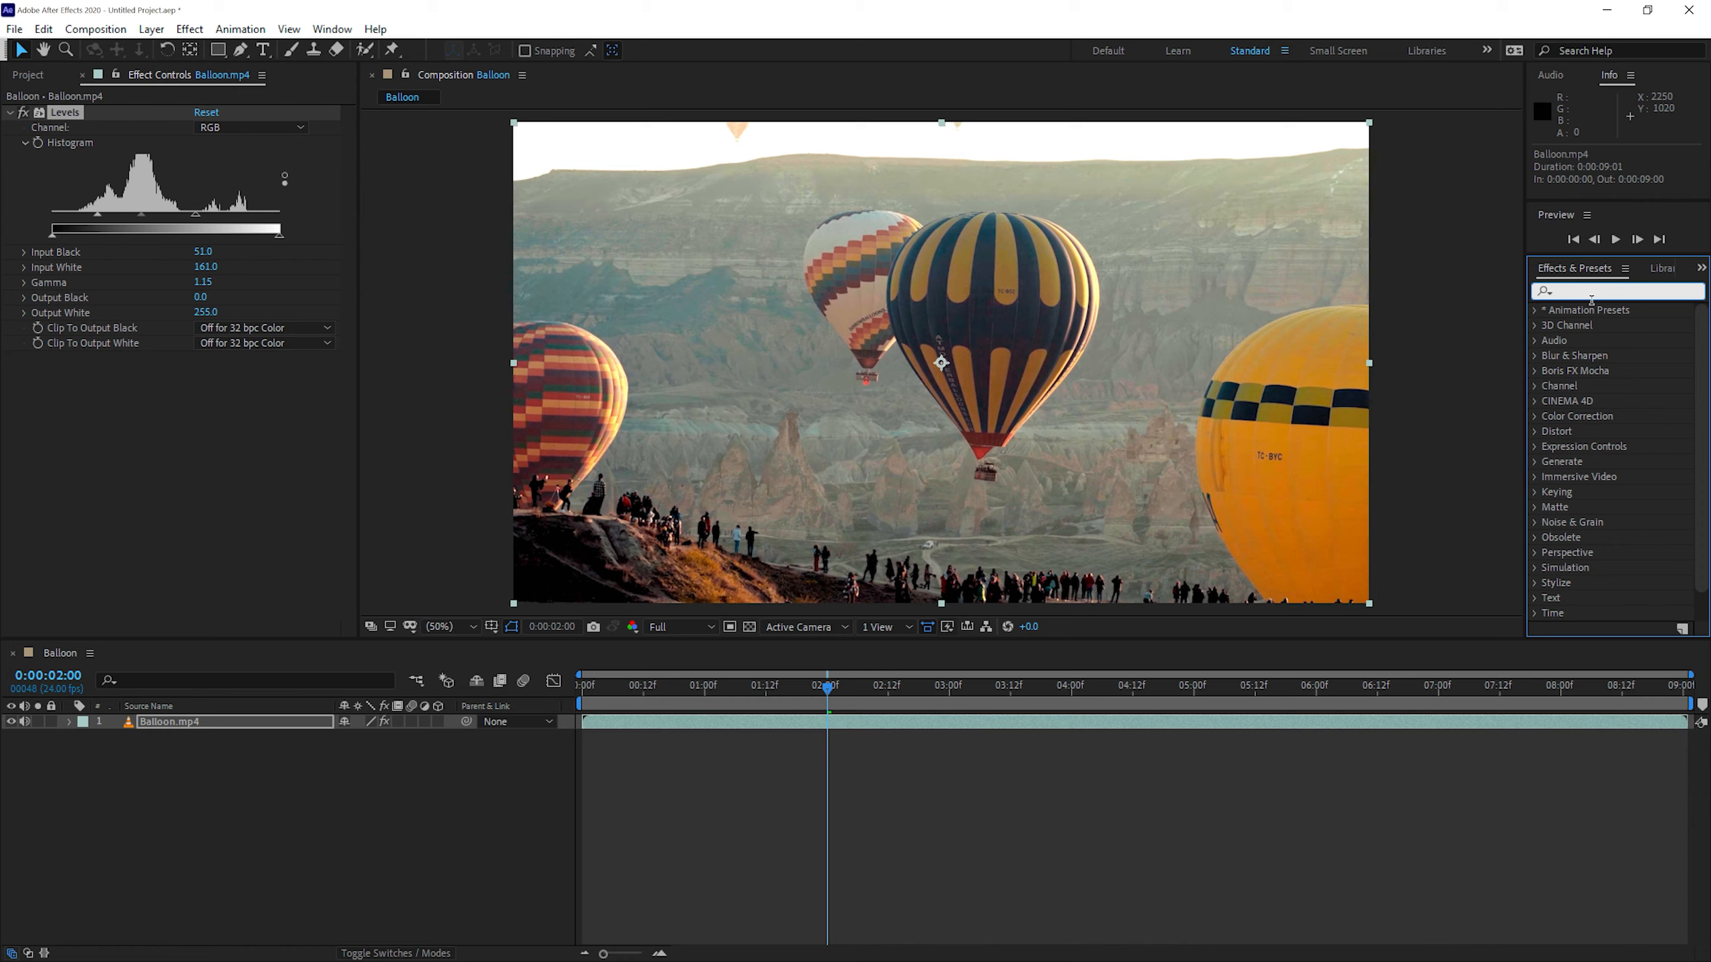
pyautogui.write('levels')
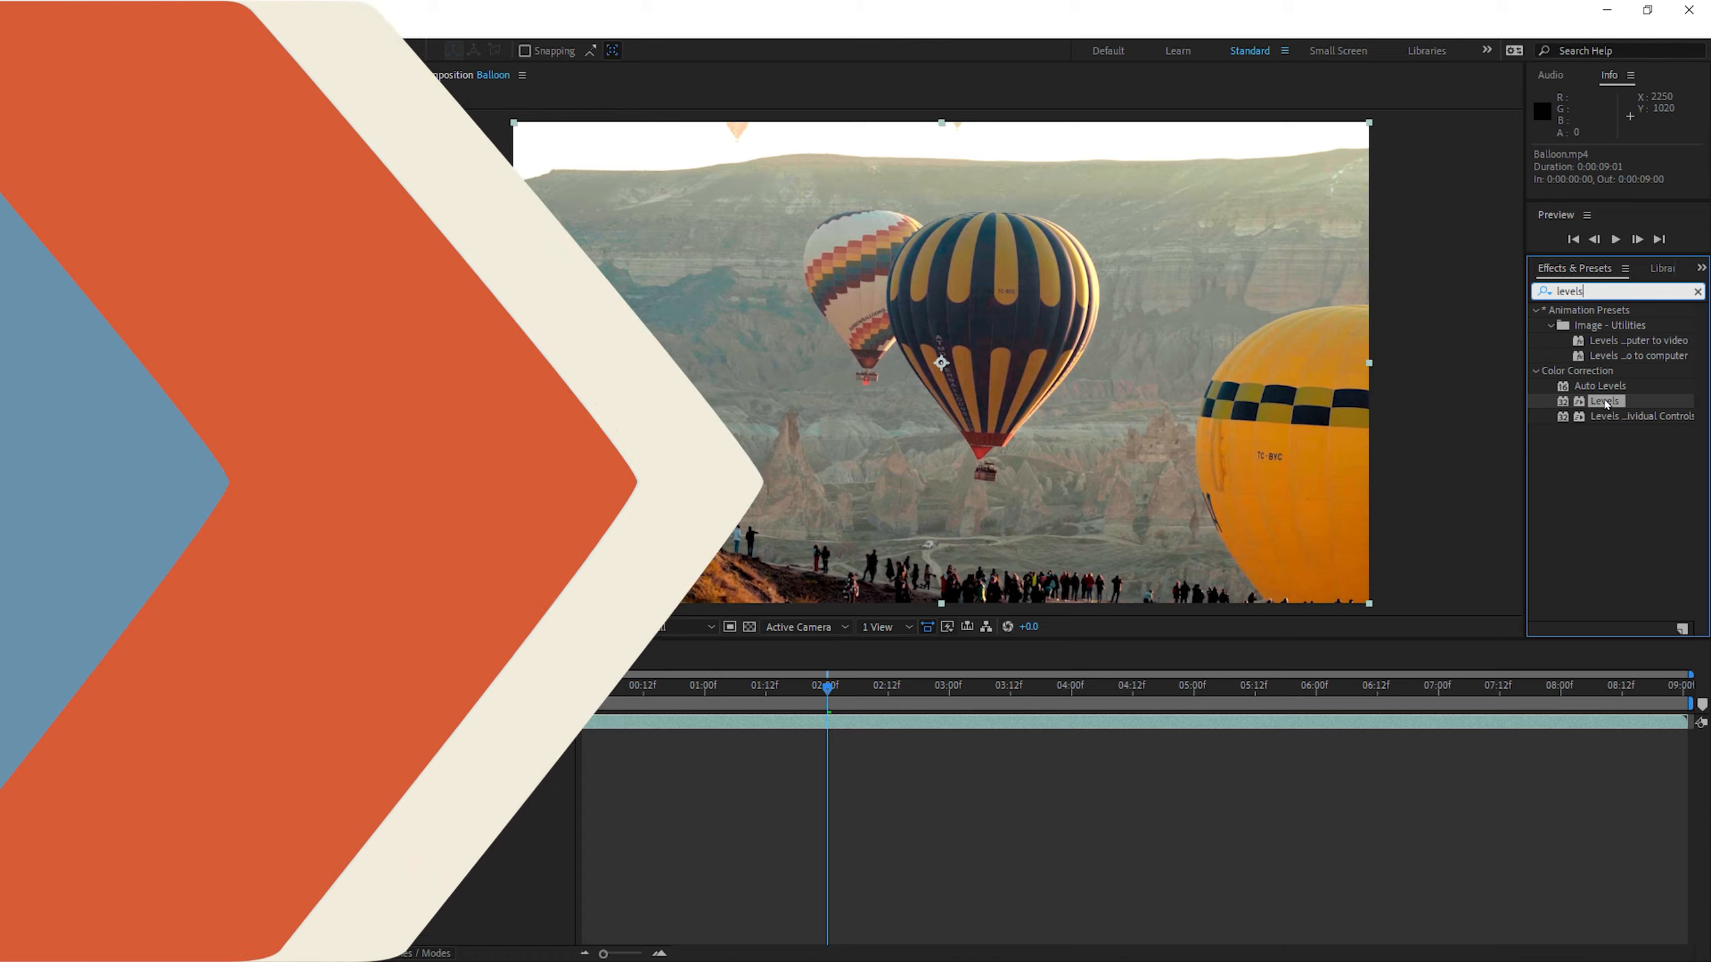
pyautogui.doubleClick(1606, 401)
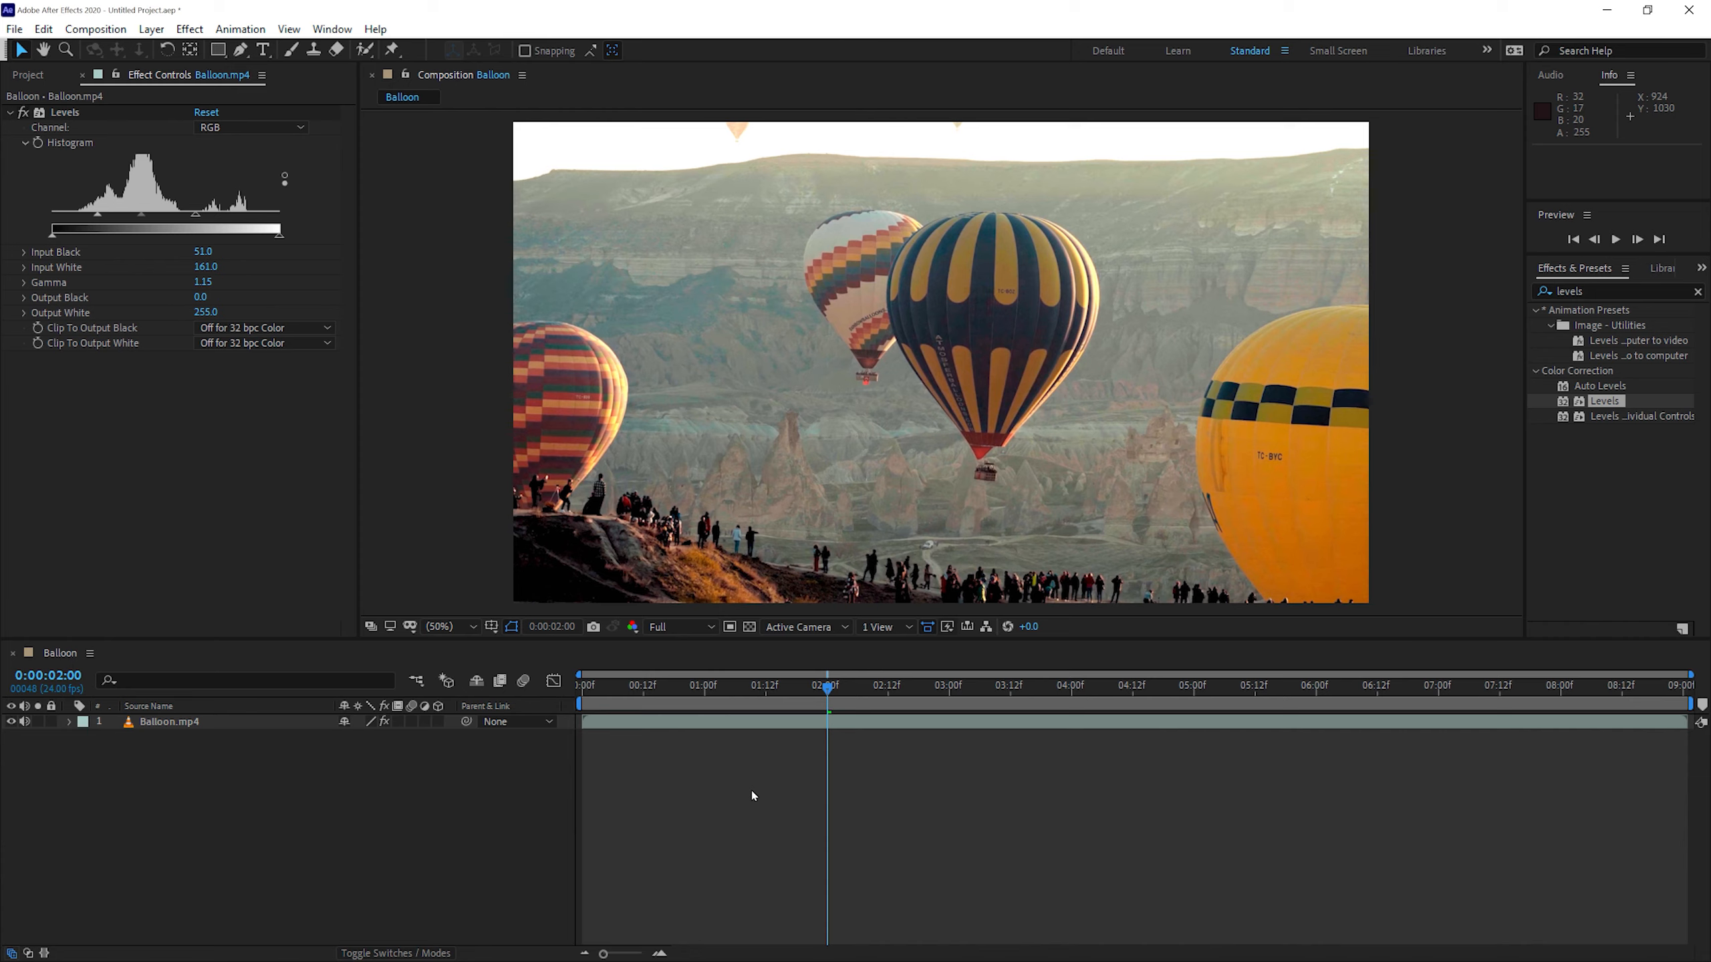
# Type BALLOON FESTIVAL on a new text layer over the footage
pyautogui.click(264, 50)
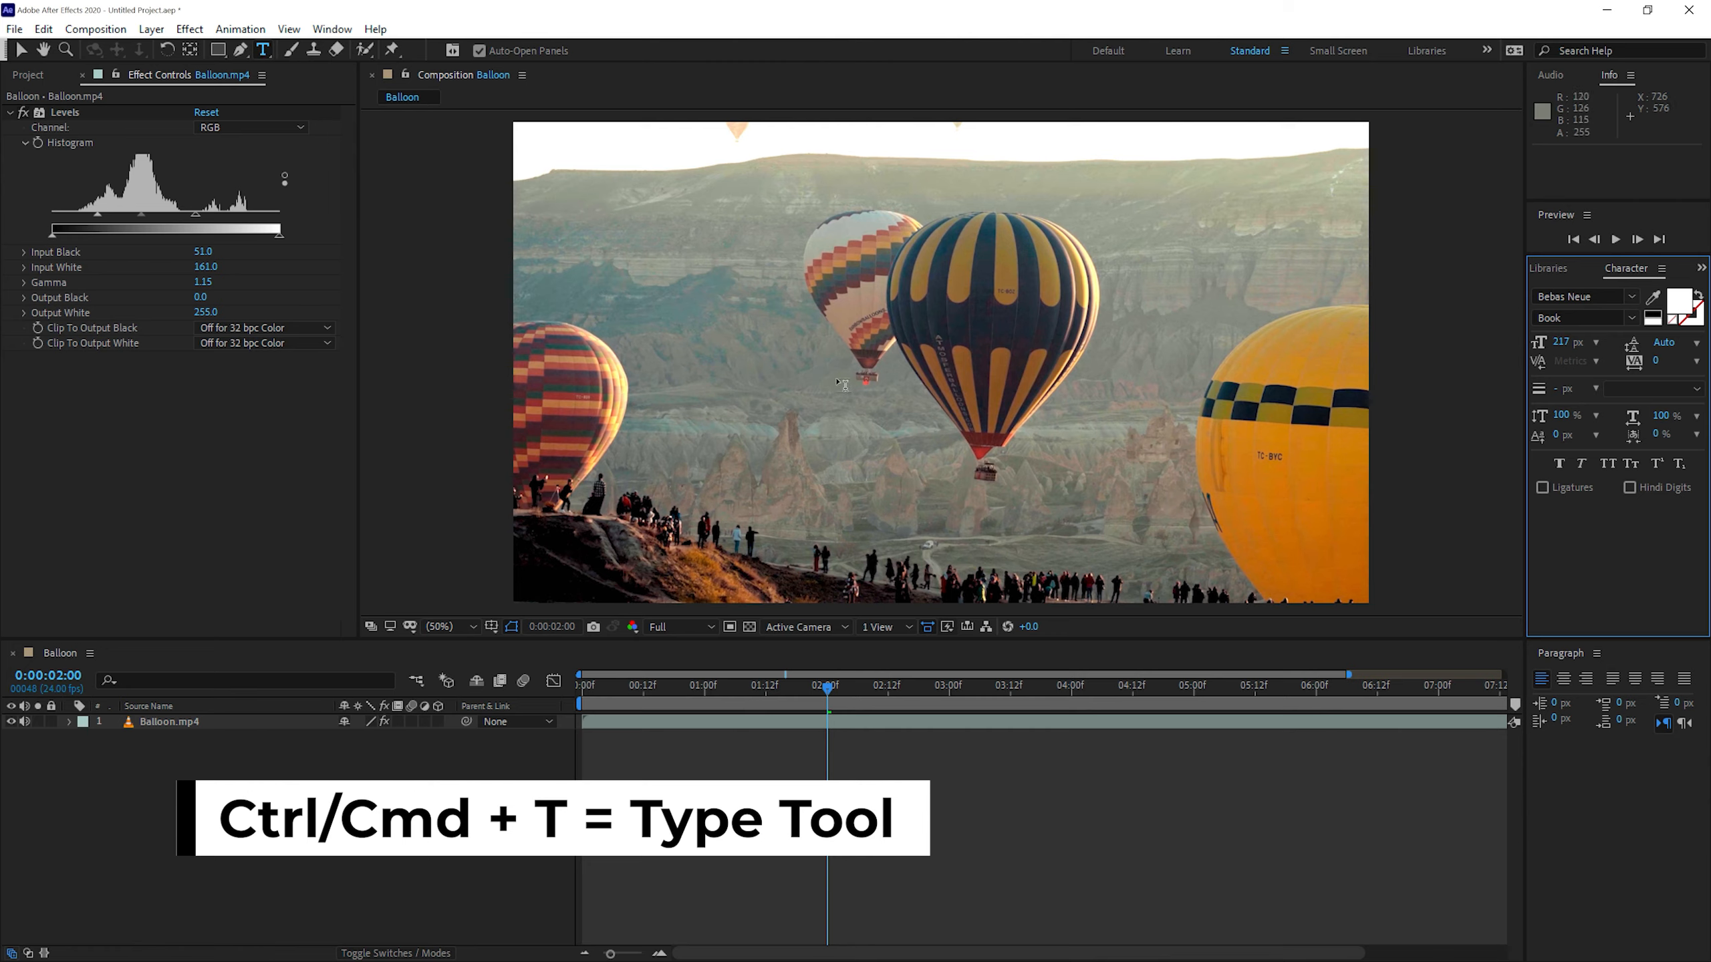
pyautogui.click(672, 214)
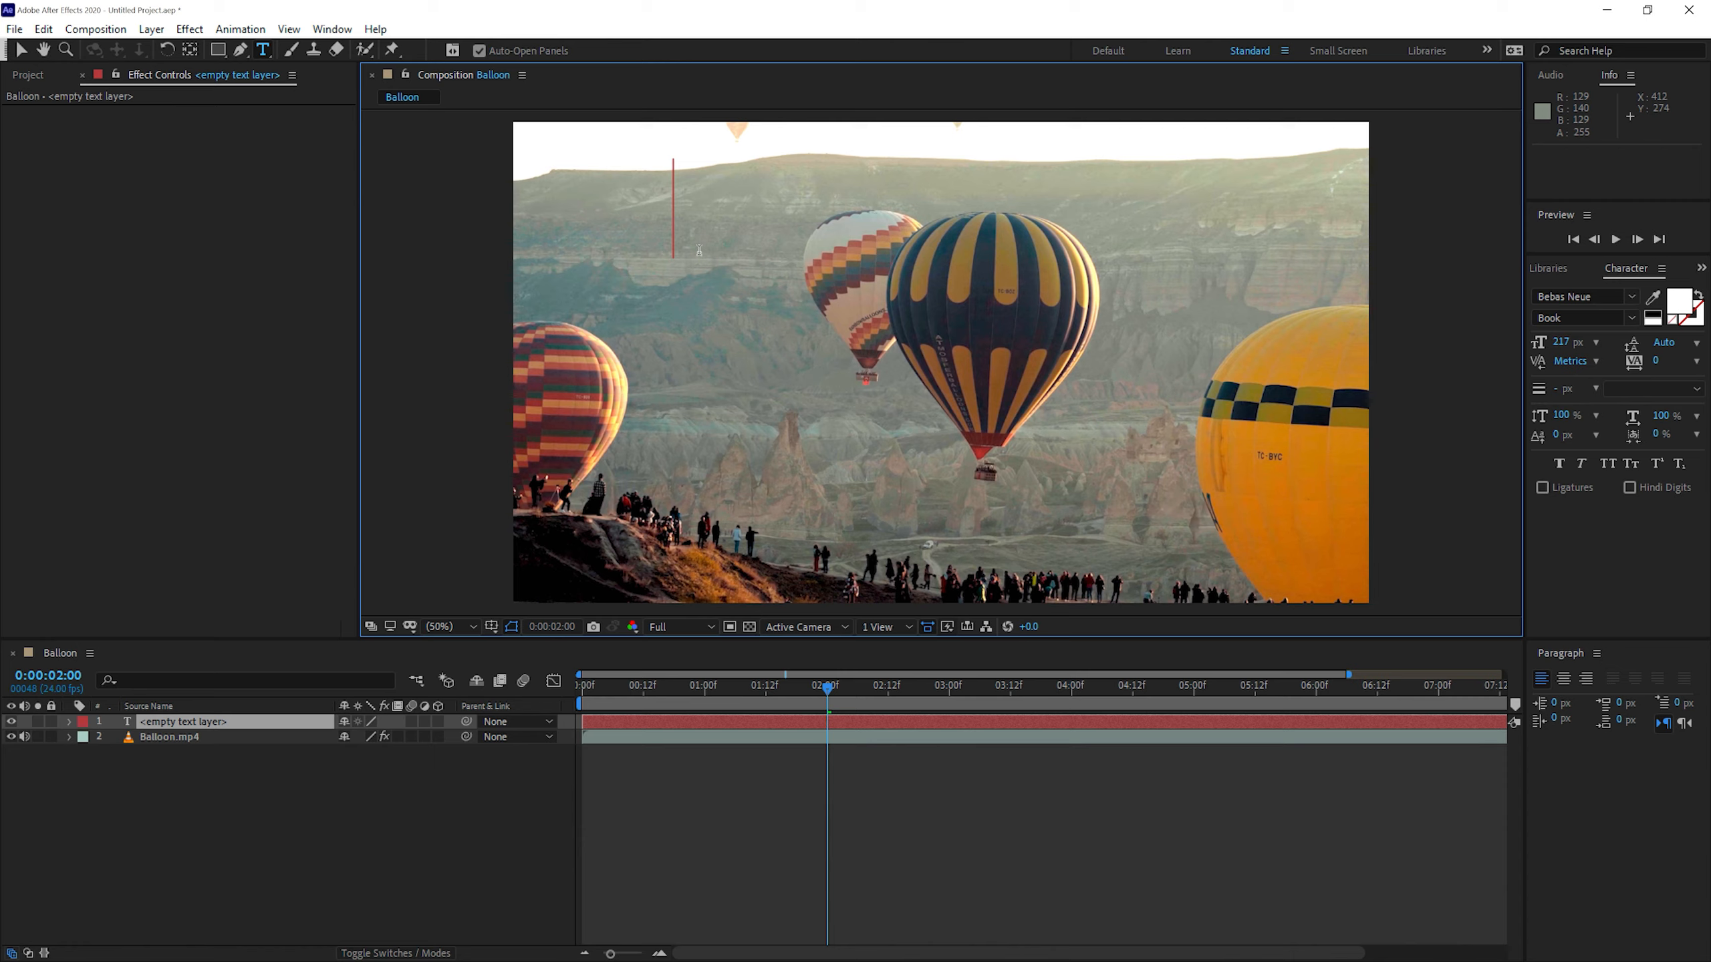
pyautogui.write('BALLOO')
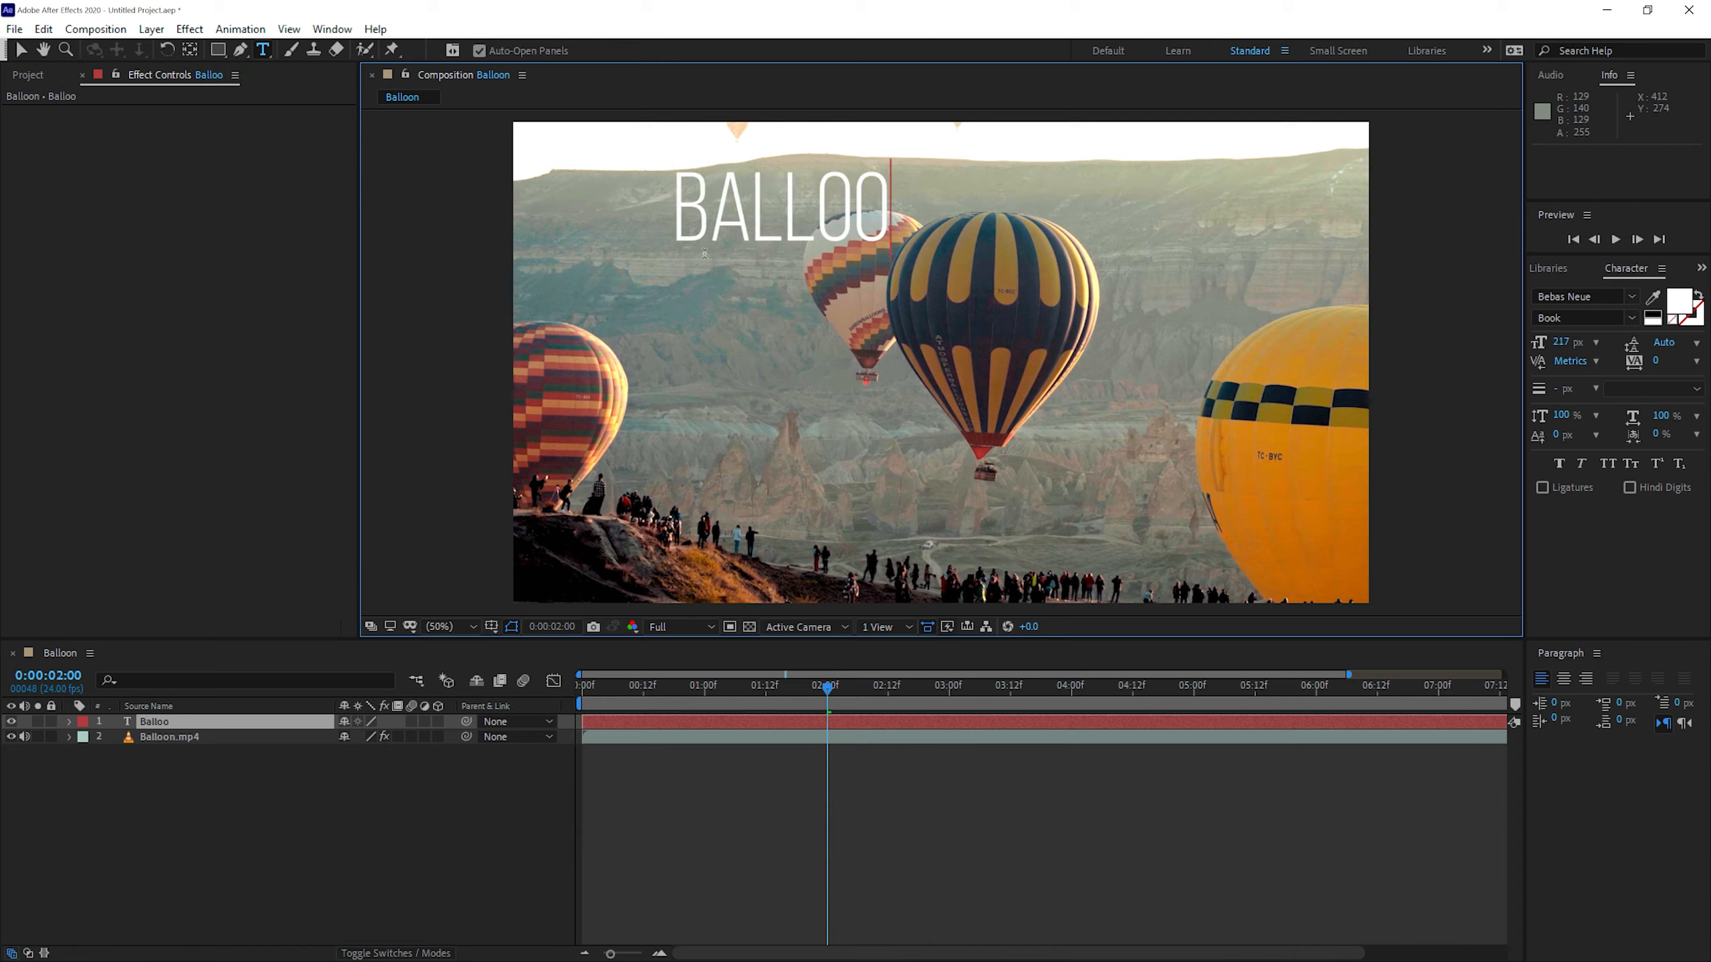
pyautogui.write('N FE')
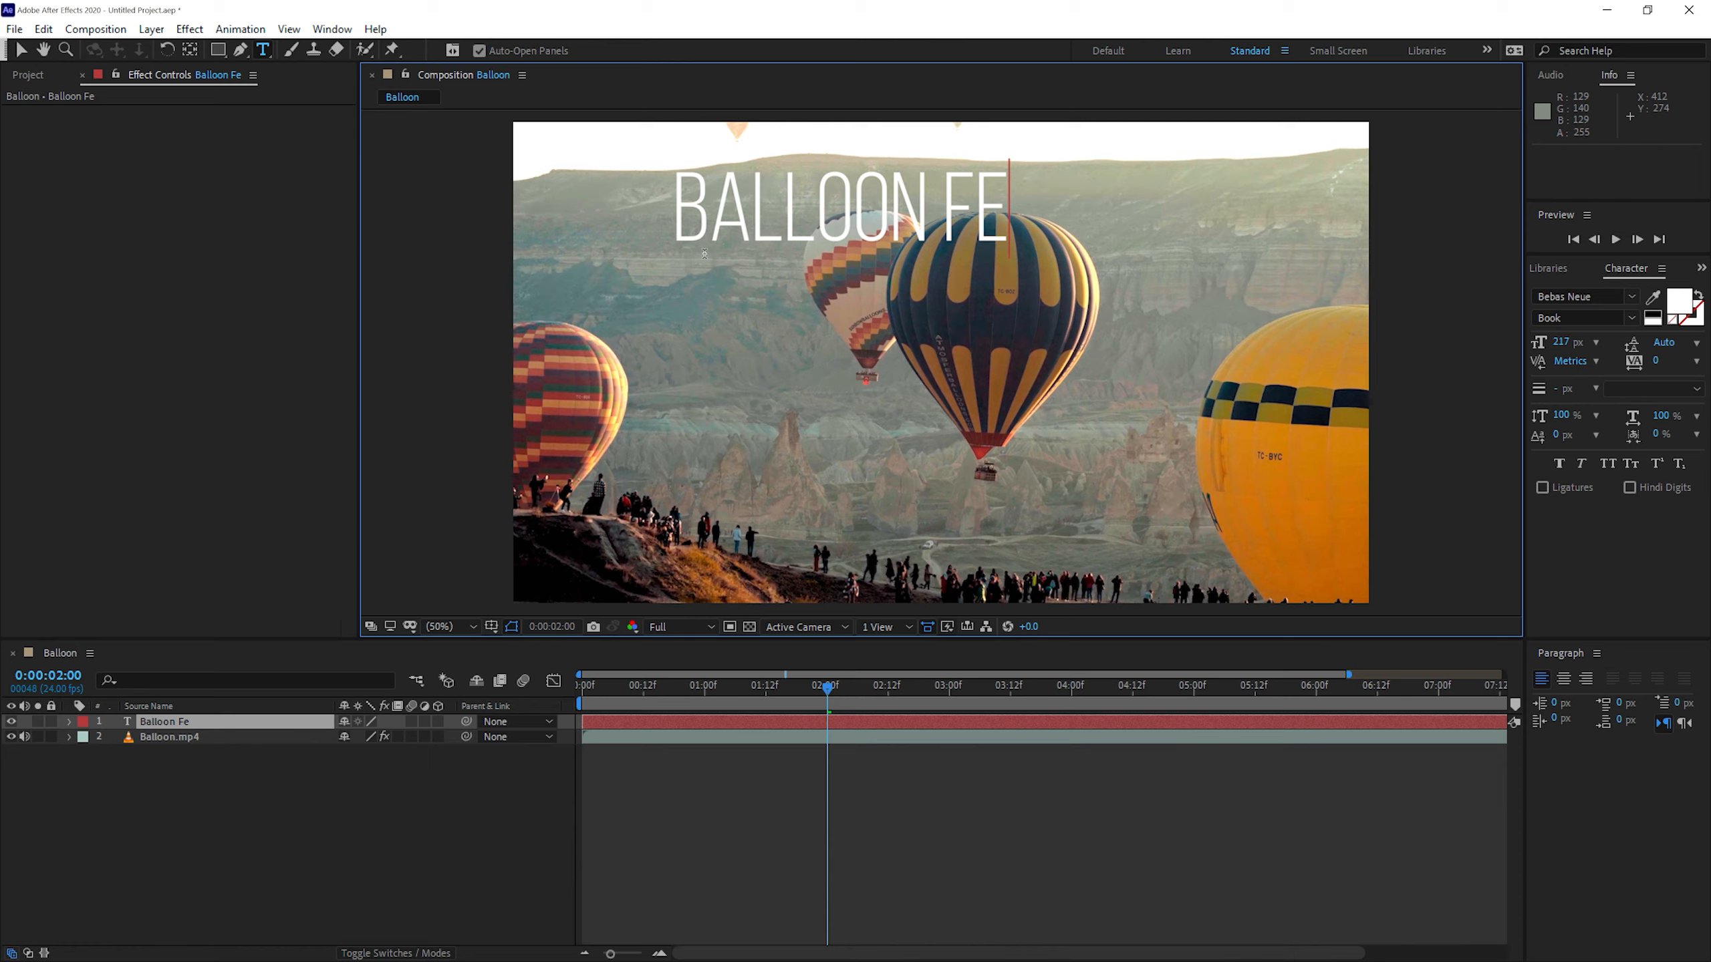
pyautogui.write('ST')
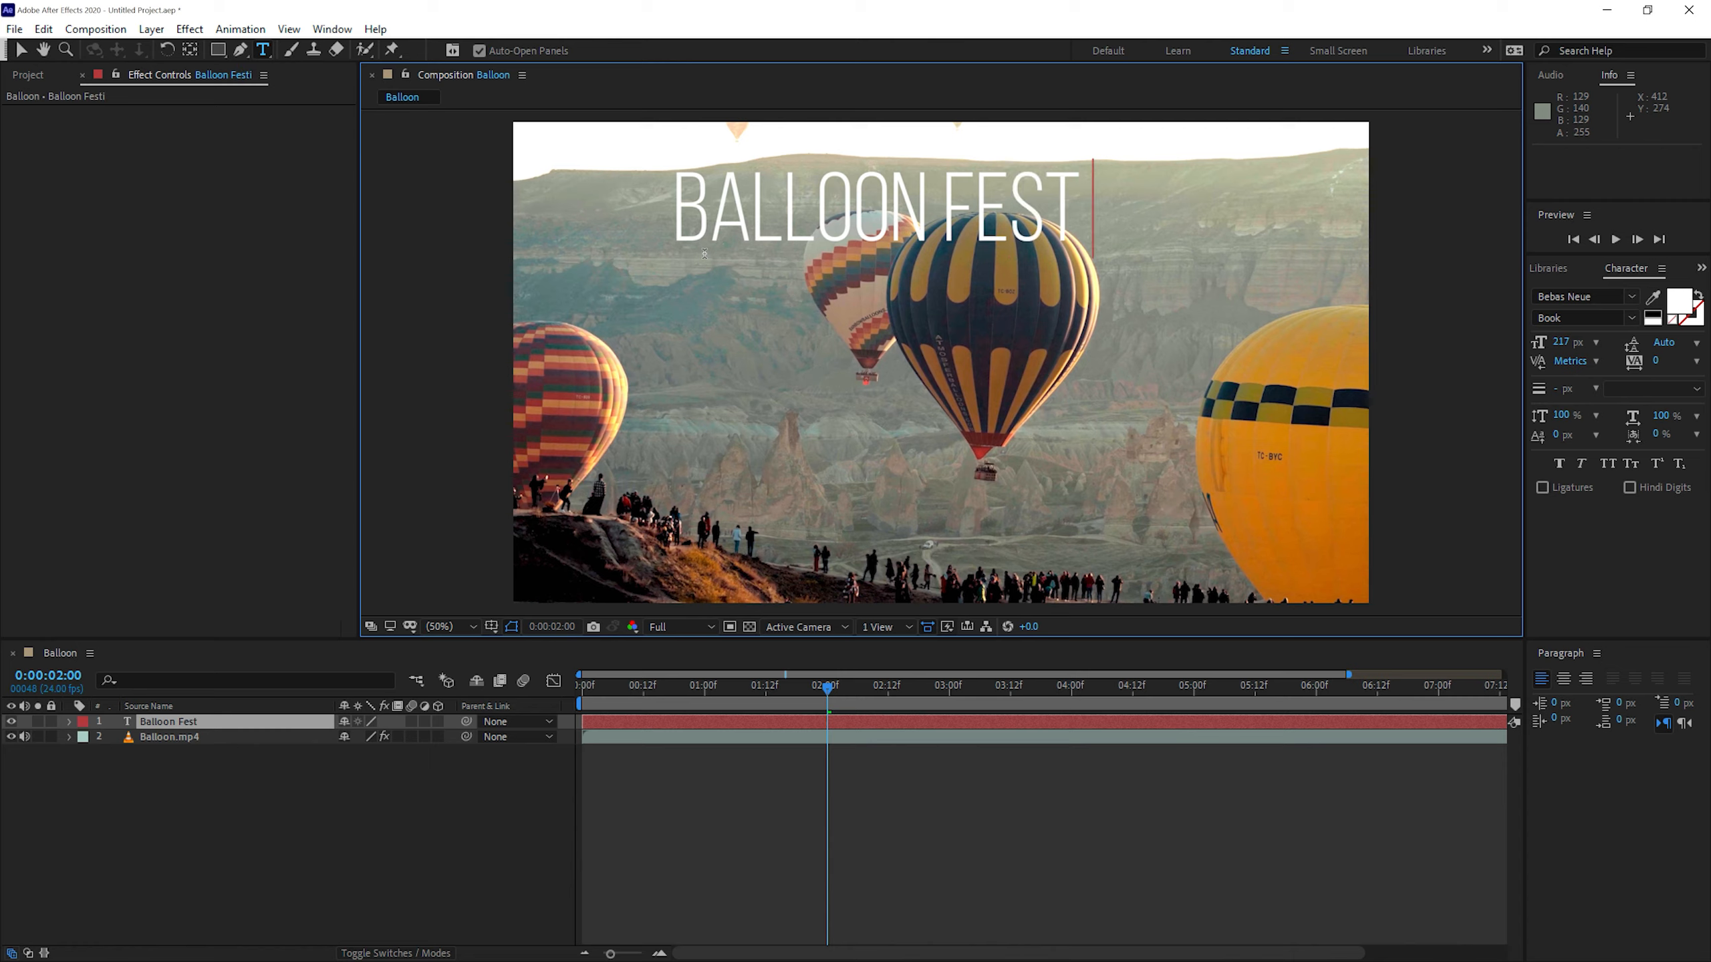
pyautogui.write('IVAL')
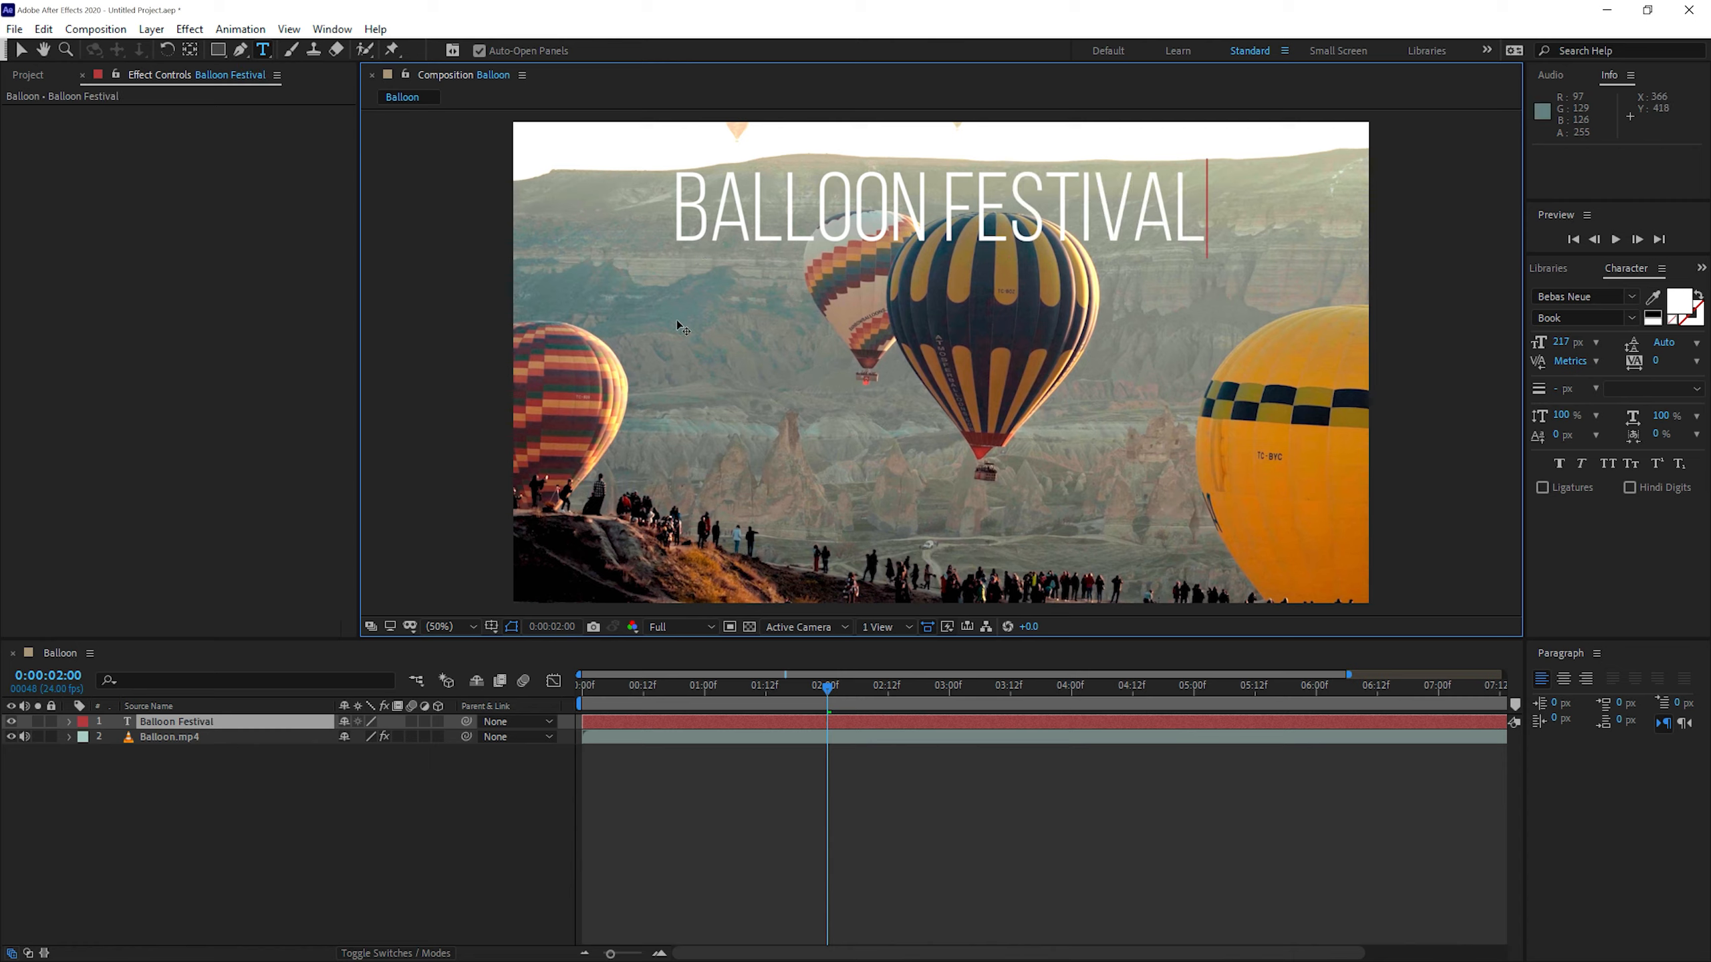
pyautogui.moveTo(1156, 314)
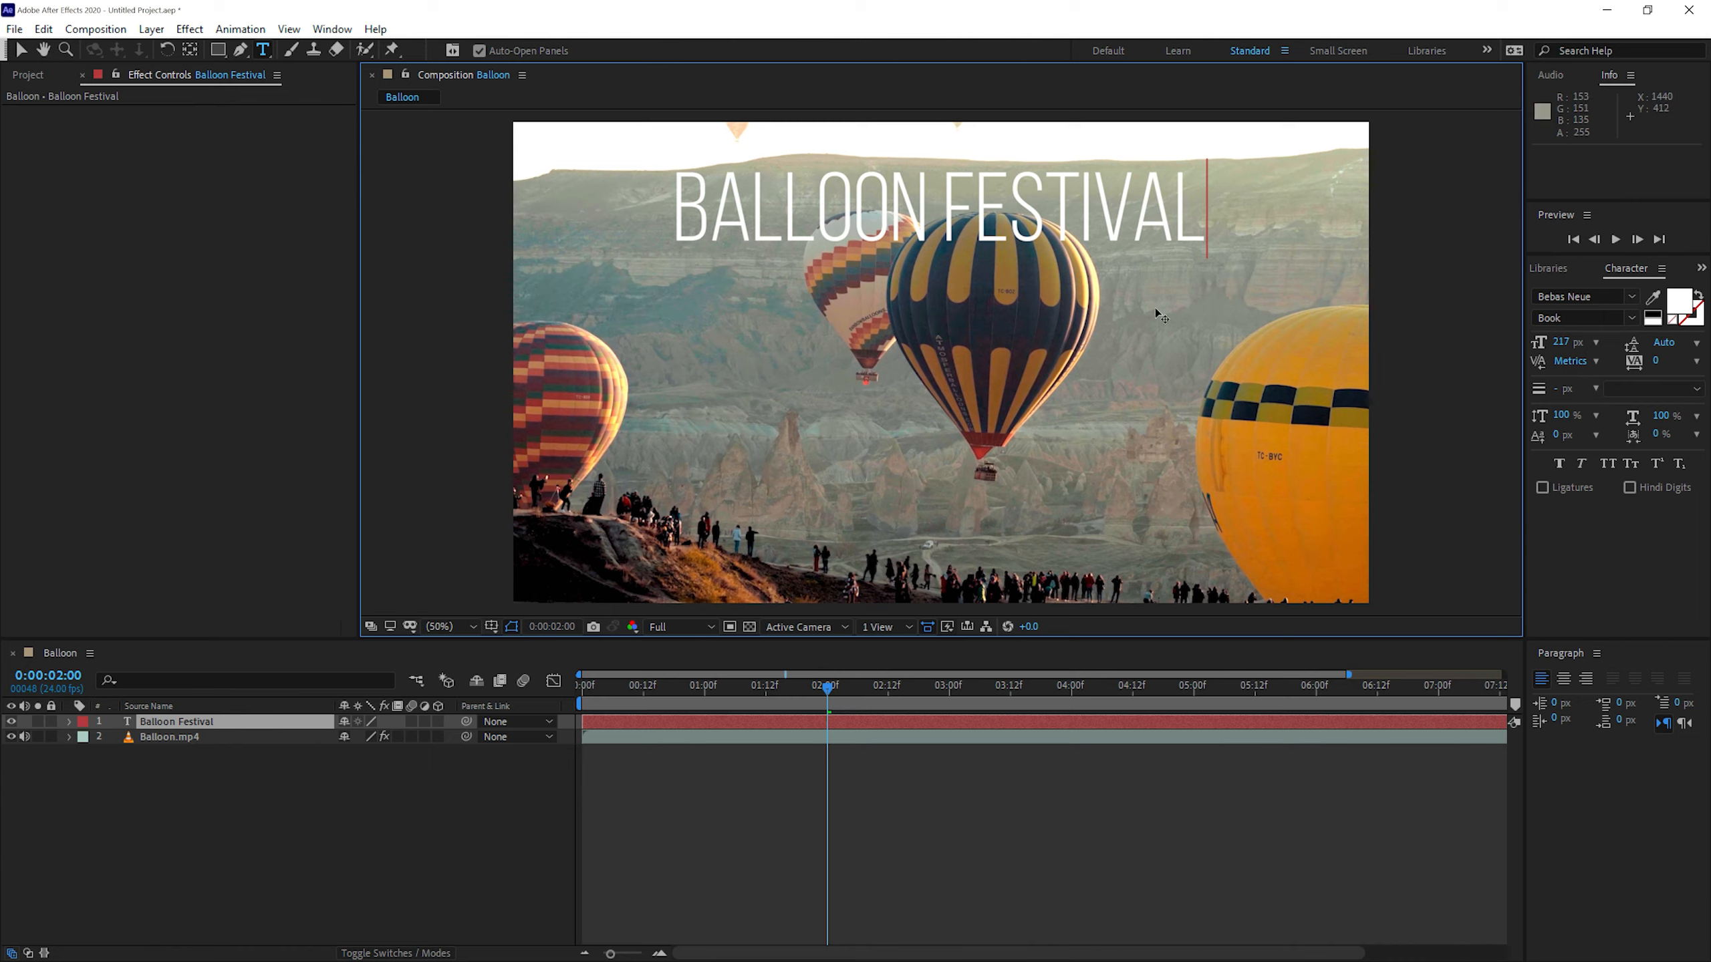
# Drag the title to the frame centre and retype BALLOON FESTIVAL
pyautogui.moveTo(933, 207); pyautogui.dragTo(993, 381)
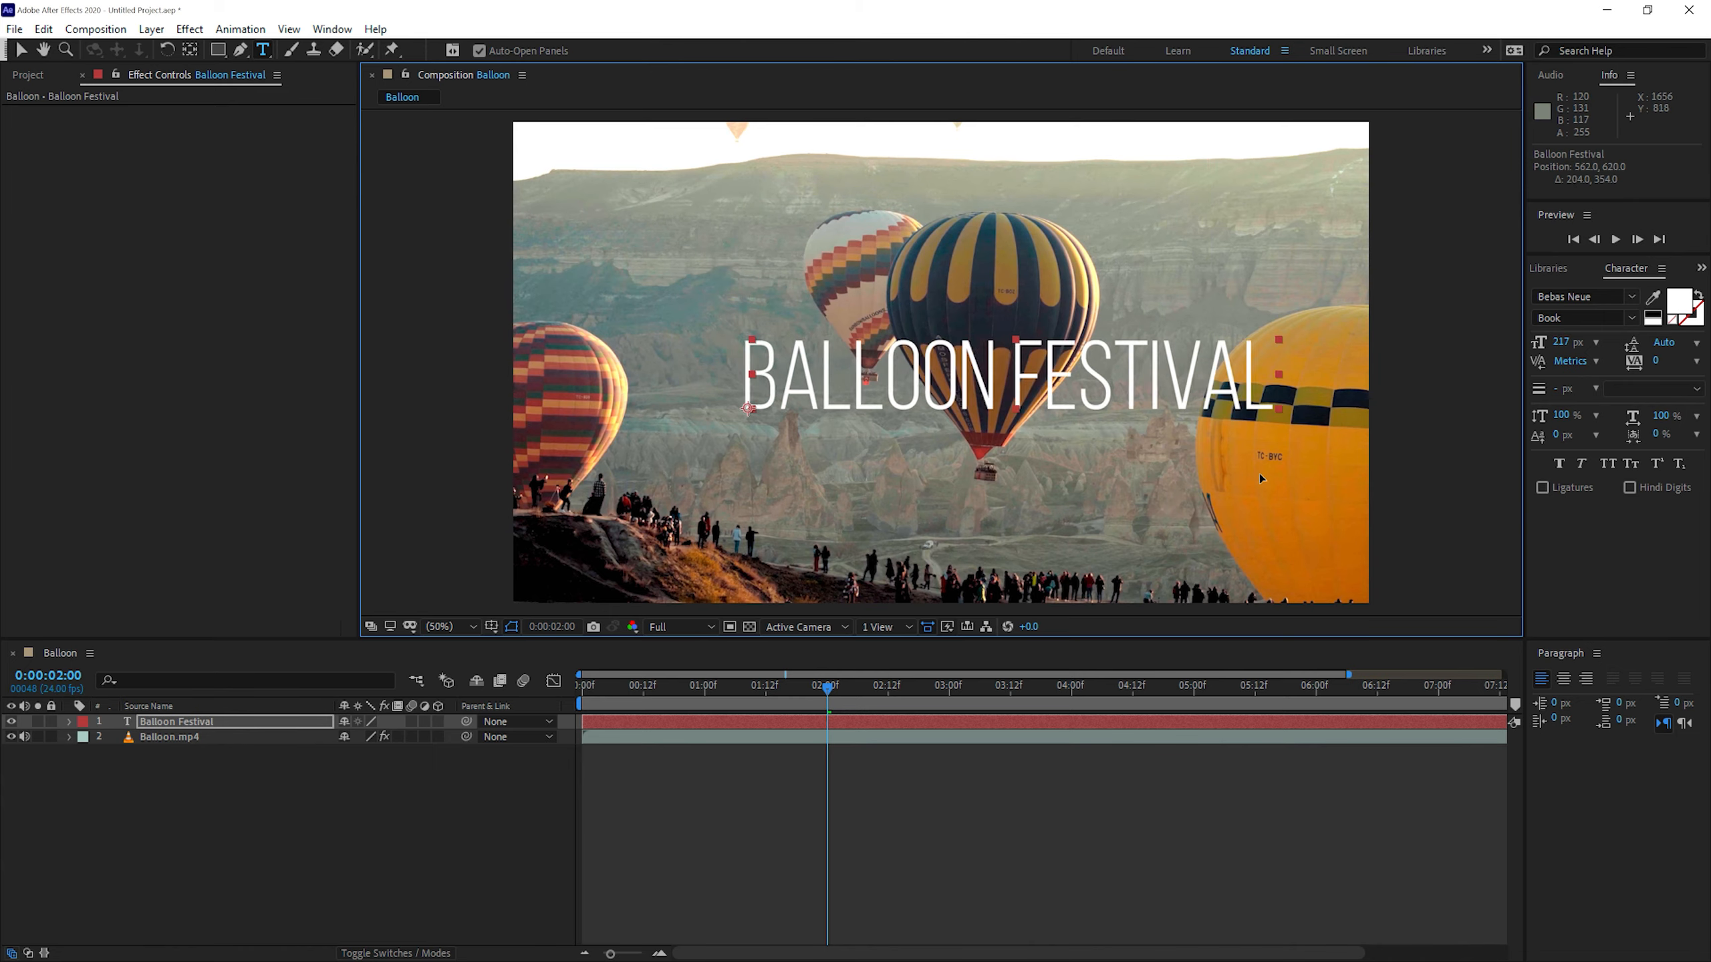
pyautogui.moveTo(993, 382); pyautogui.dragTo(923, 338)
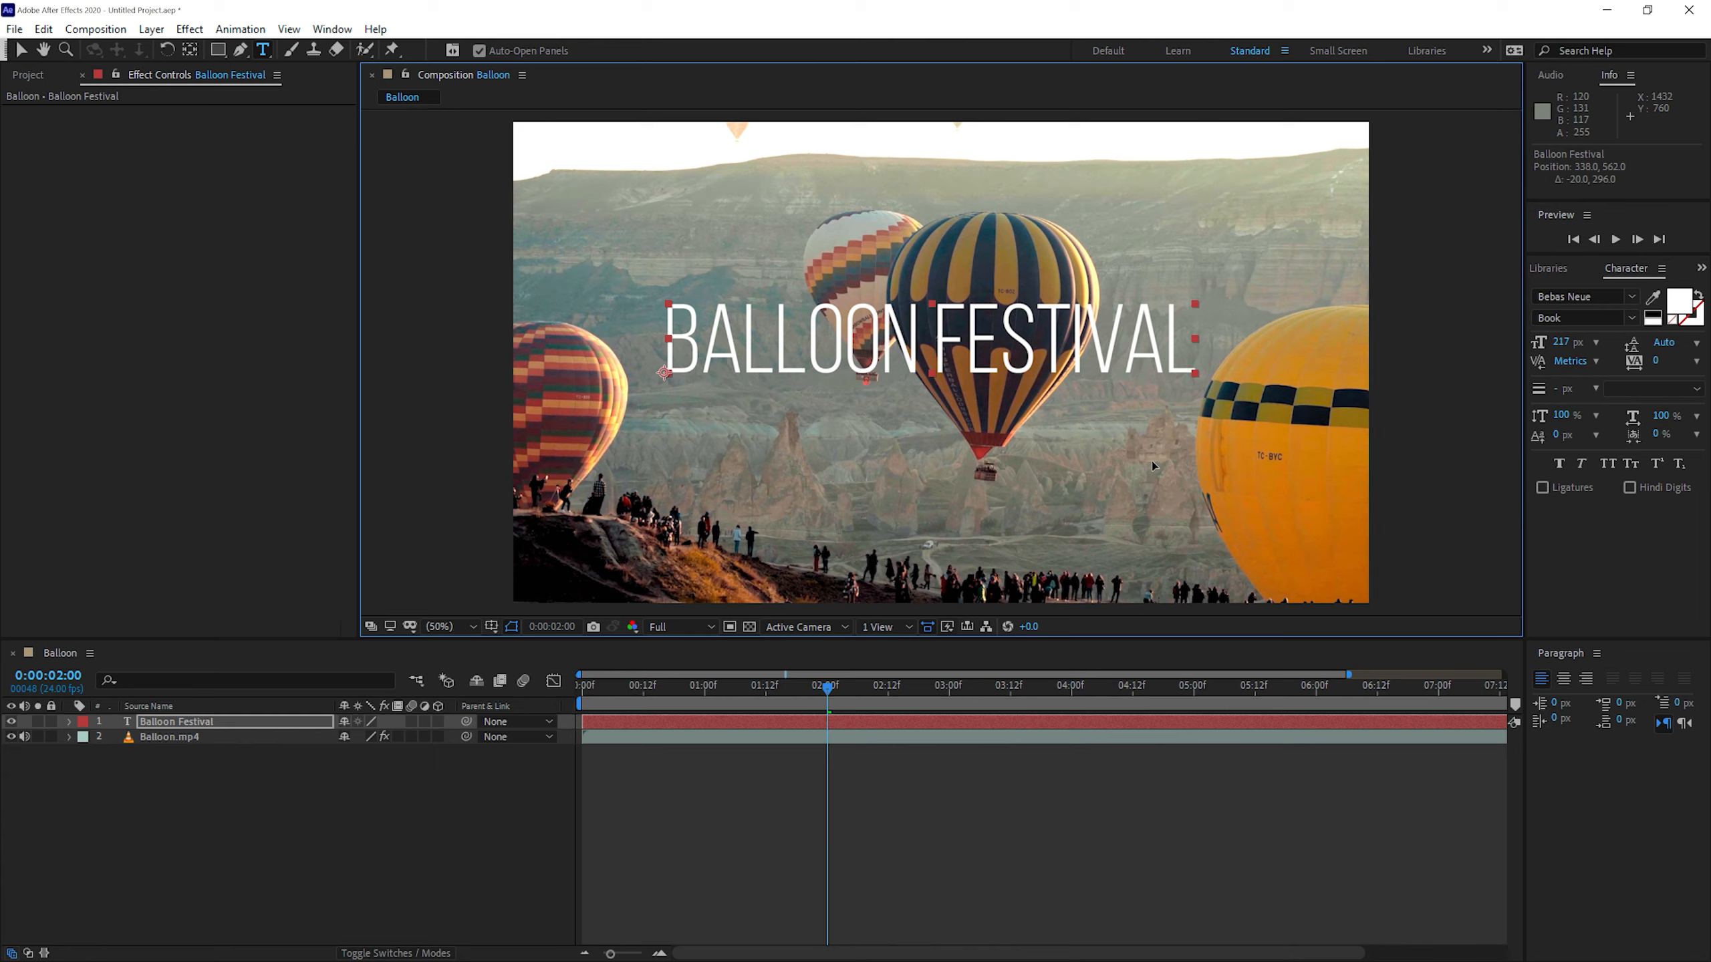
pyautogui.write('BALLOON FEST')
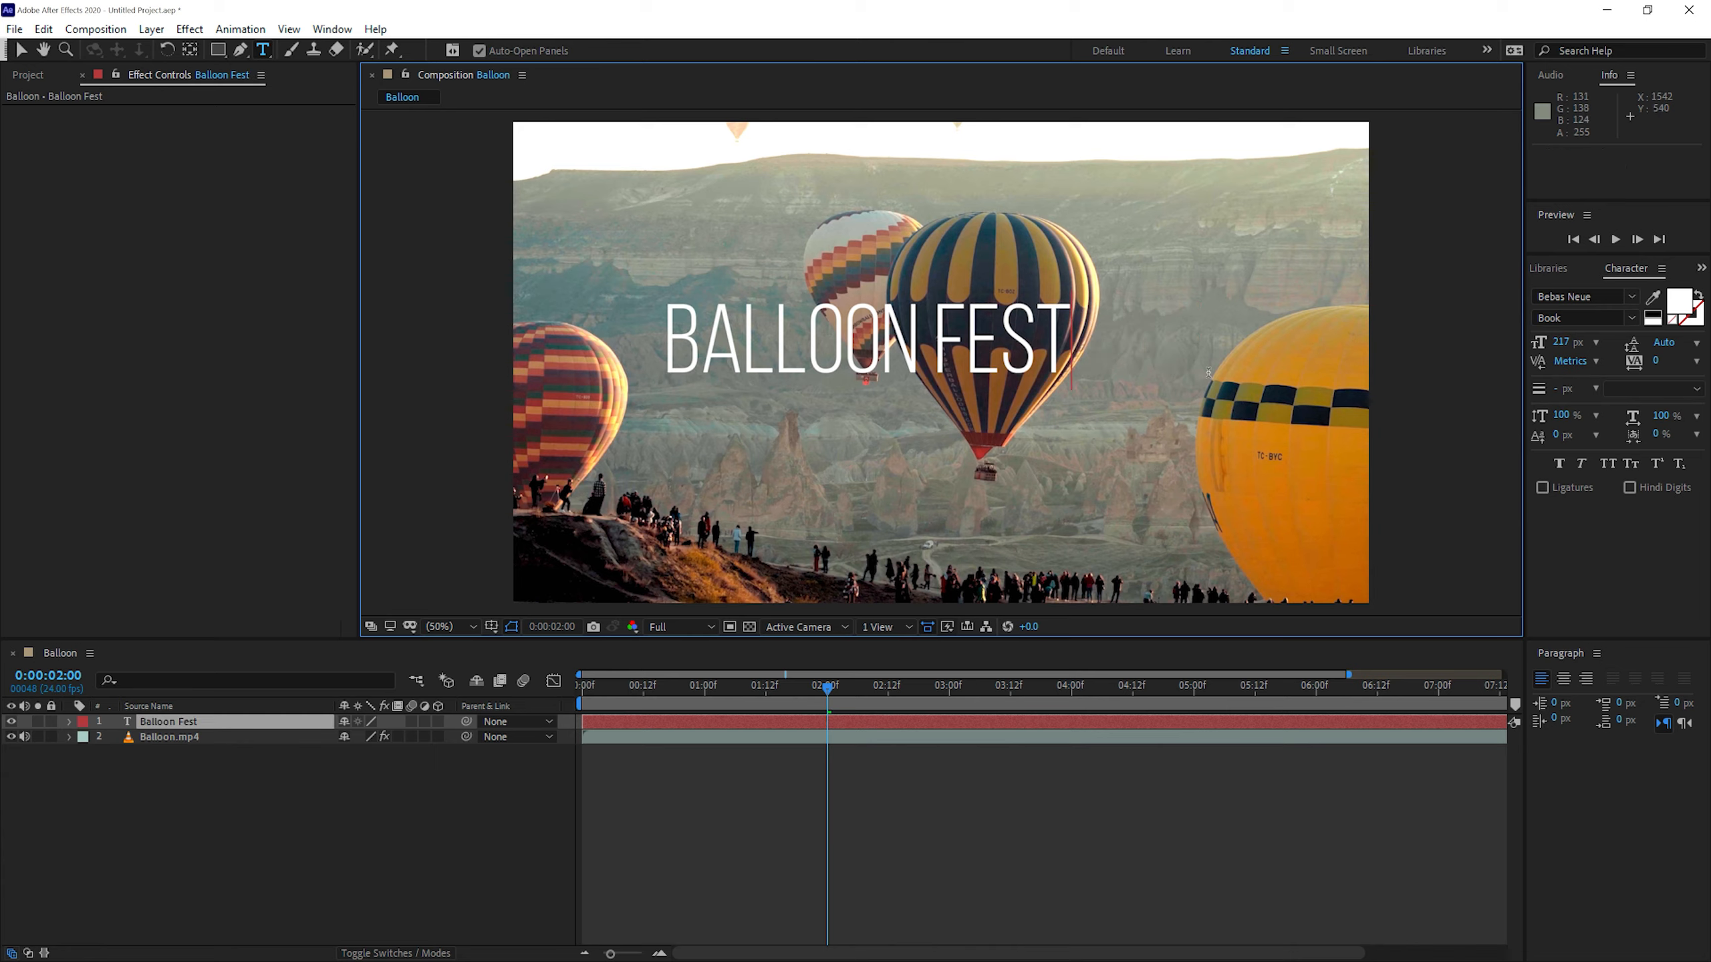
pyautogui.write('I')
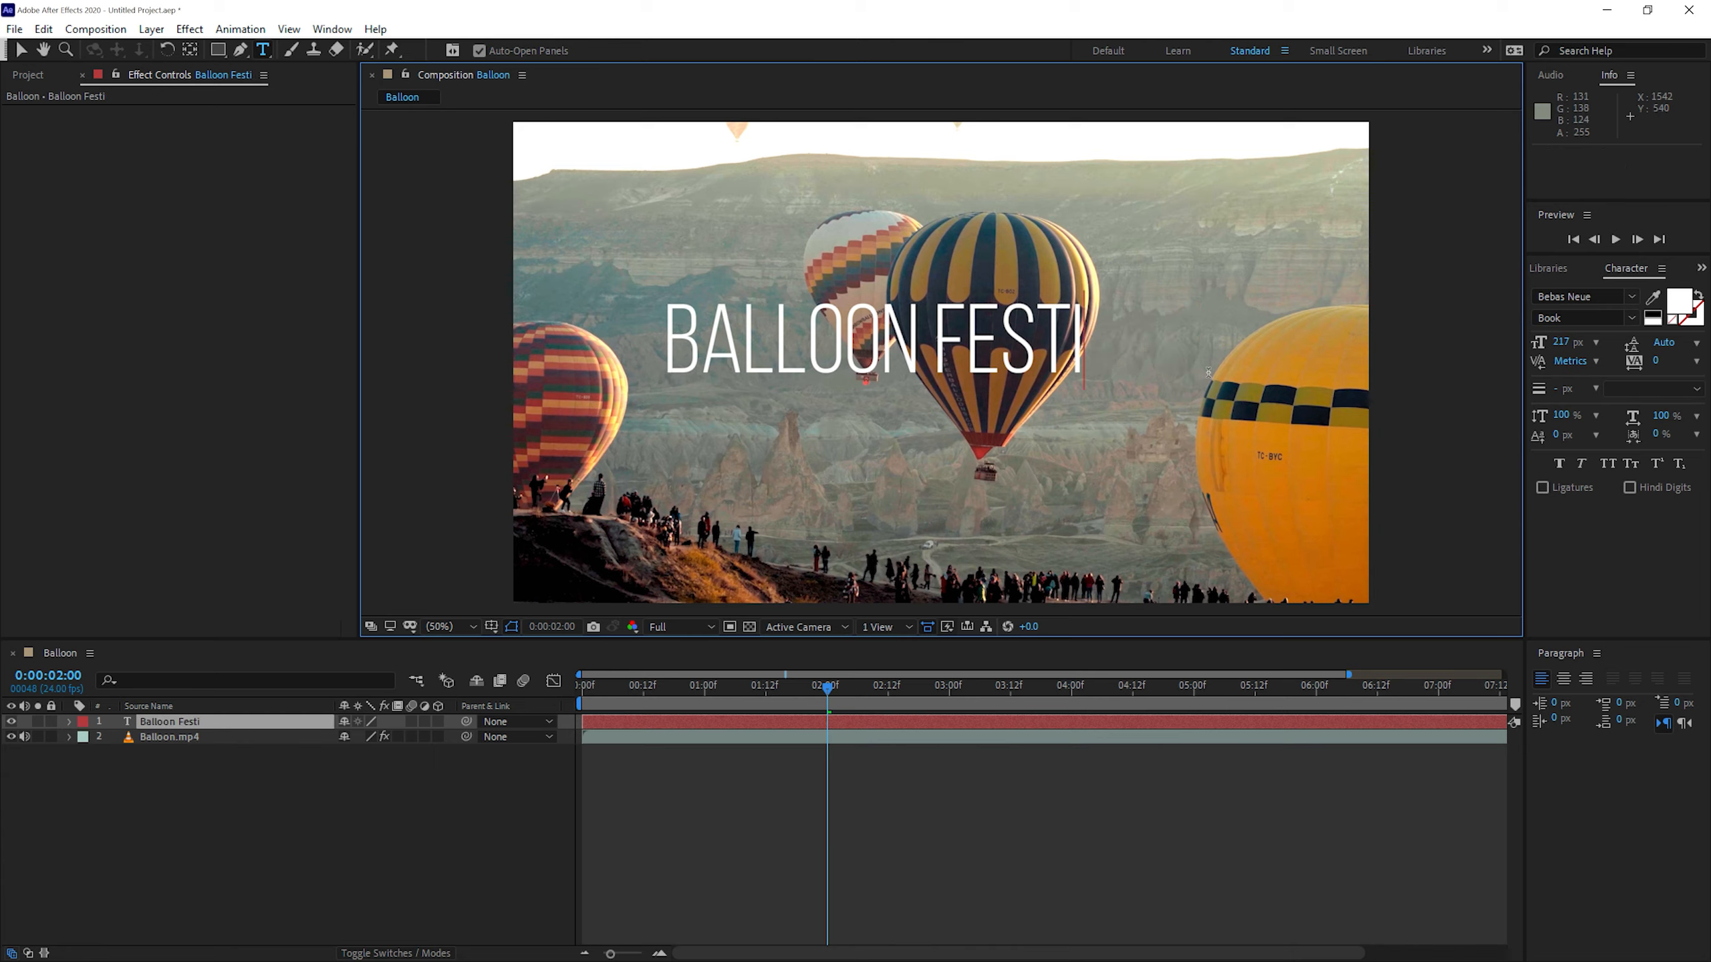
pyautogui.write('VAL')
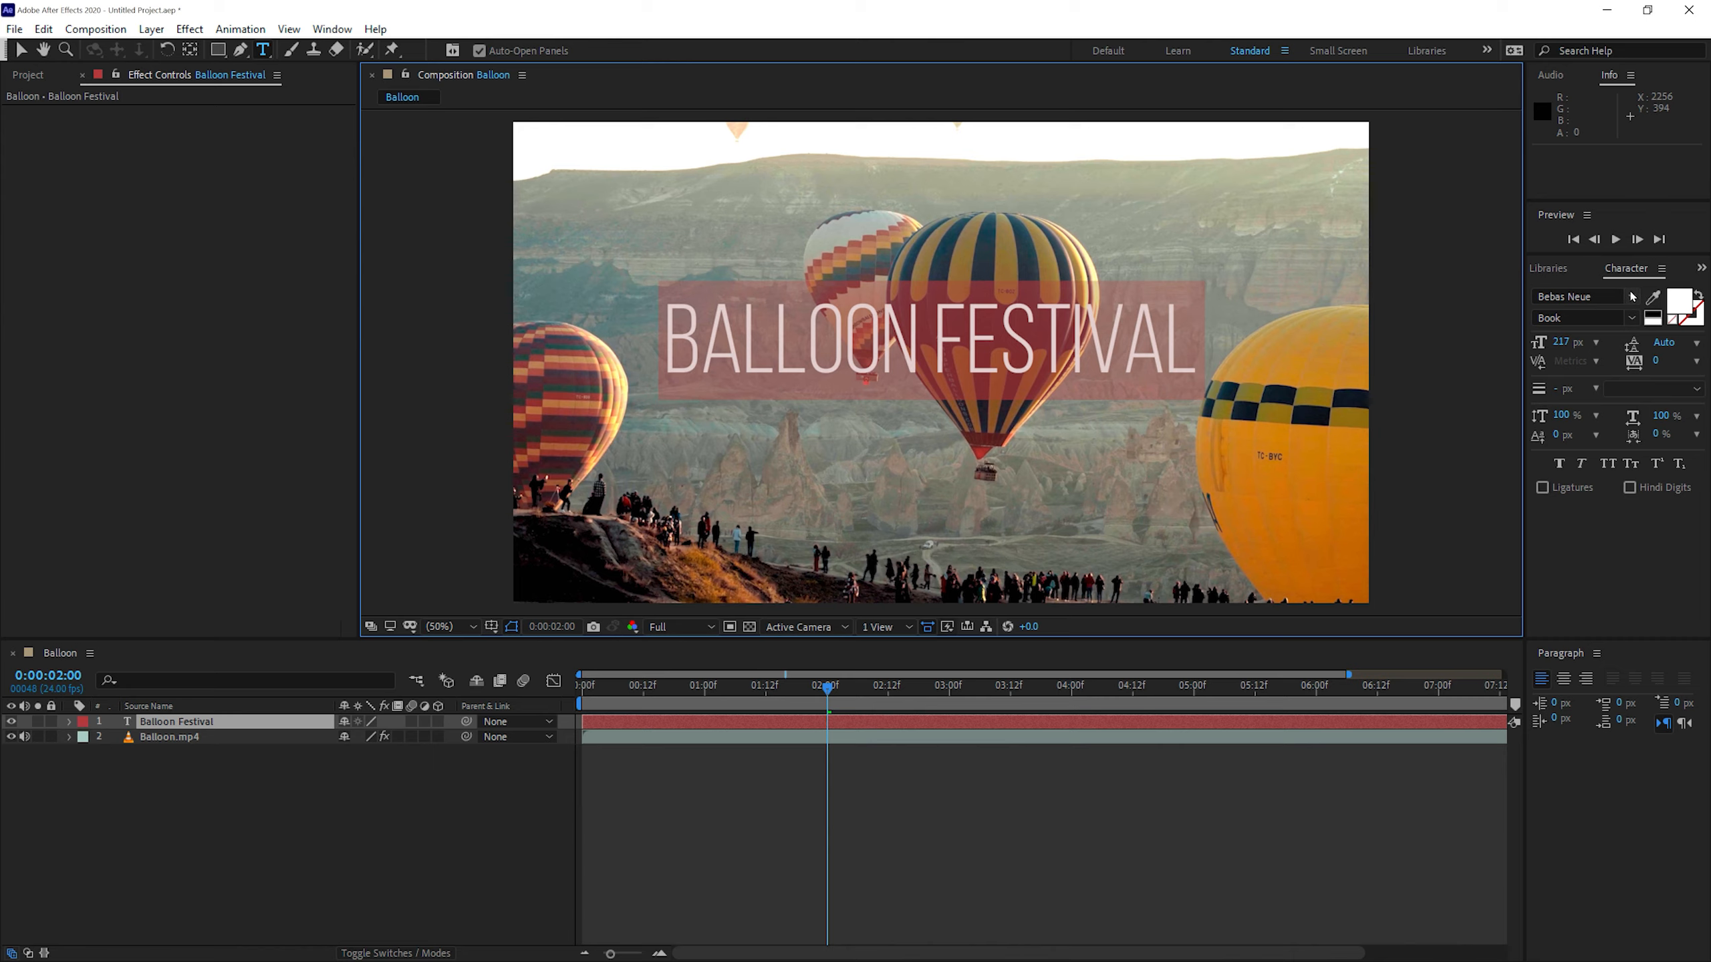
# Keep the title's font style set to Bebas Neue Book from the style list
pyautogui.click(1632, 318)
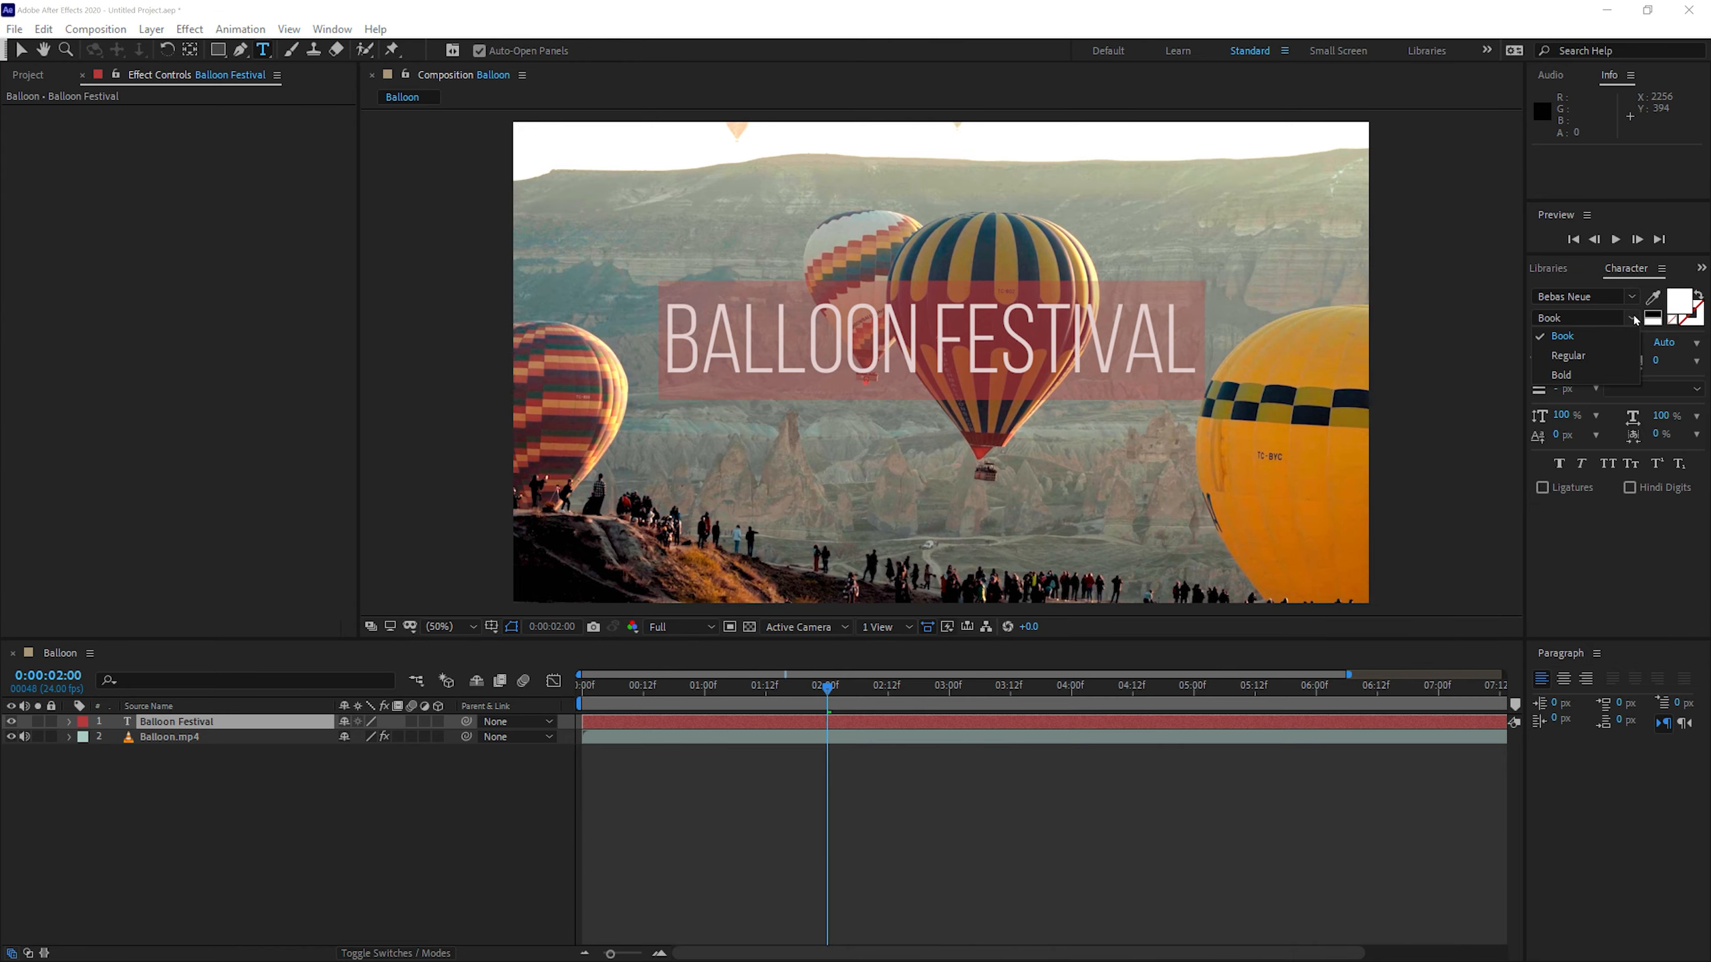
pyautogui.click(1562, 337)
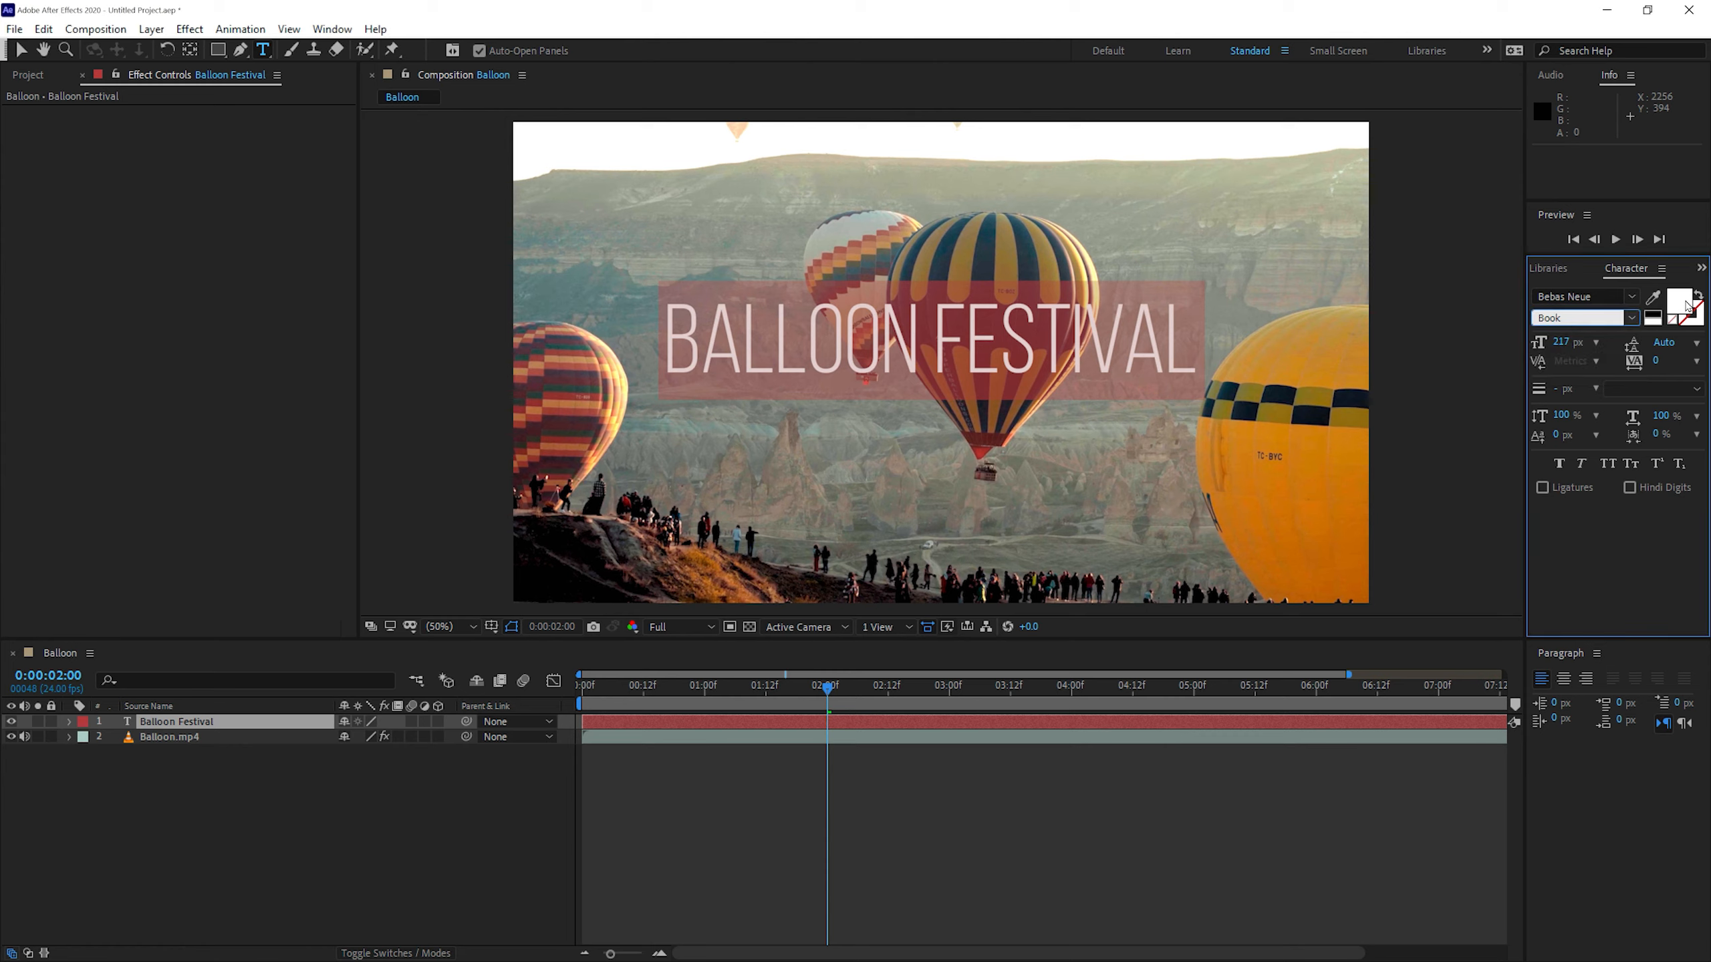
pyautogui.moveTo(1635, 343)
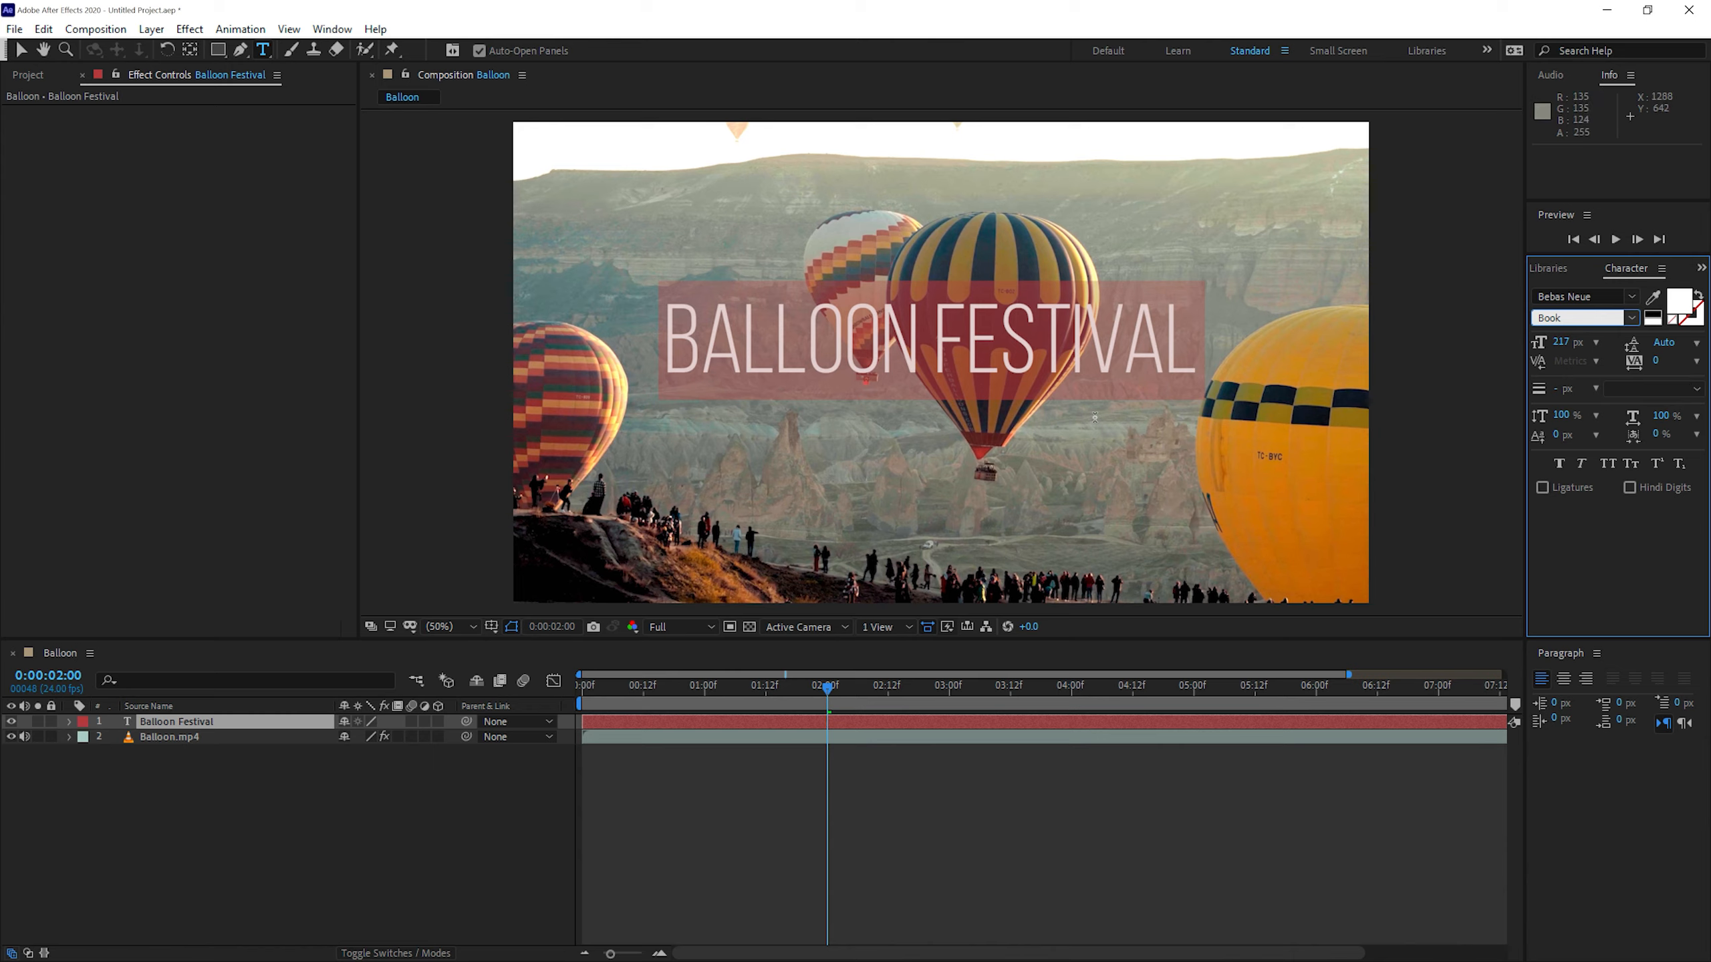
pyautogui.moveTo(1071, 442)
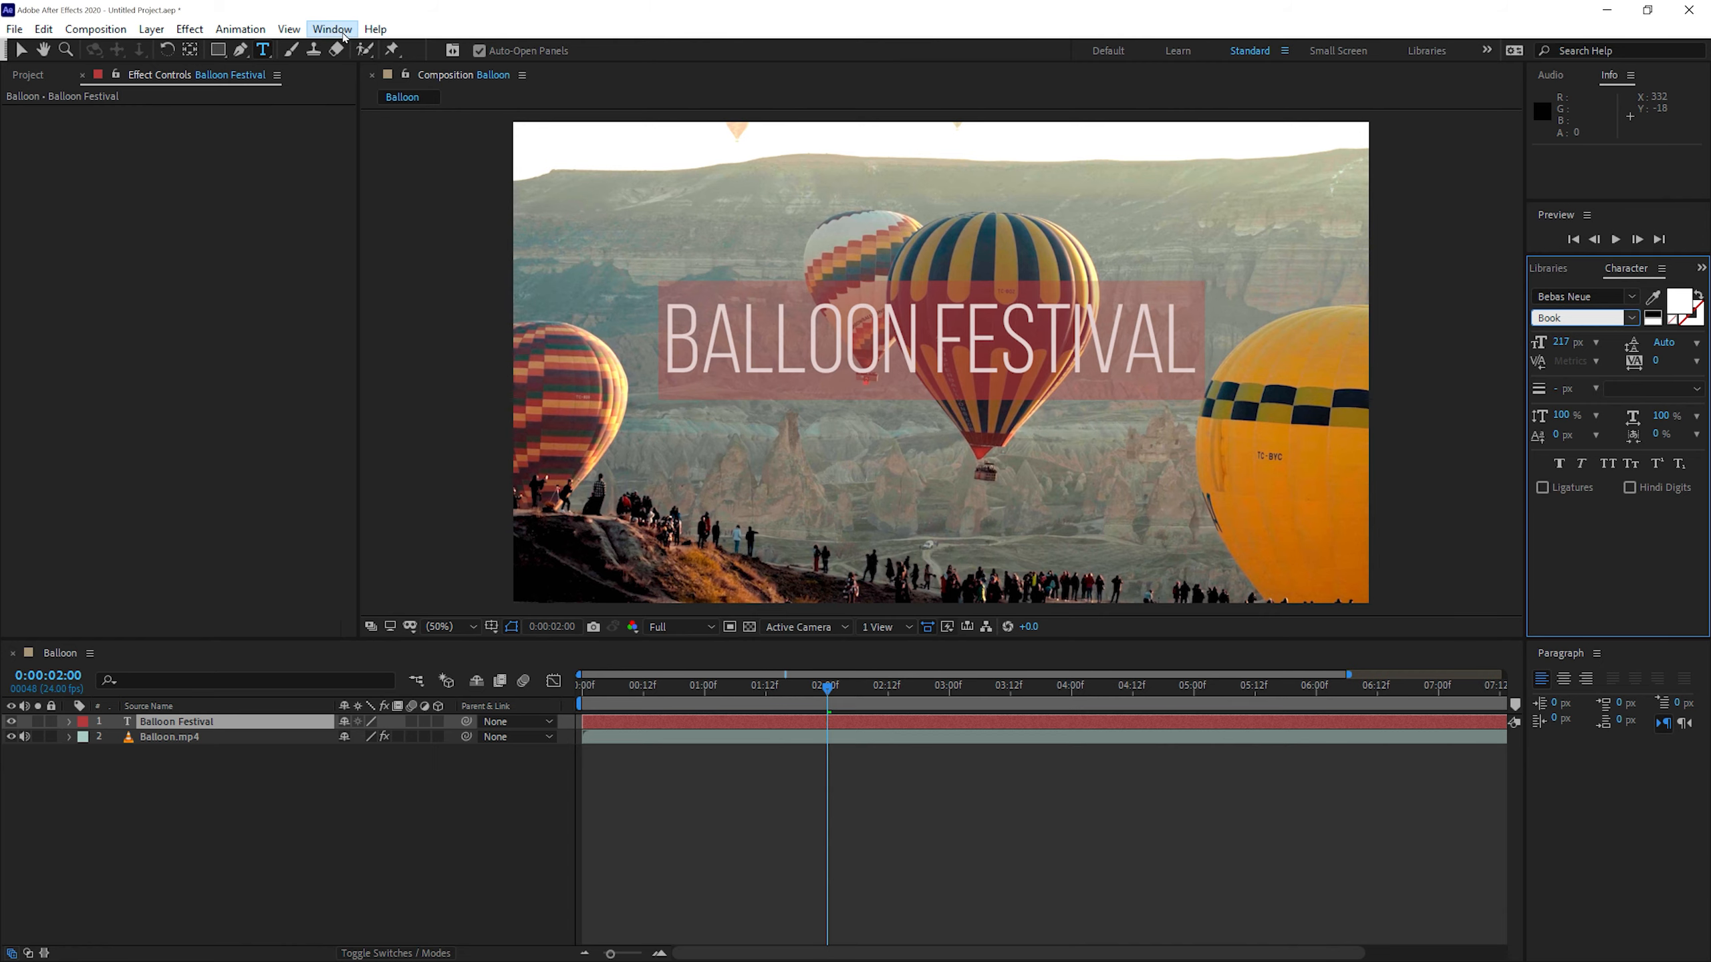
# Center the title on the composition through Window > Align, then deselect and reselect the layer
pyautogui.click(331, 29)
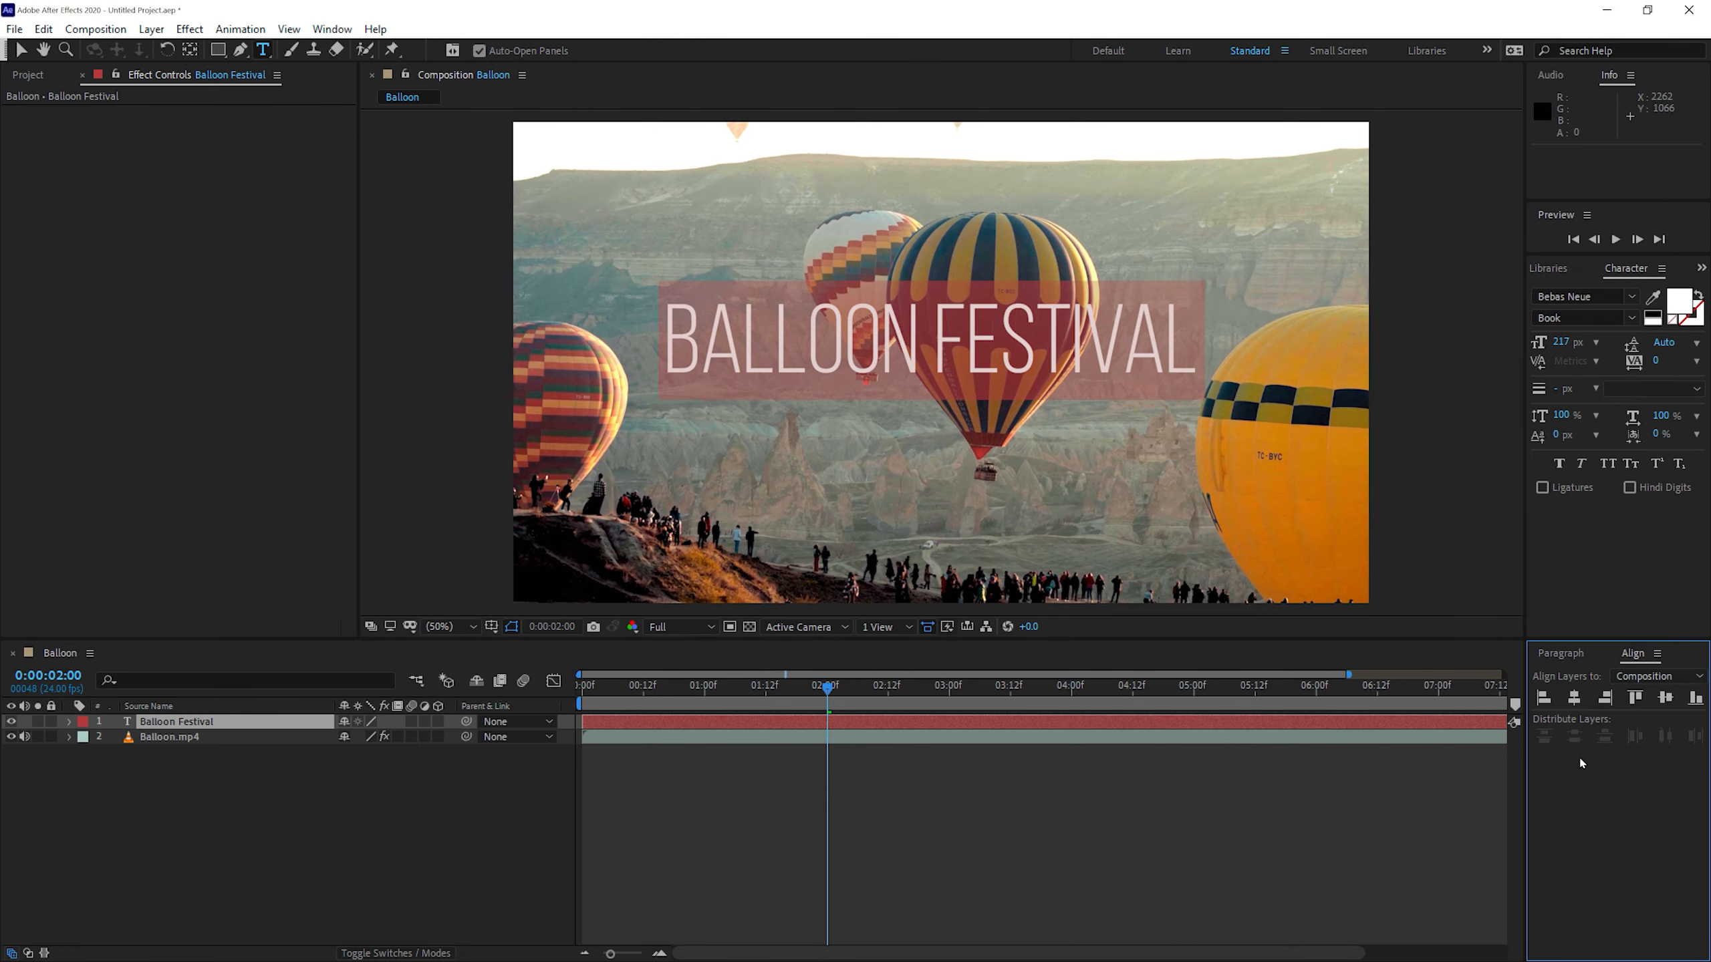
pyautogui.moveTo(1574, 699)
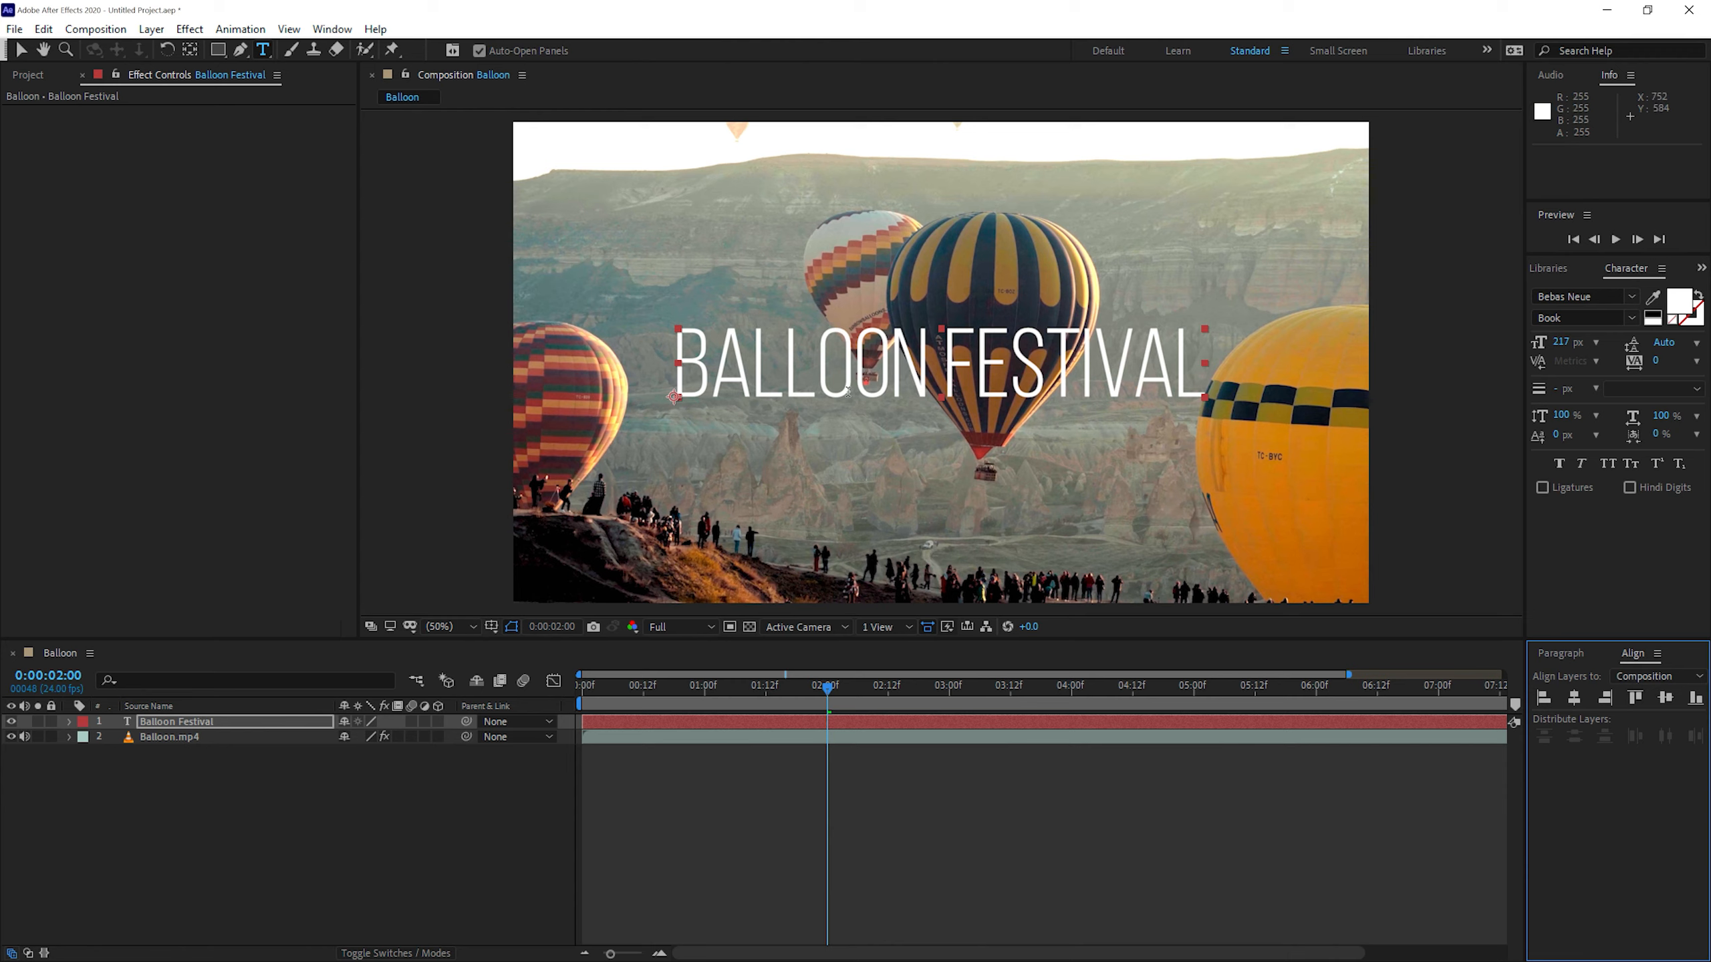
pyautogui.moveTo(1271, 447)
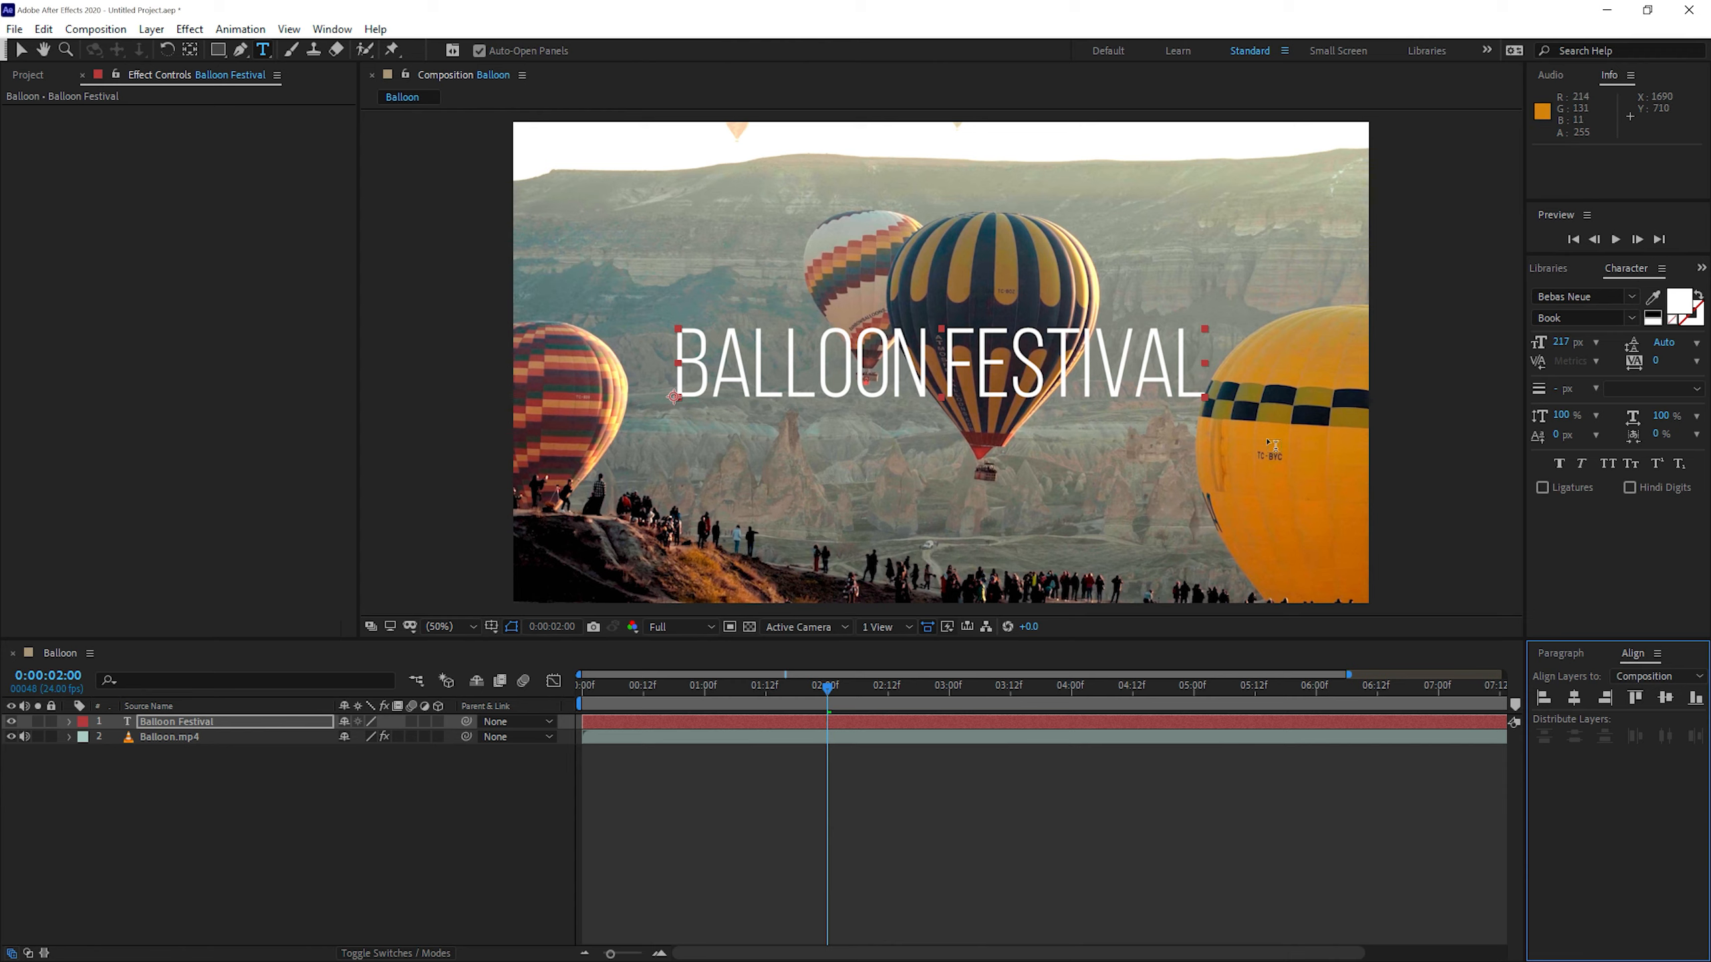
pyautogui.click(243, 799)
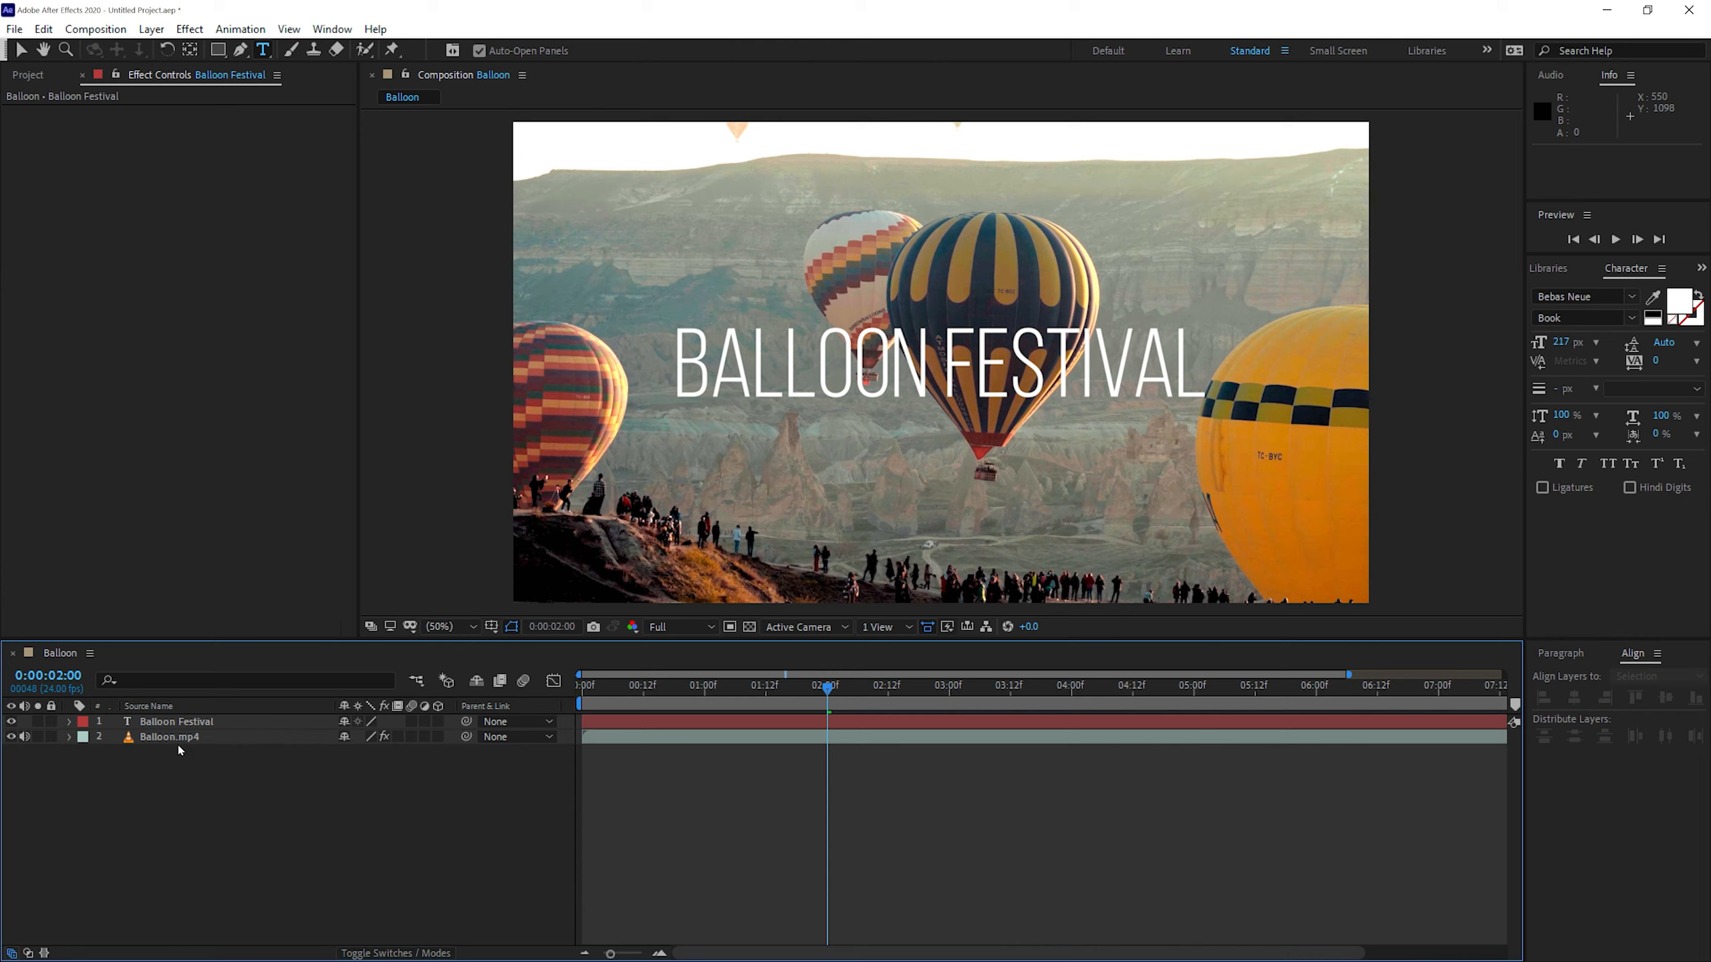
pyautogui.click(176, 722)
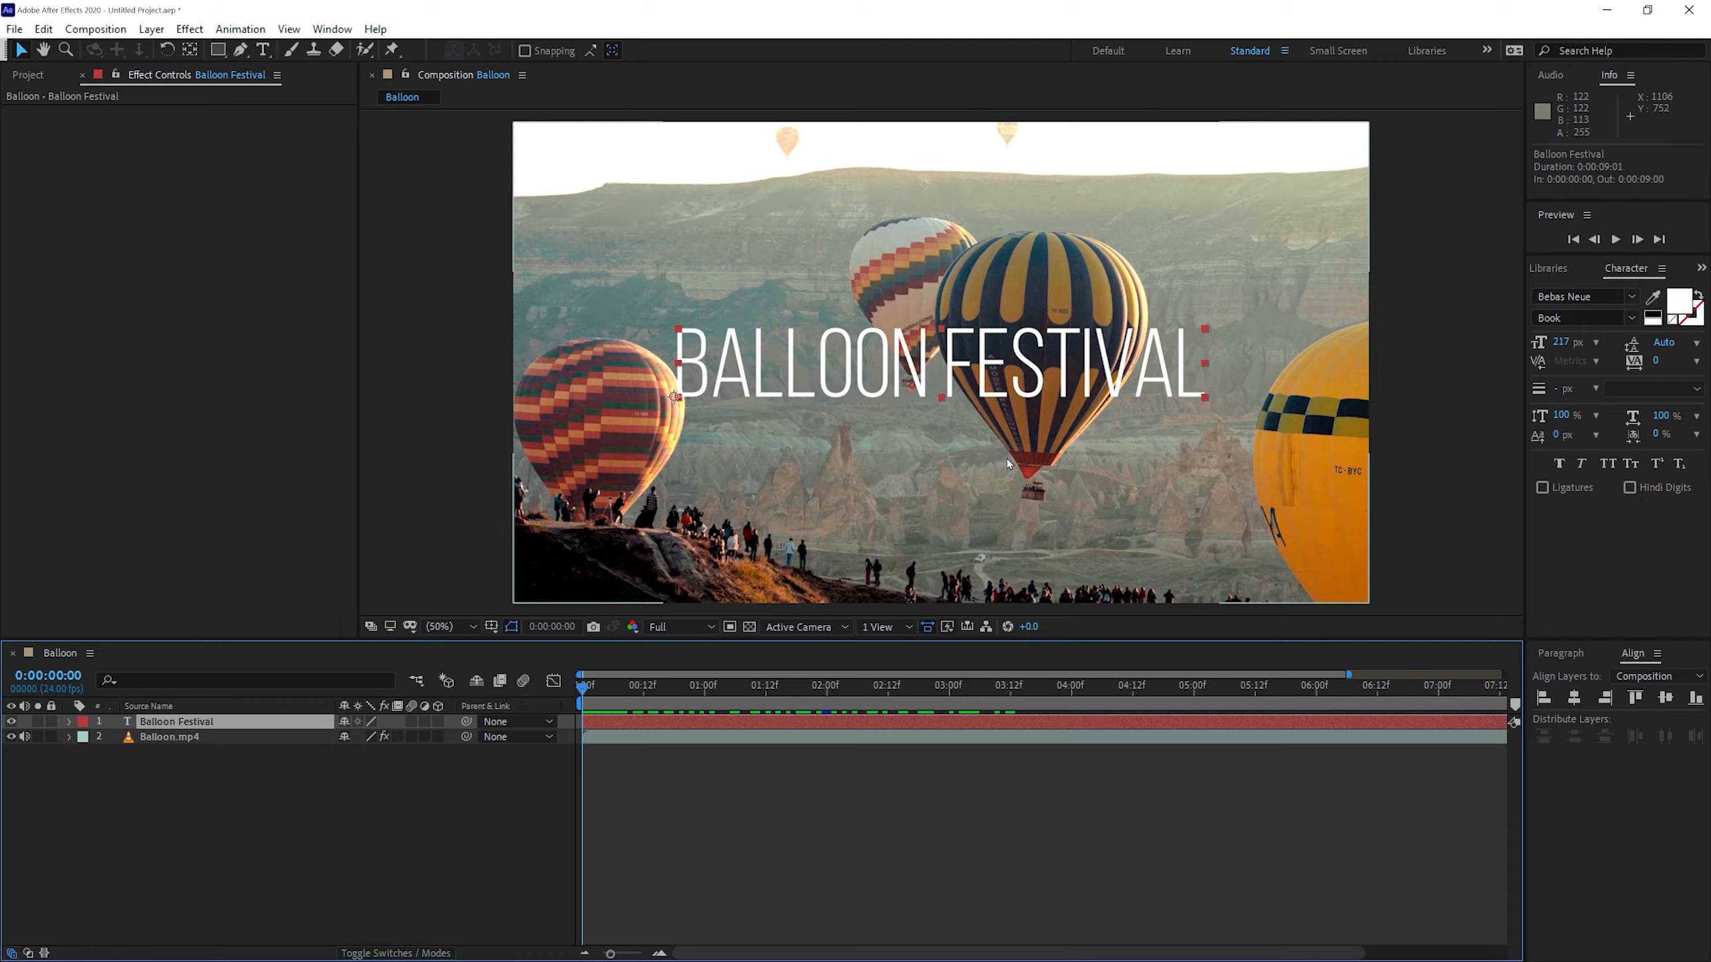
# Deselect the title layer in the Composition panel during the preview
pyautogui.click(894, 449)
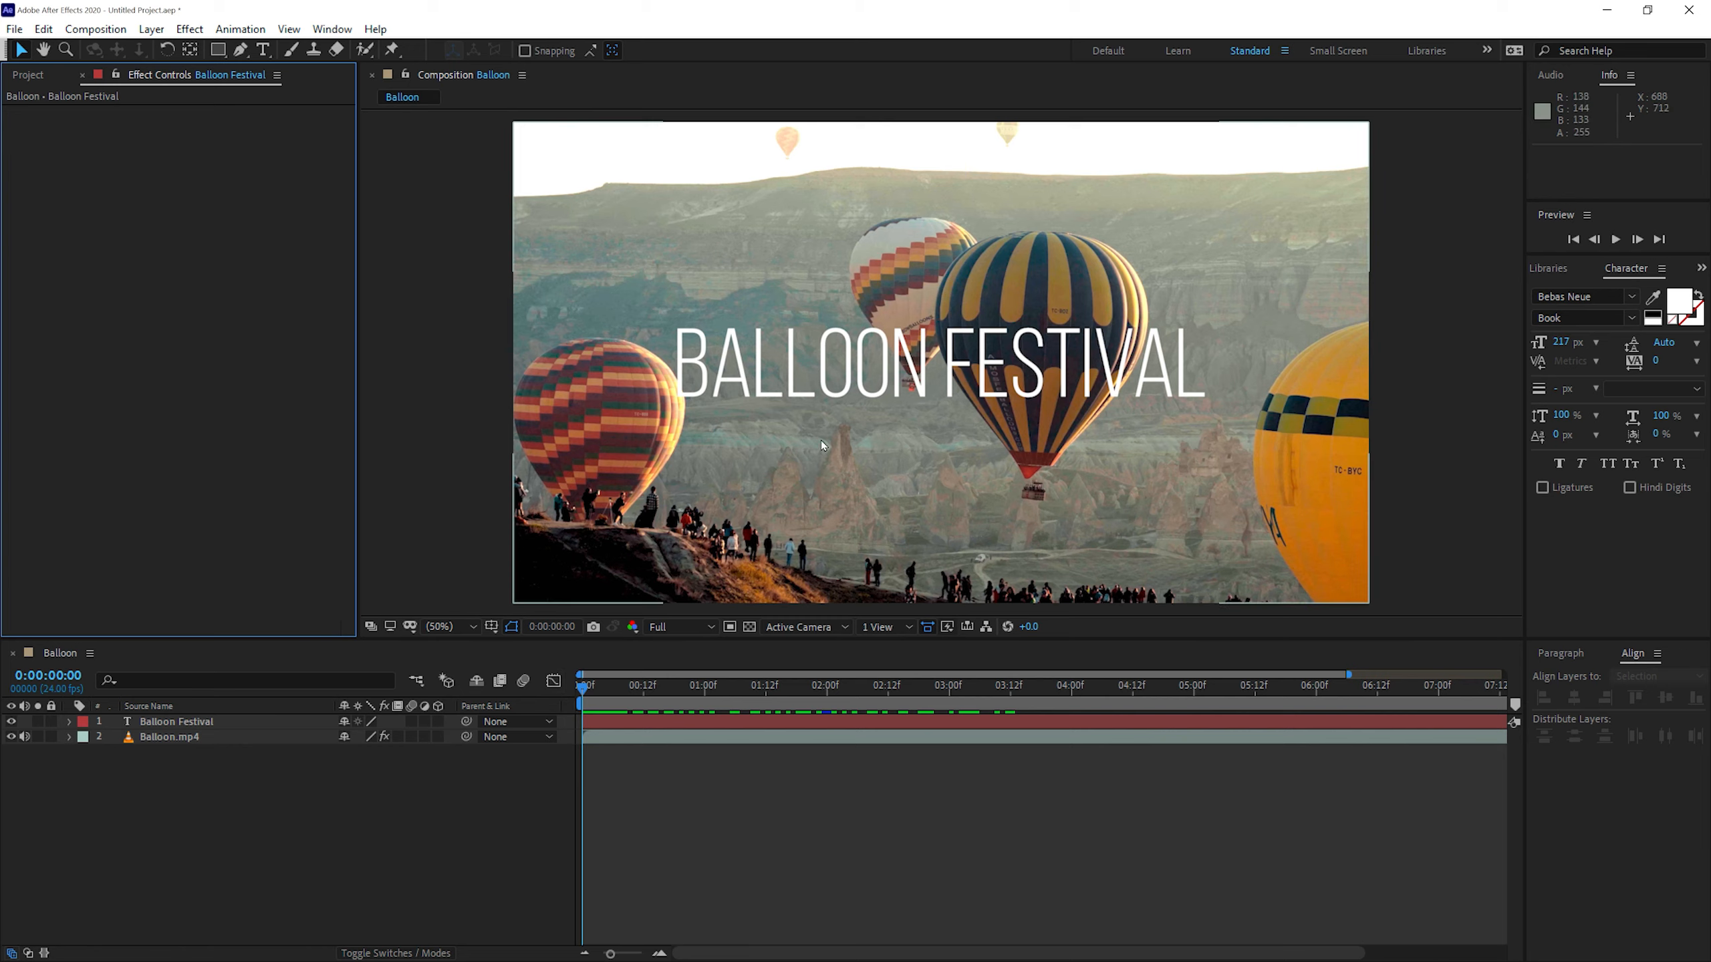
pyautogui.click(94, 28)
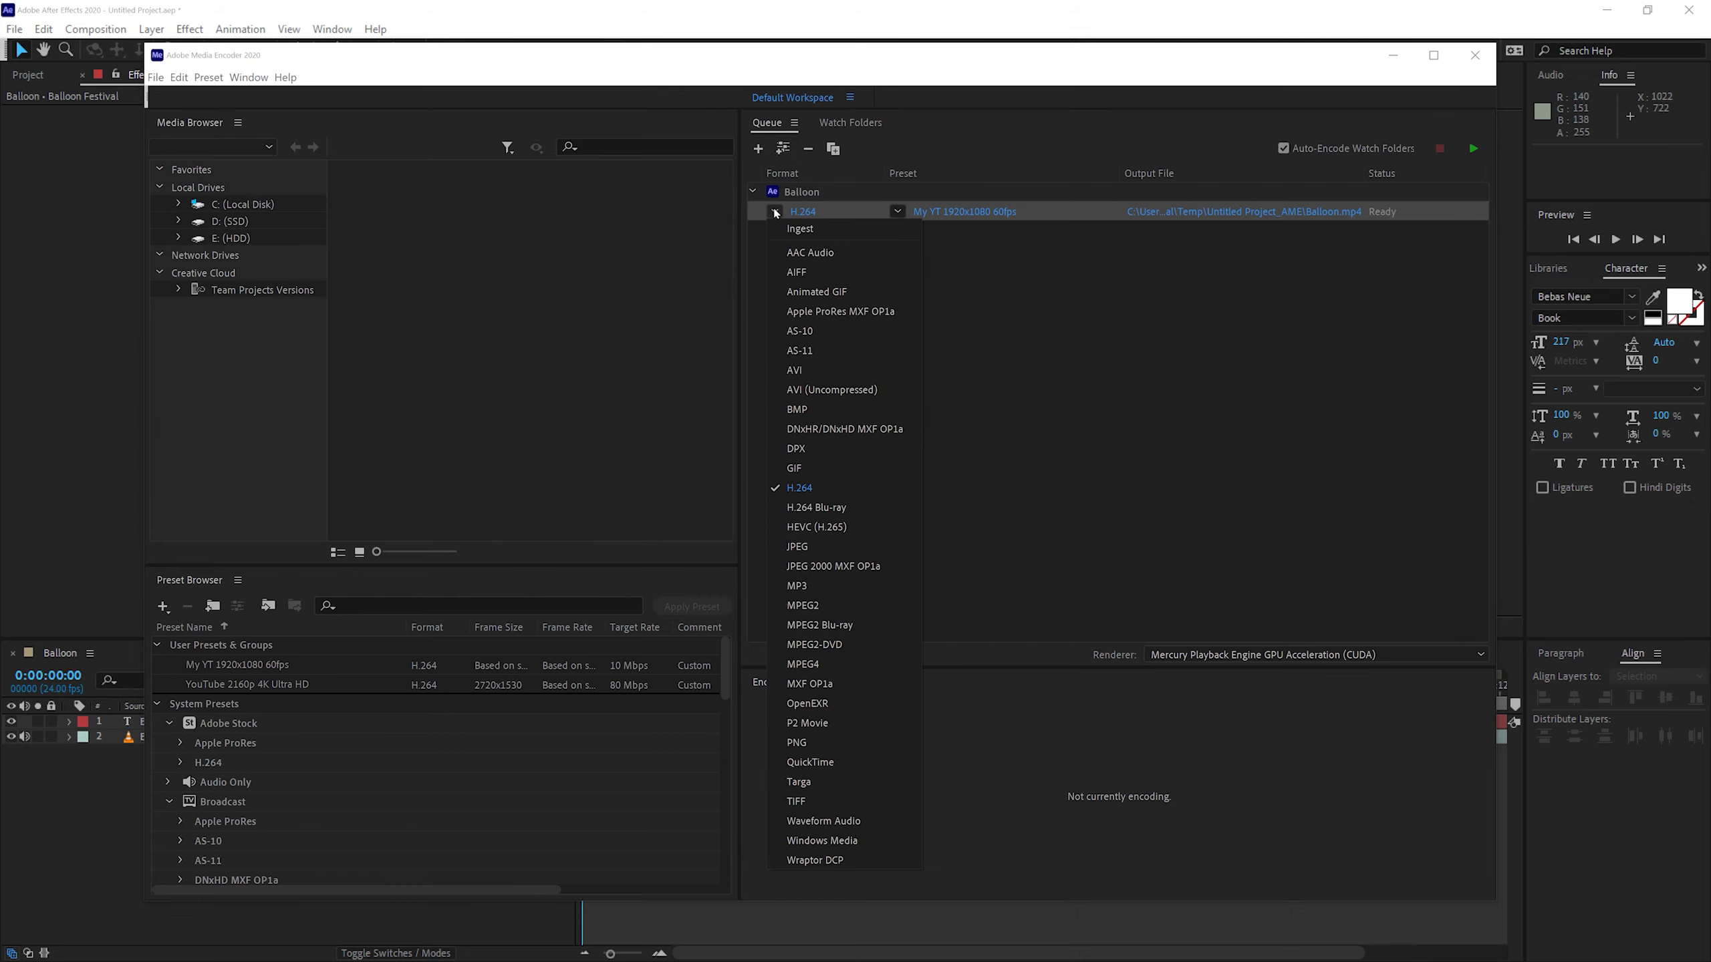
pyautogui.moveTo(821, 489)
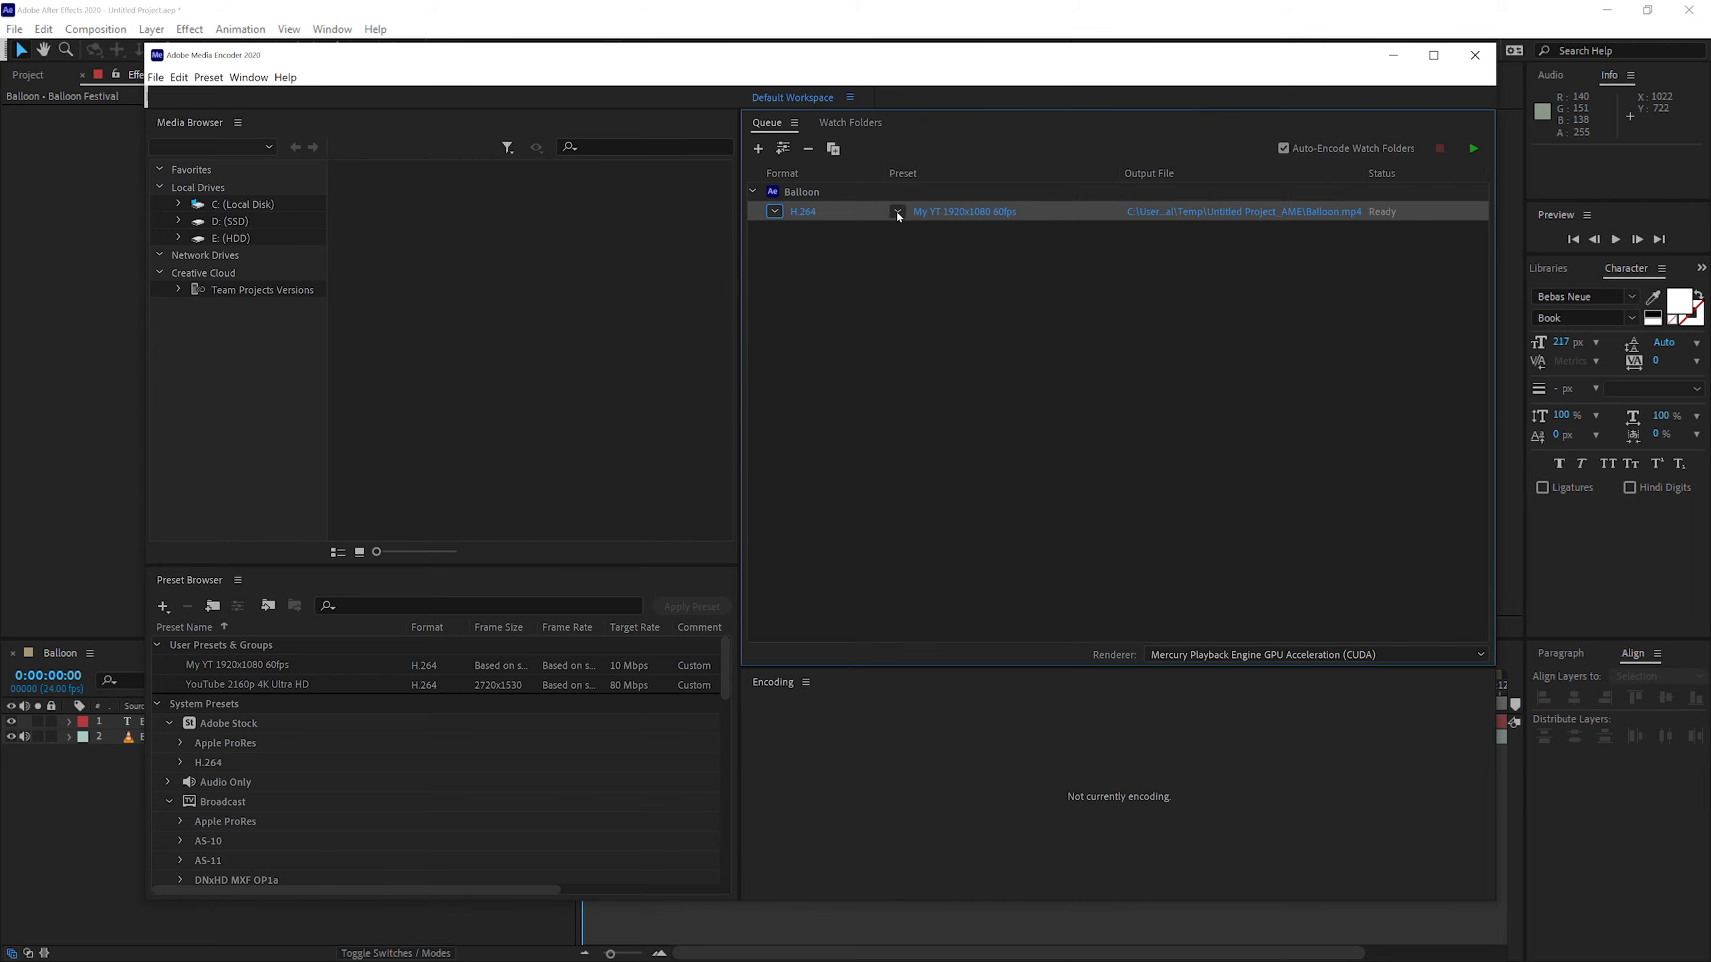
# Pick YouTube 1080p Full HD from the Balloon job's preset list
pyautogui.click(897, 211)
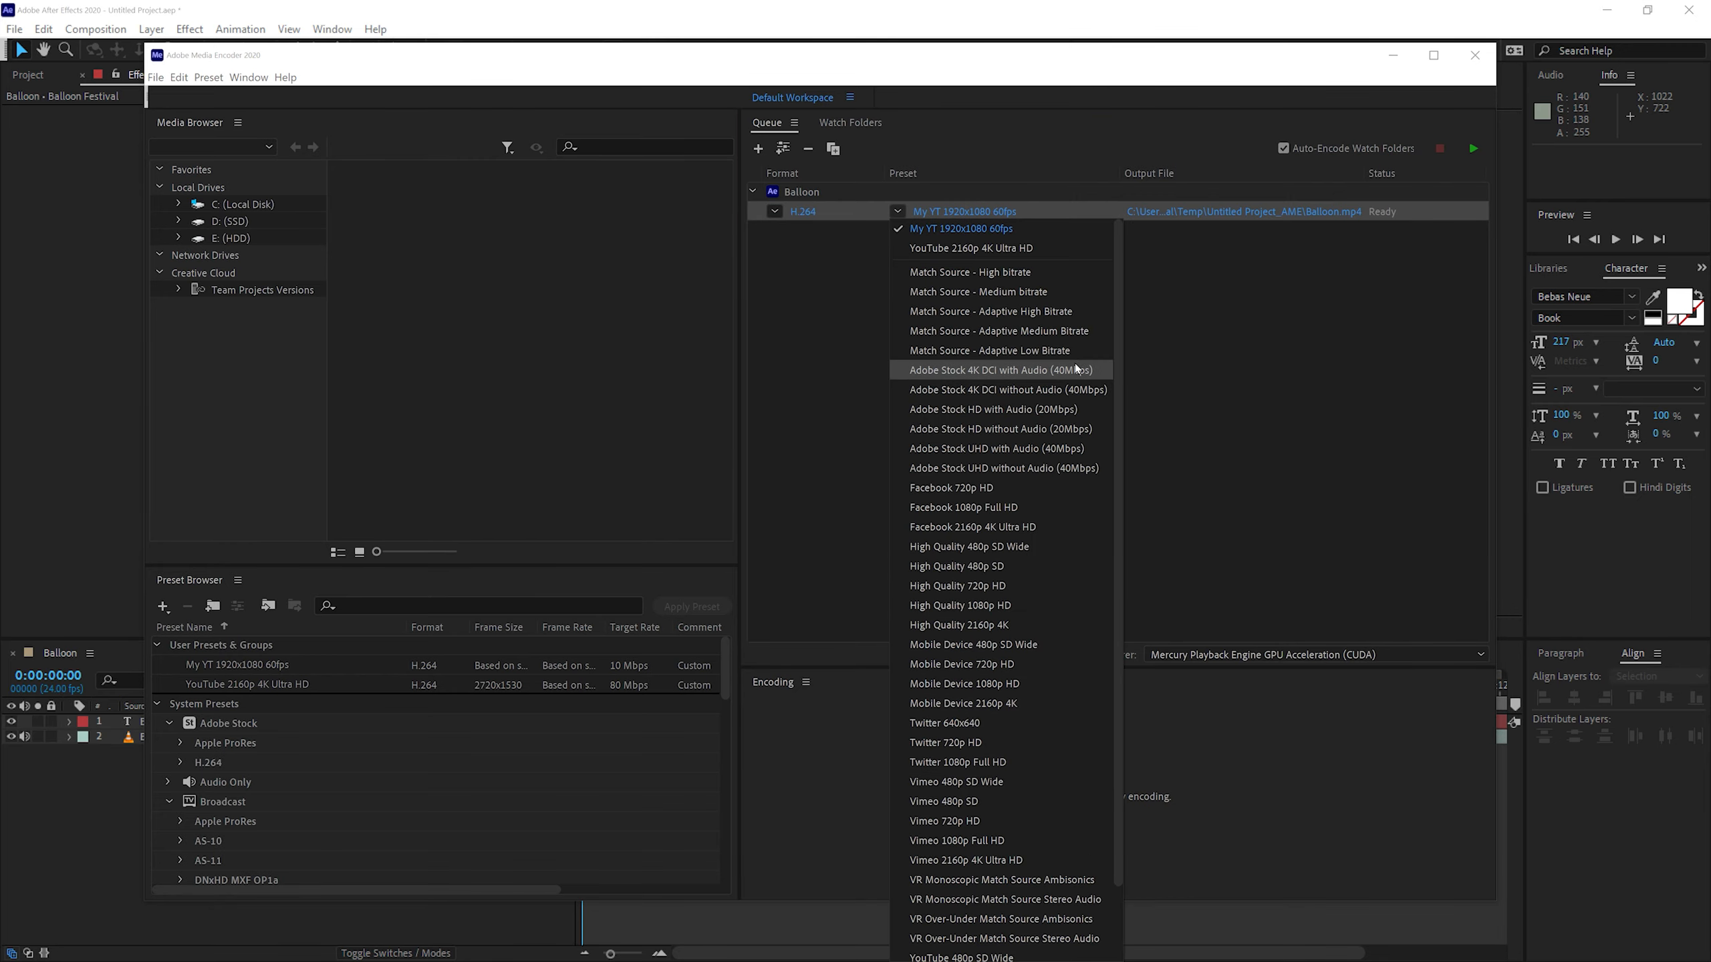
pyautogui.moveTo(1115, 351)
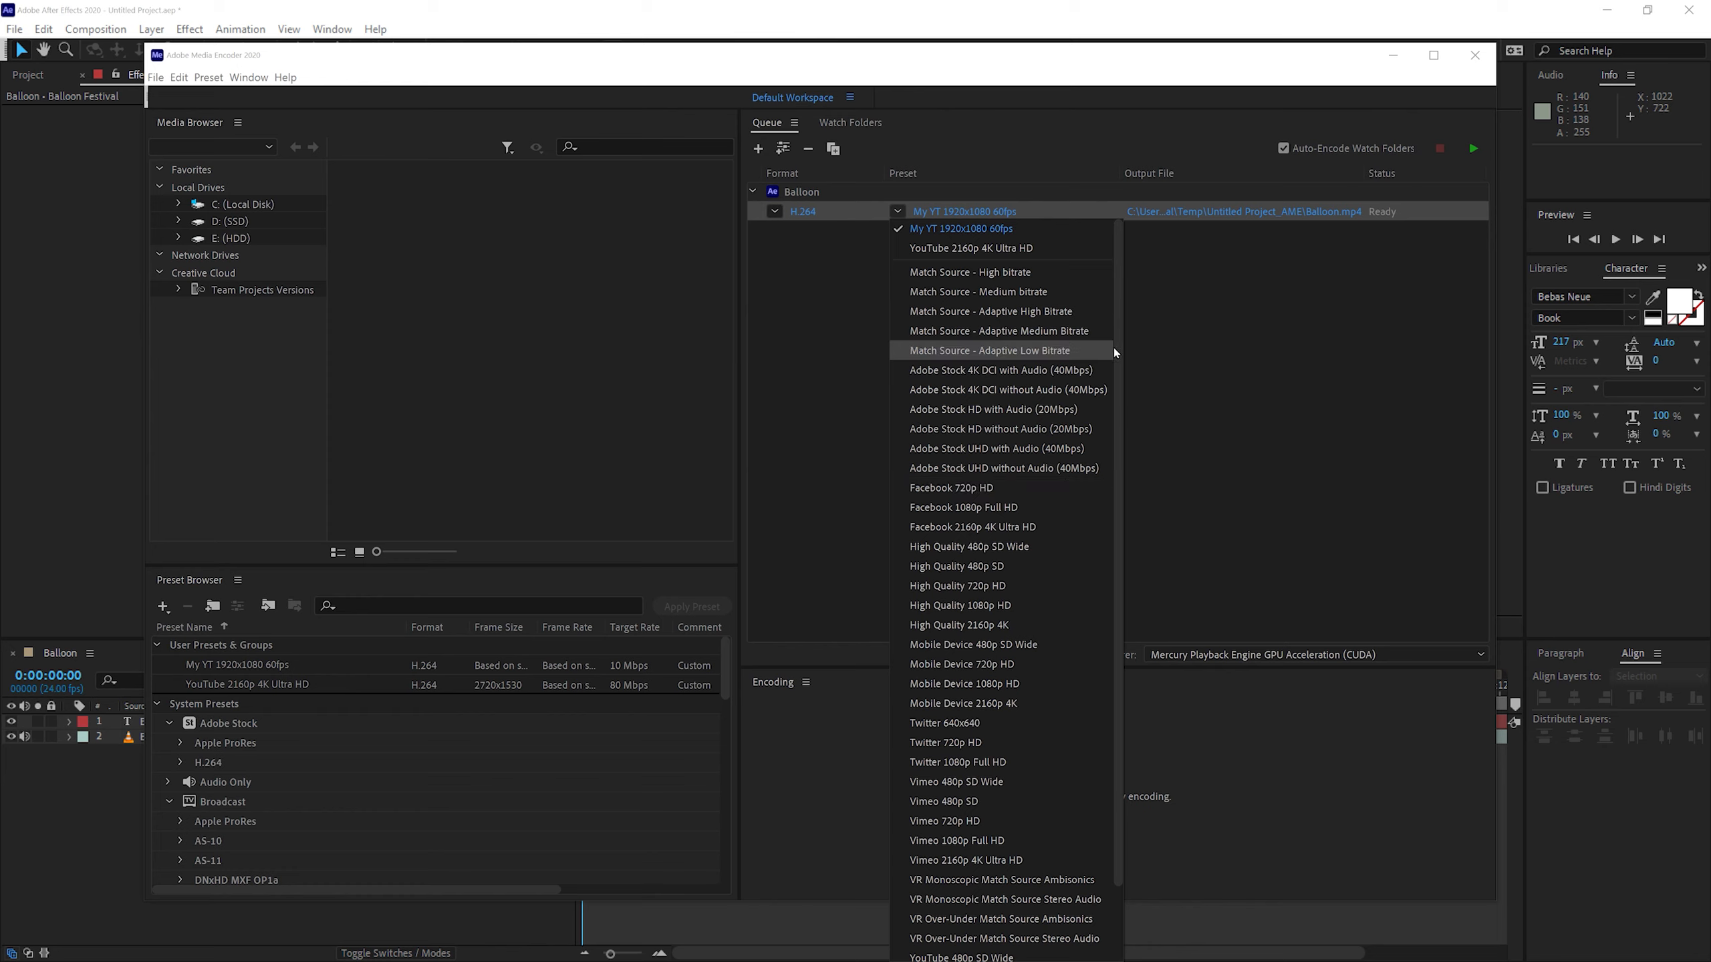
pyautogui.scroll(-3)
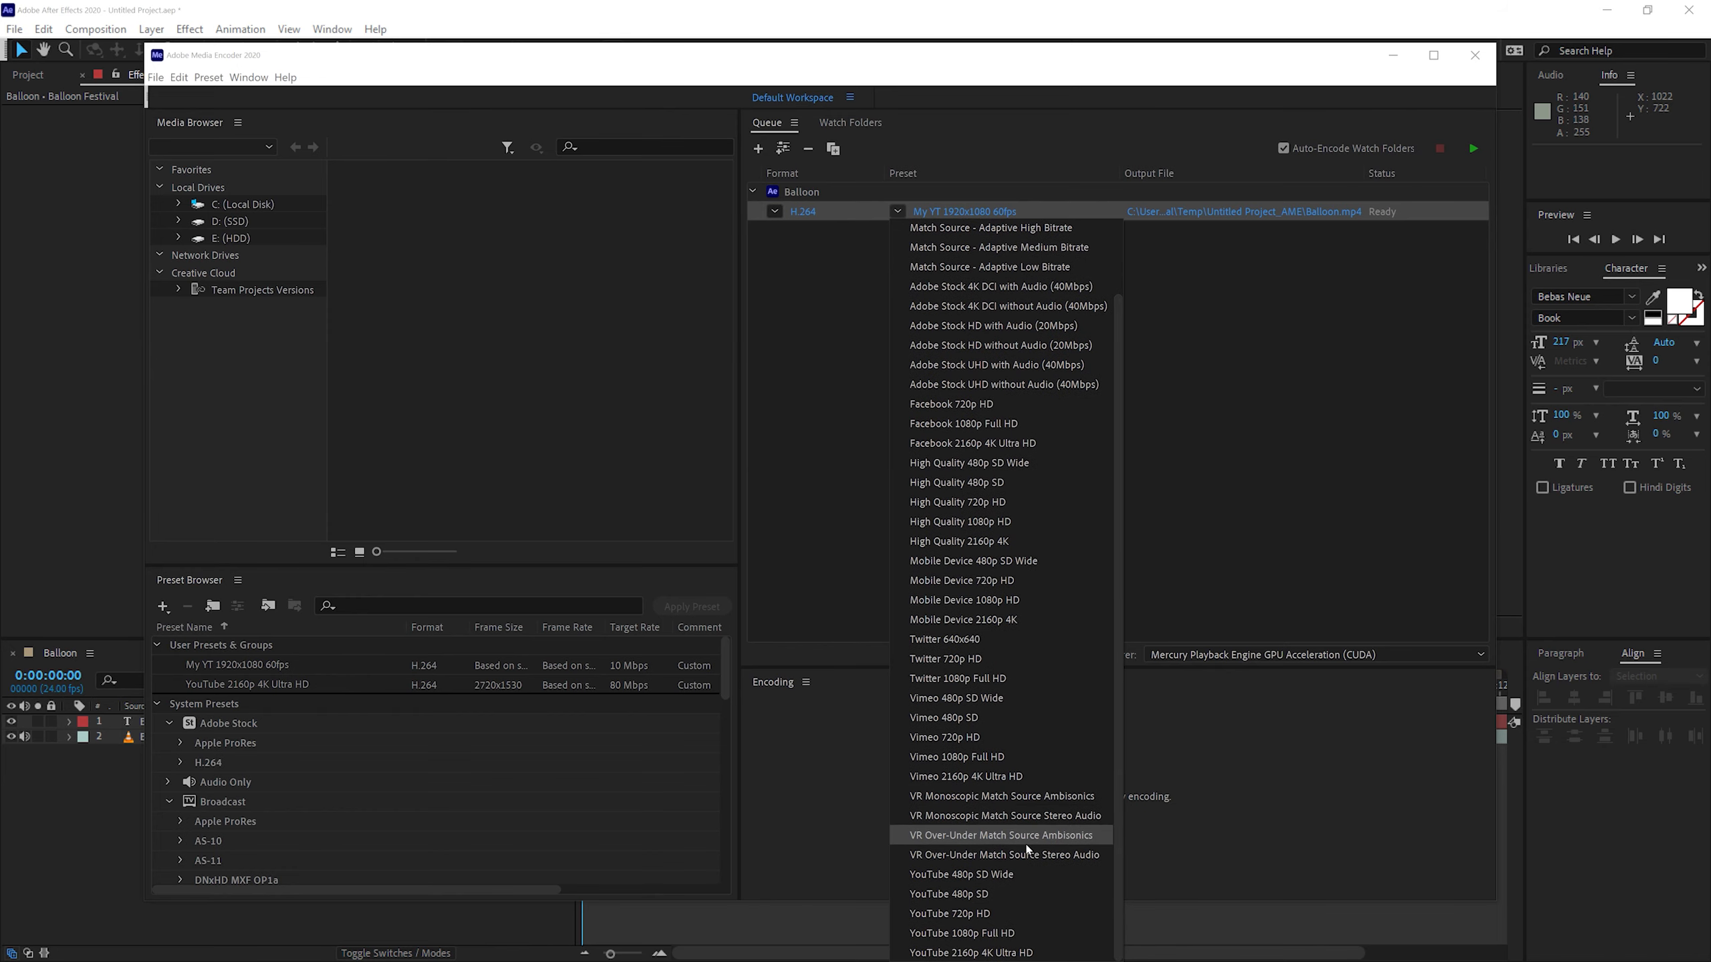
pyautogui.moveTo(1007, 933)
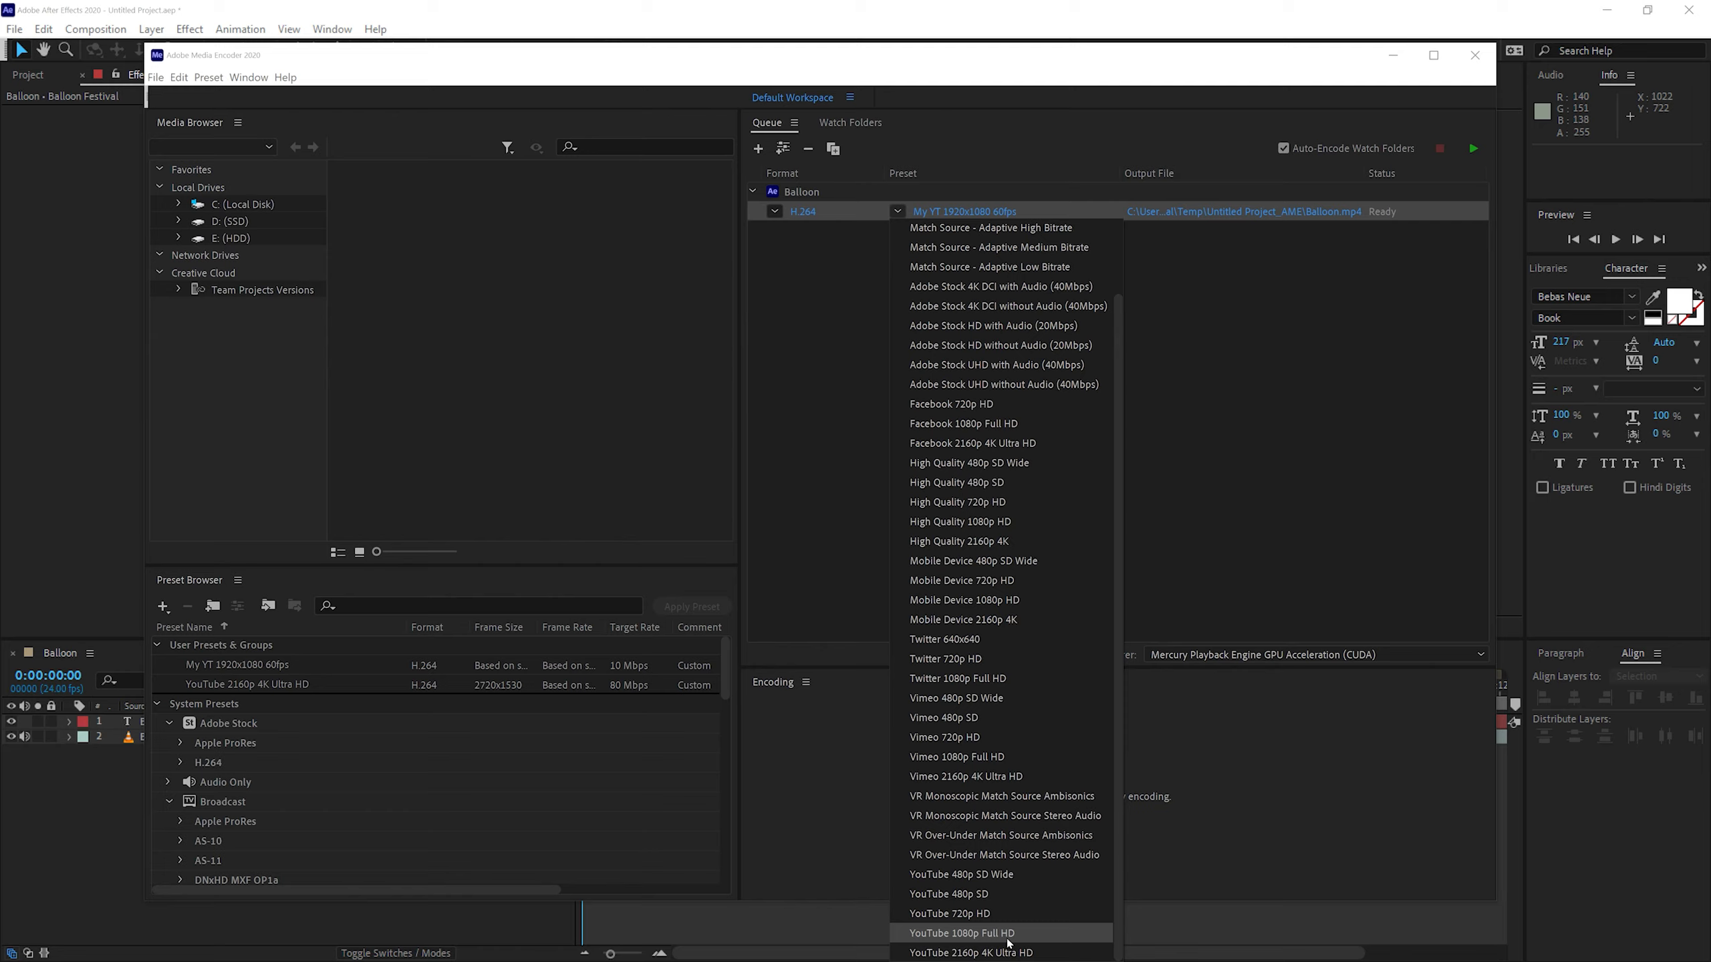
pyautogui.click(966, 933)
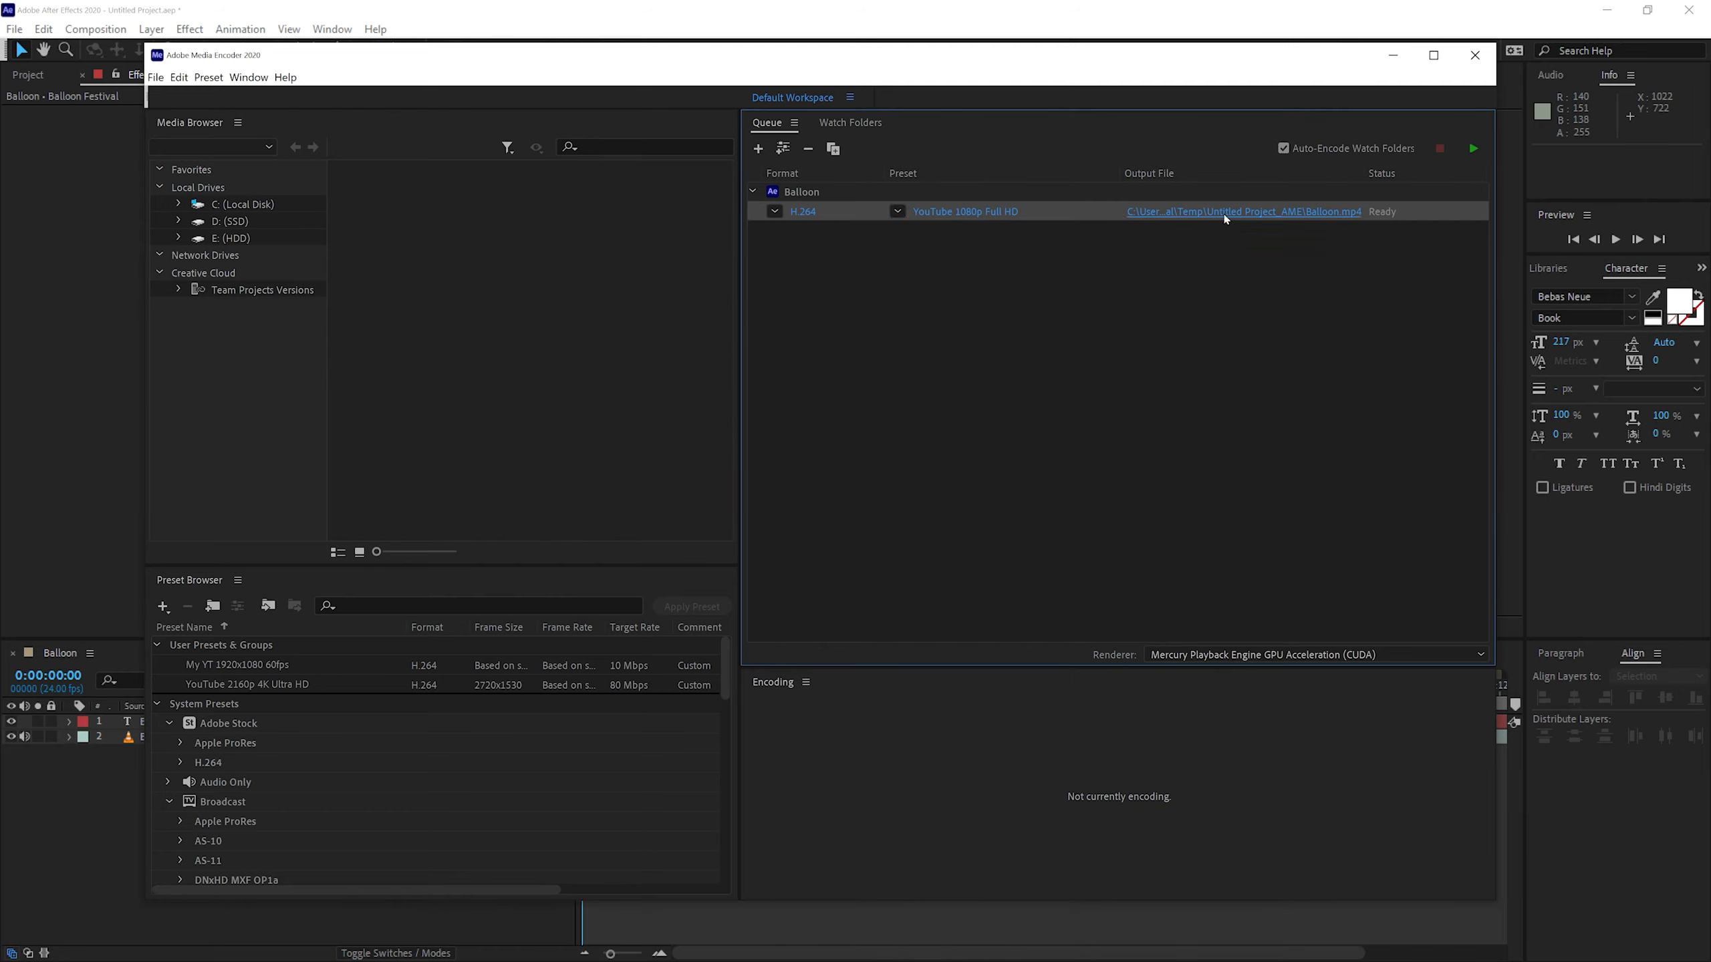
# Save the output as Balloon_Final.mp4 in Dropbox > _AE TUT 2020 > Videos
pyautogui.click(1244, 212)
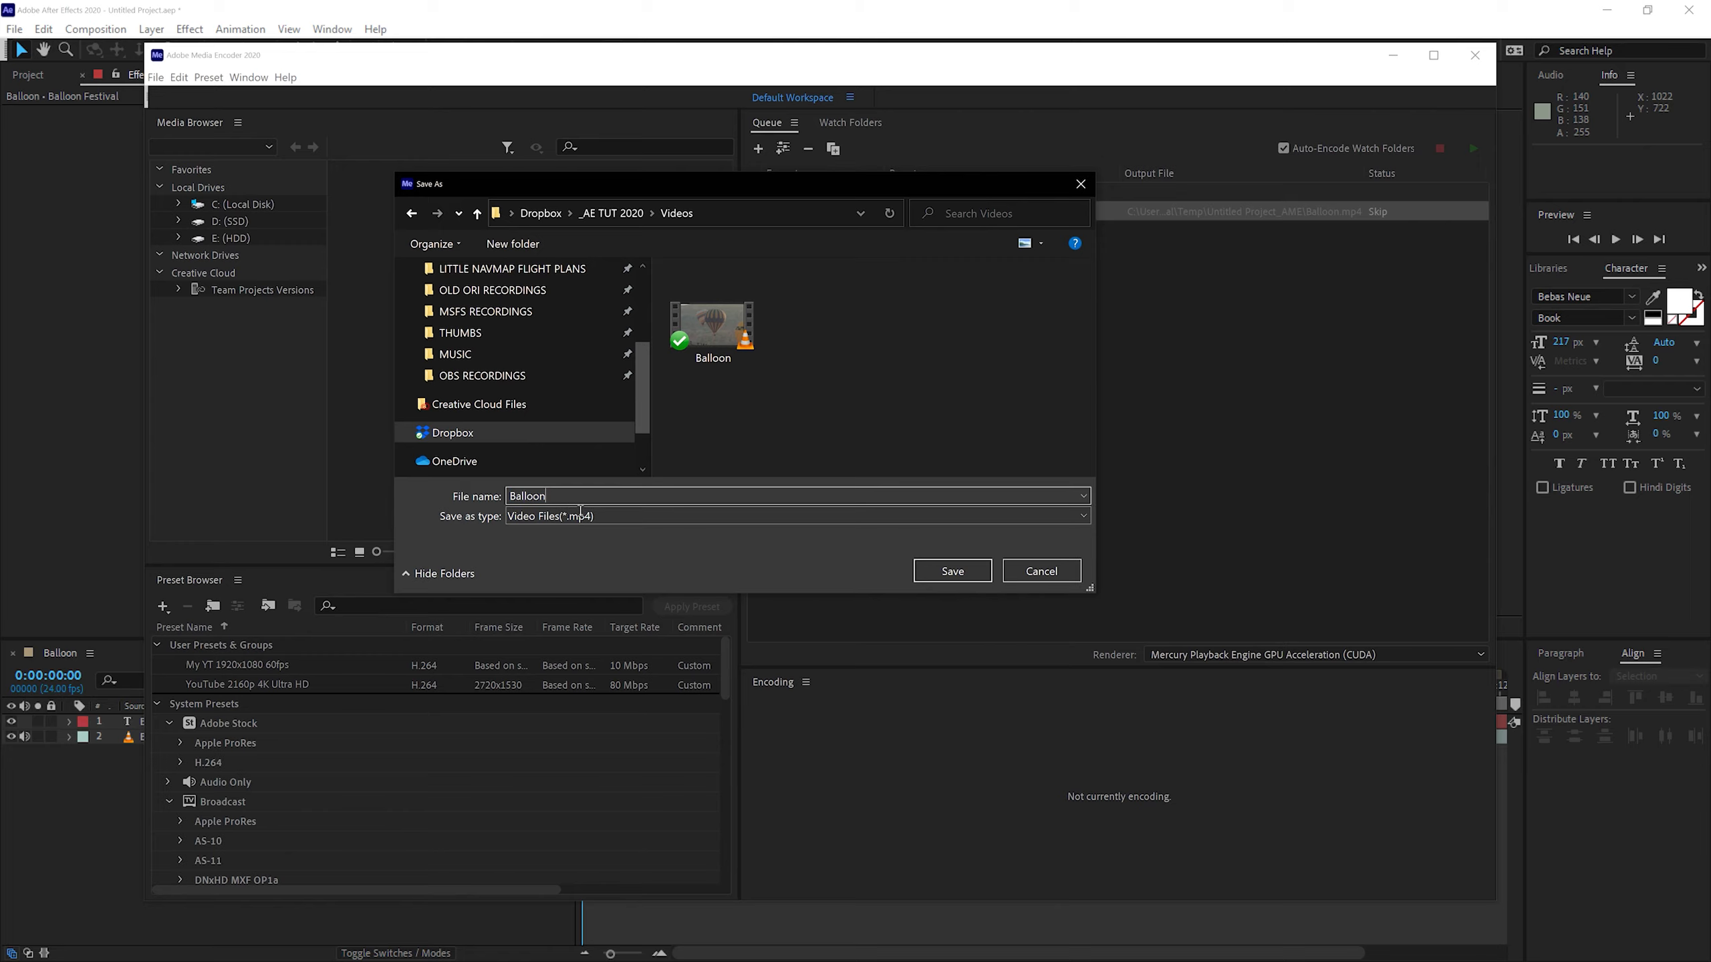
pyautogui.write('_Final')
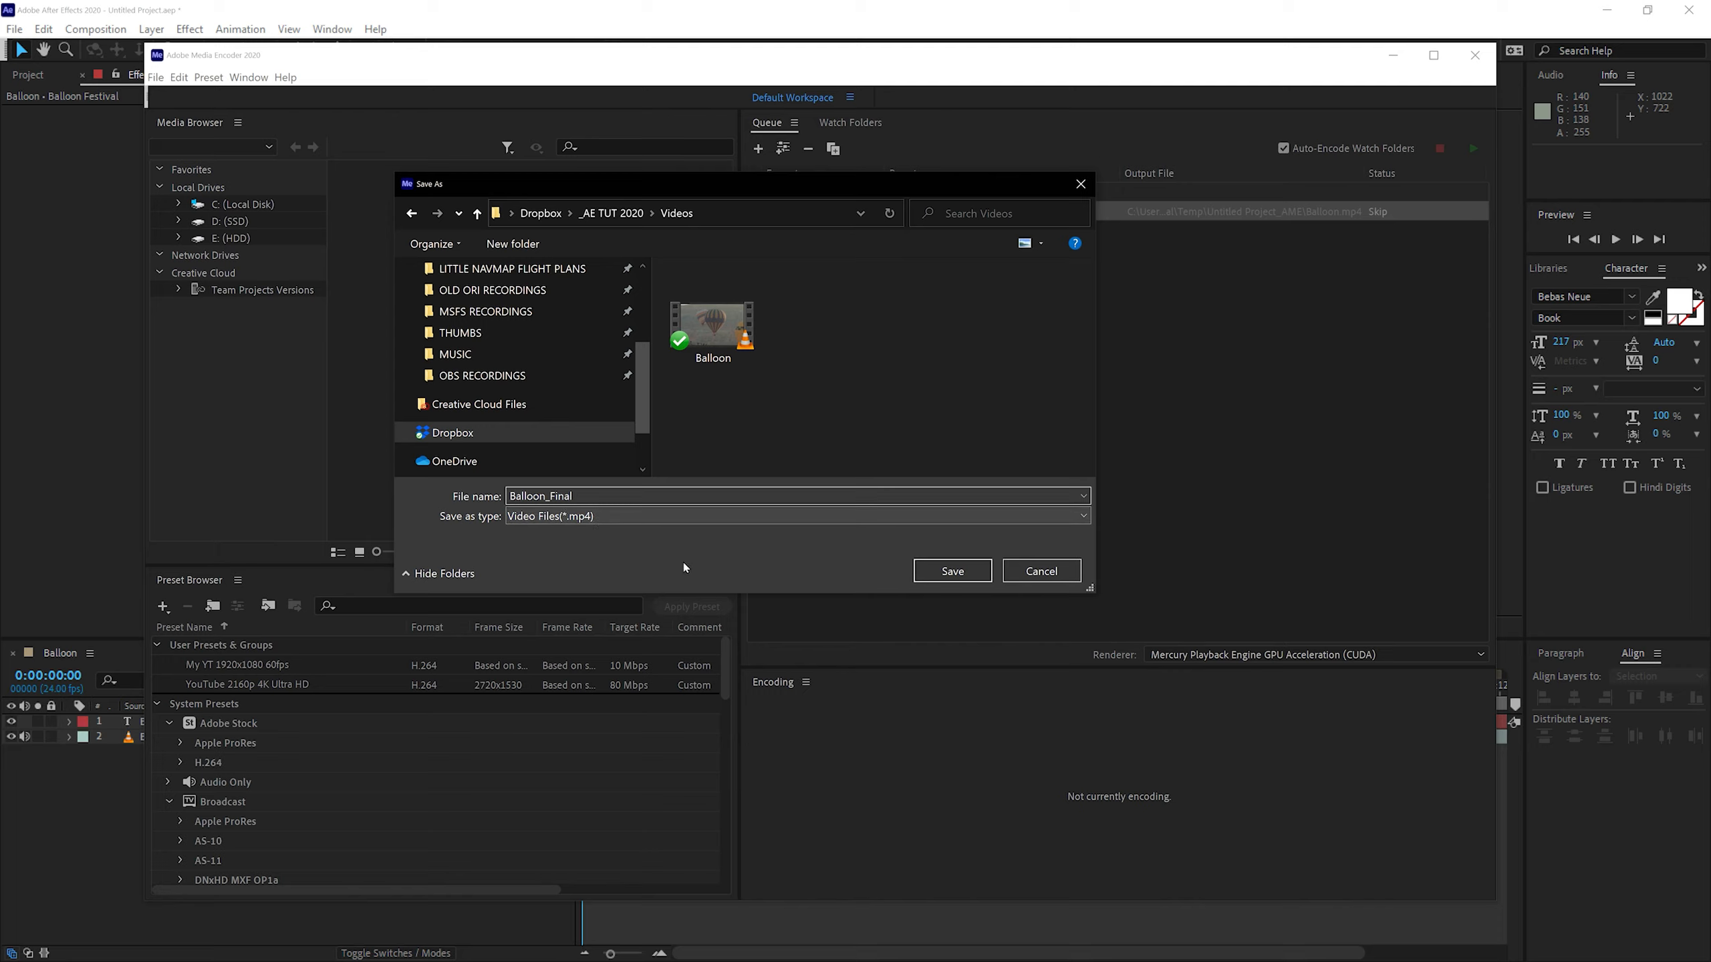
pyautogui.click(953, 571)
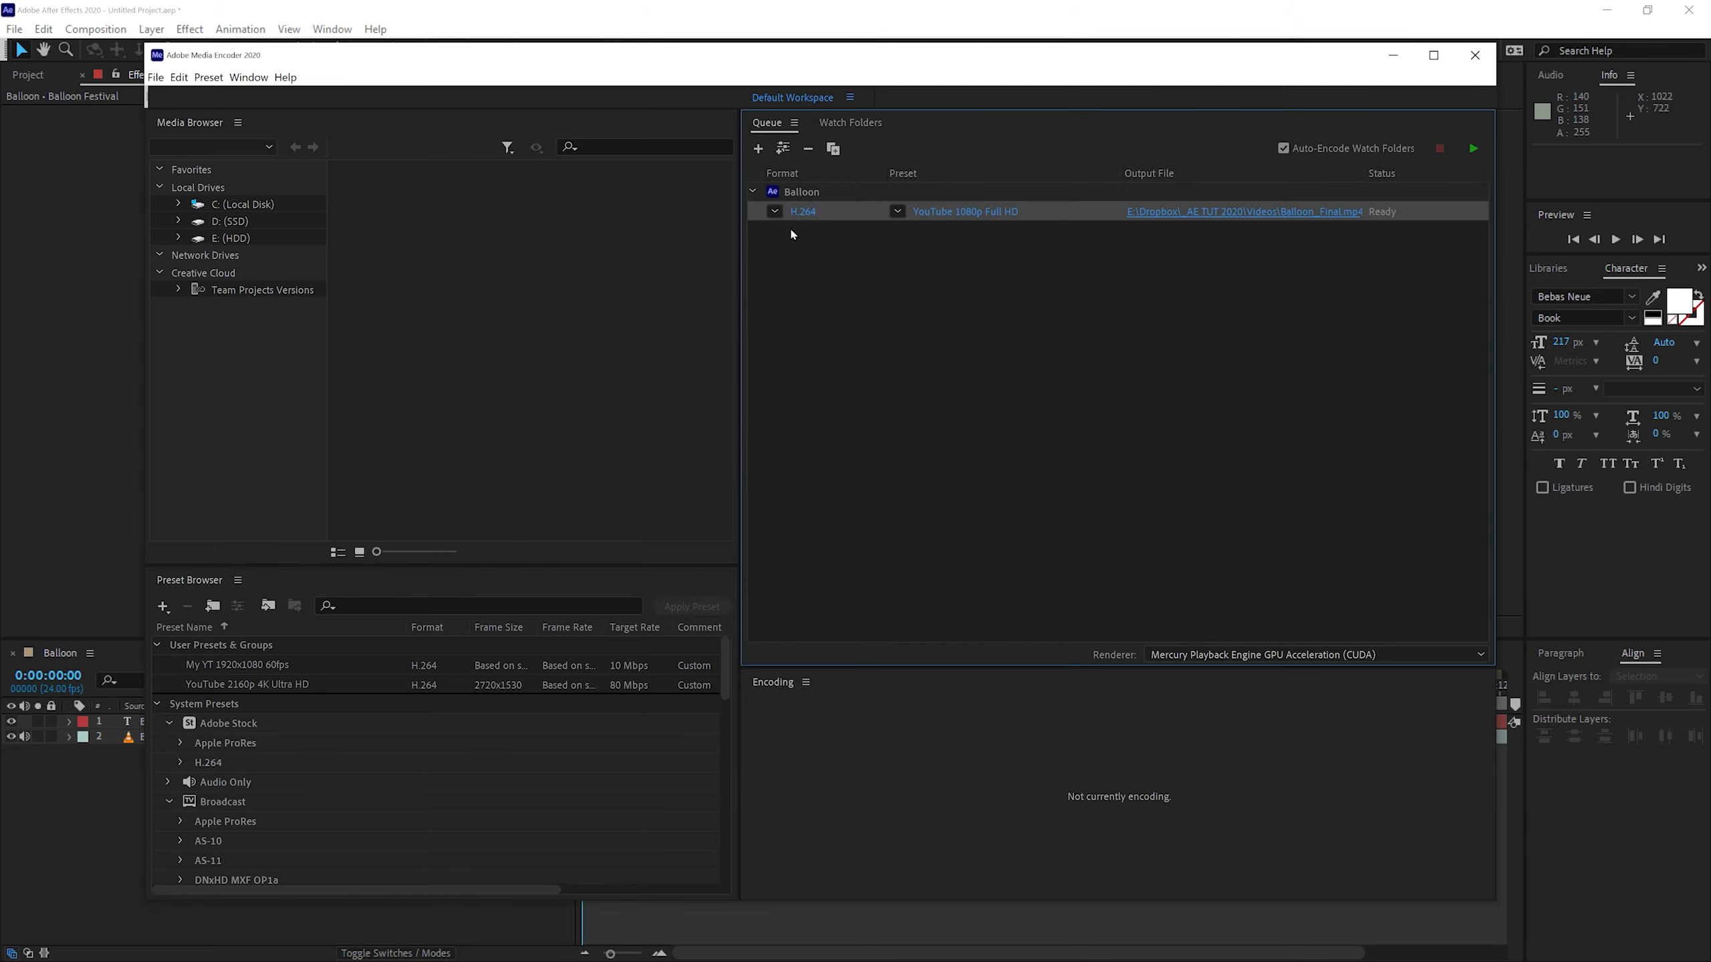
pyautogui.moveTo(955, 173)
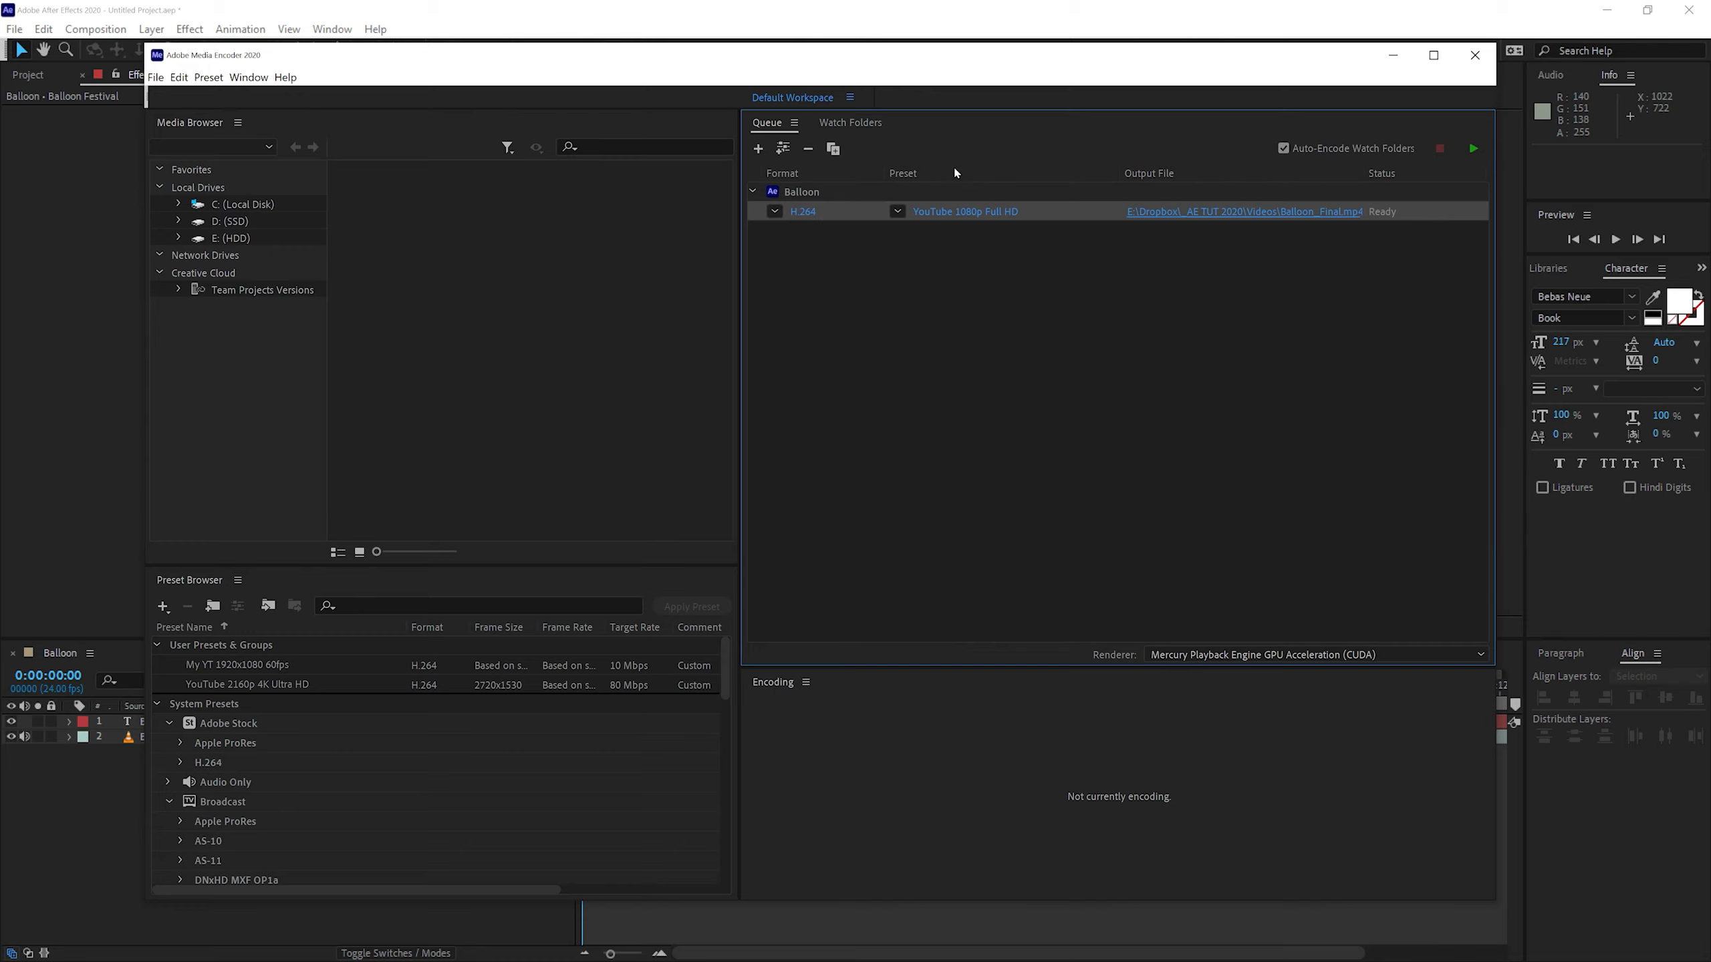
pyautogui.moveTo(1249, 243)
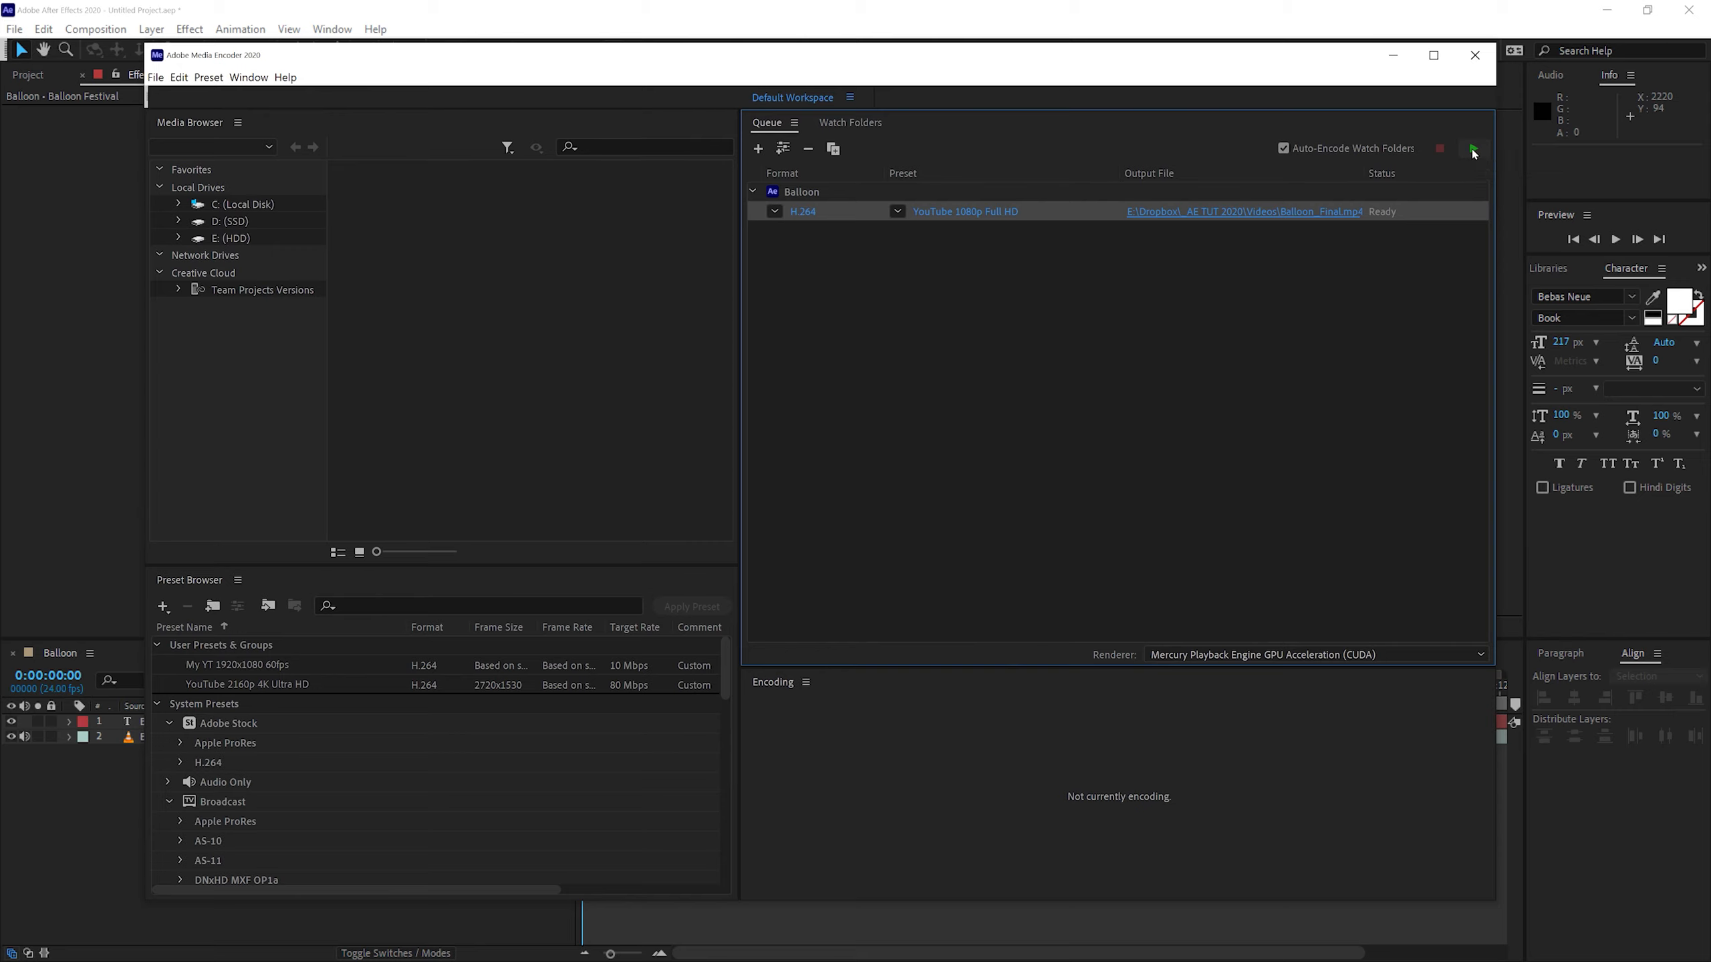
# Start the Media Encoder queue to render the Balloon job to Balloon_Final.mp4
pyautogui.click(1473, 148)
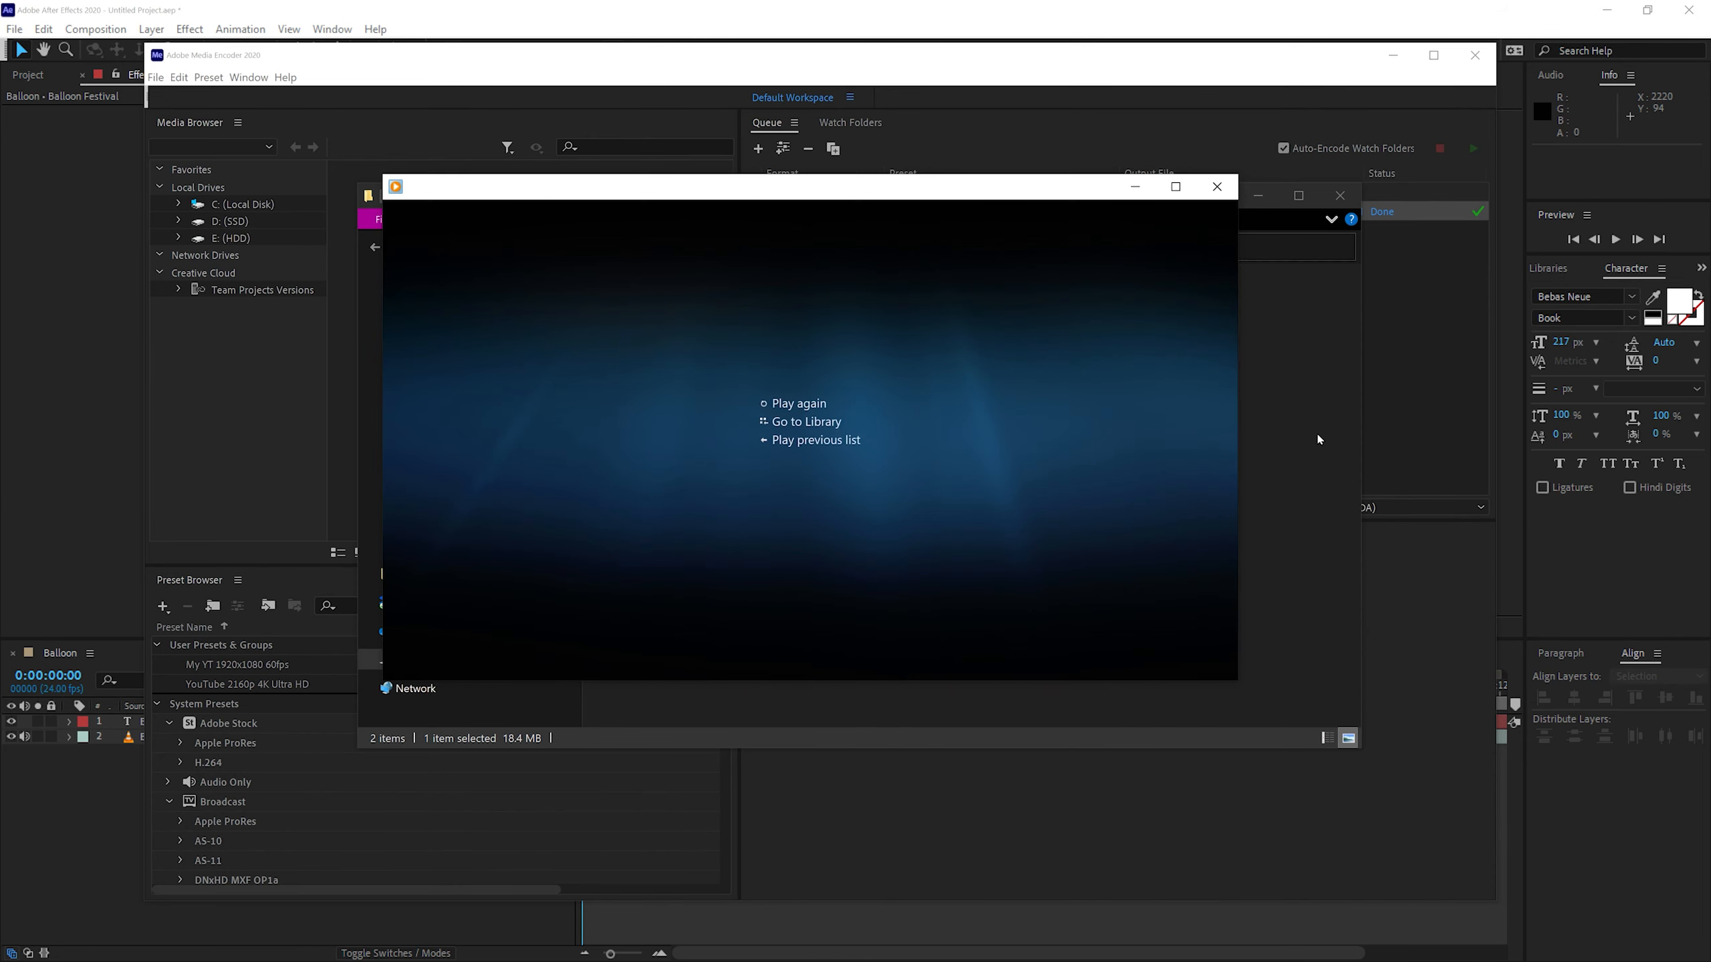
# Close Windows Media Player after the balloon video finishes playing
pyautogui.click(1217, 187)
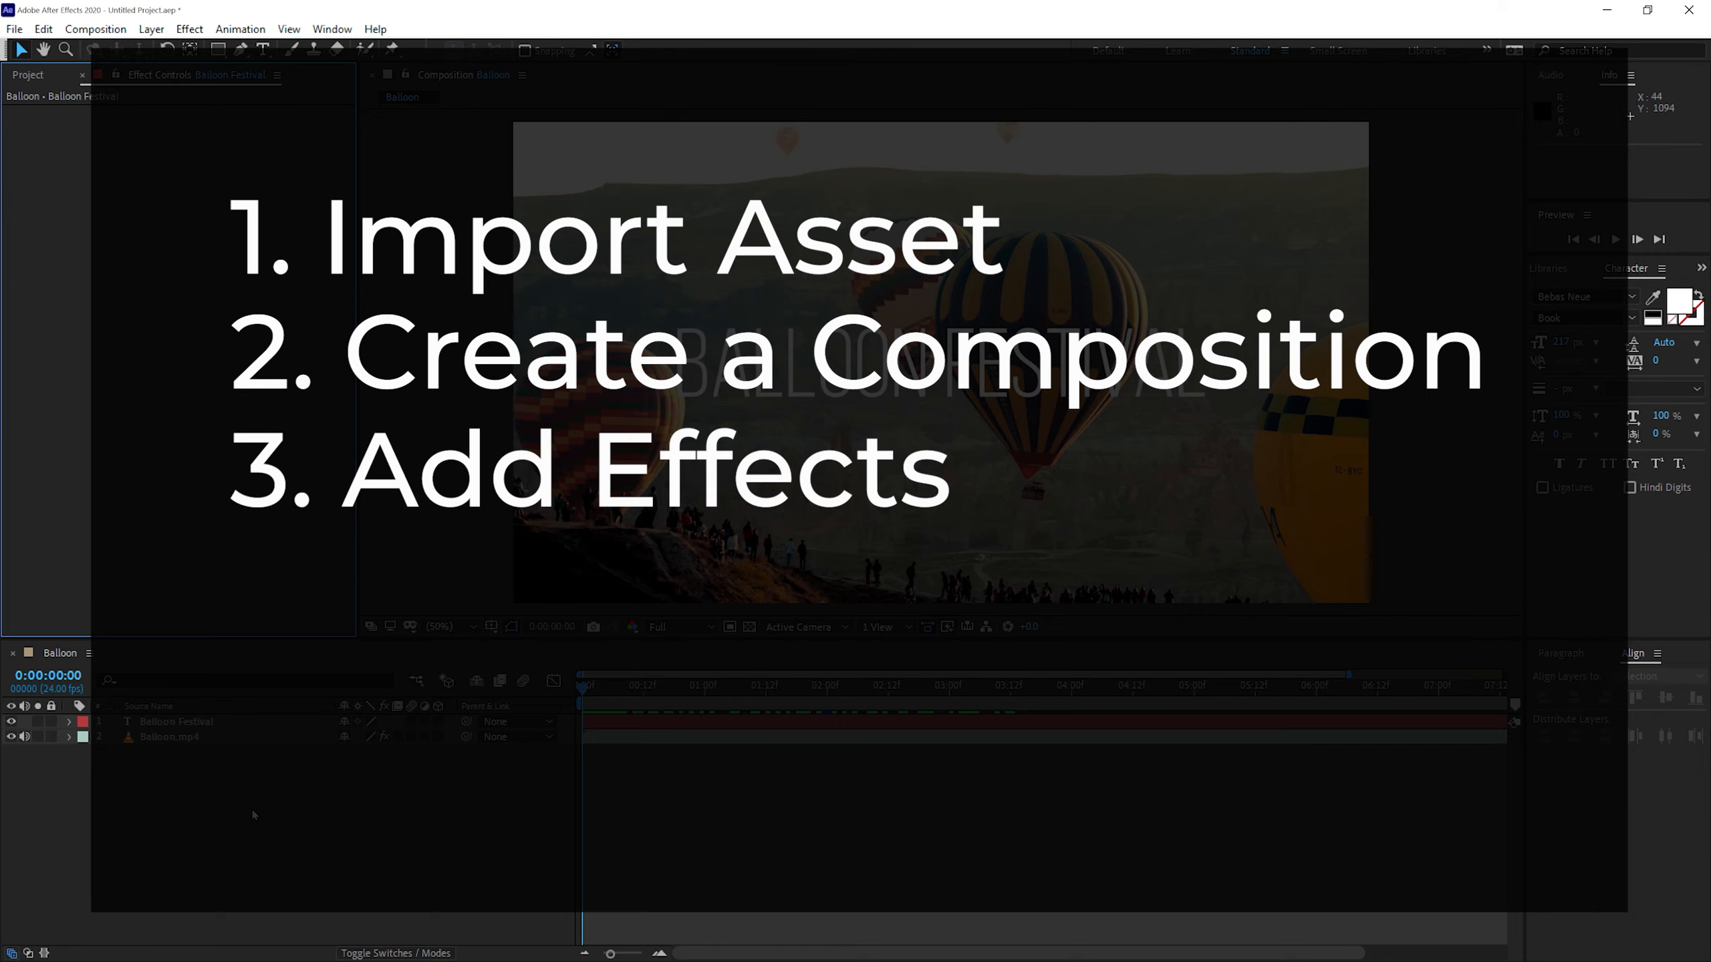
# Add '4. Add Titles' as the final recap step
pyautogui.write('4. Add Titles')
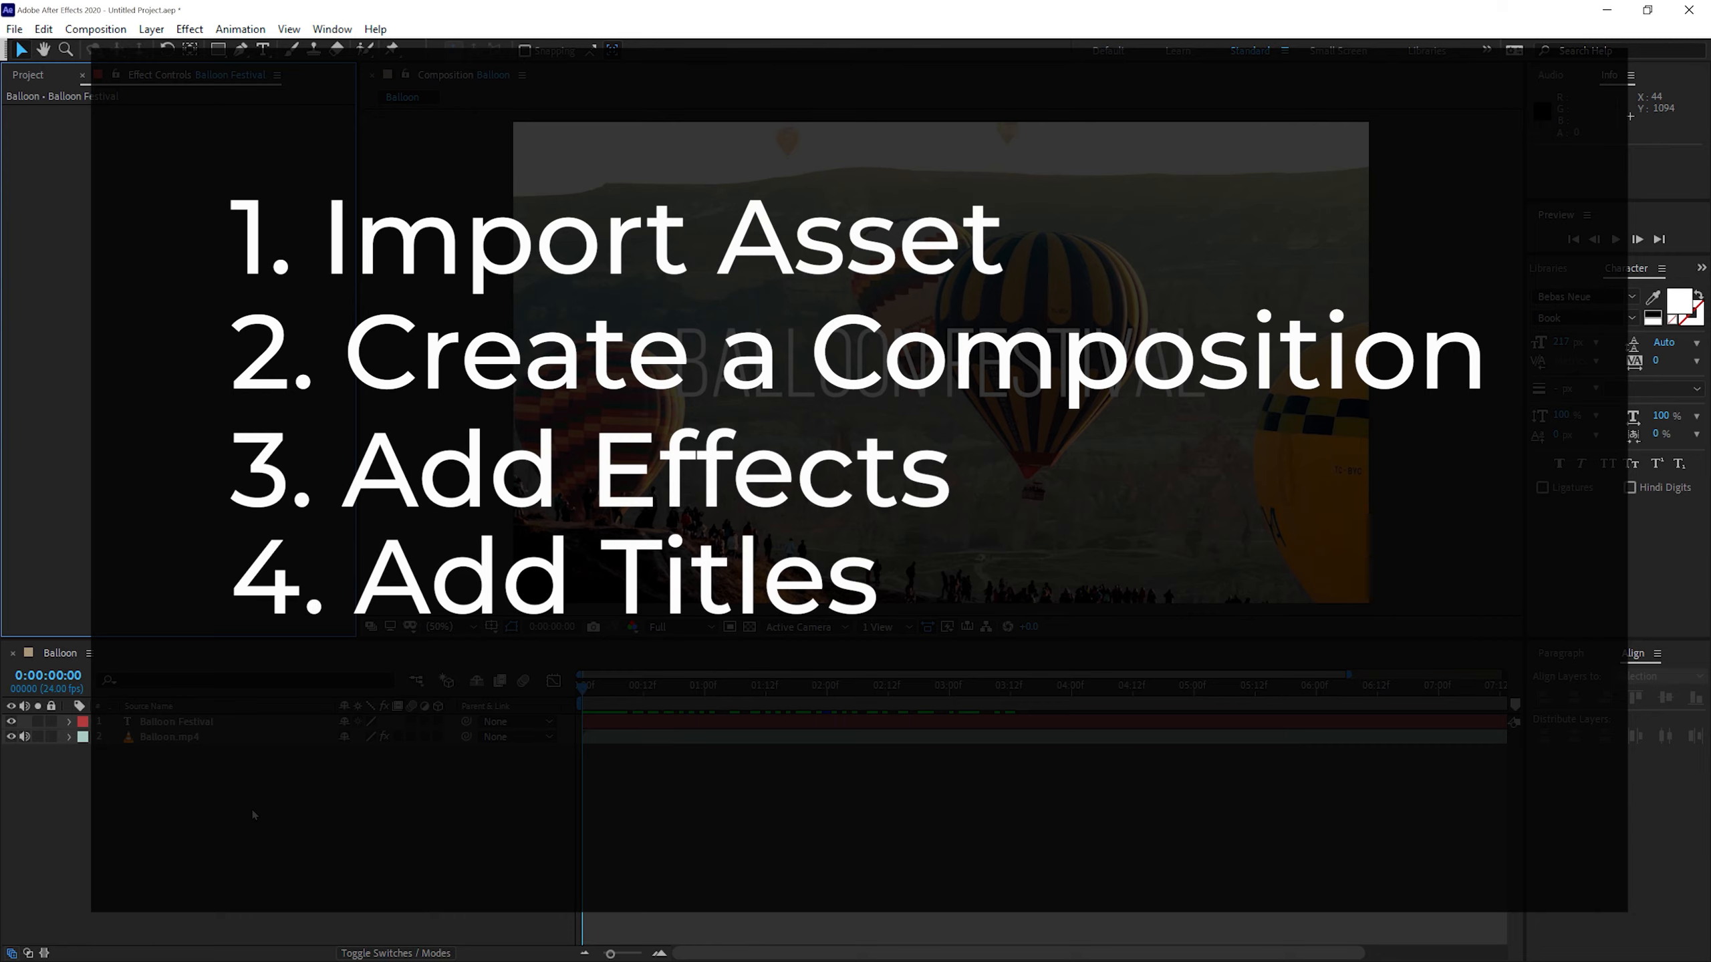